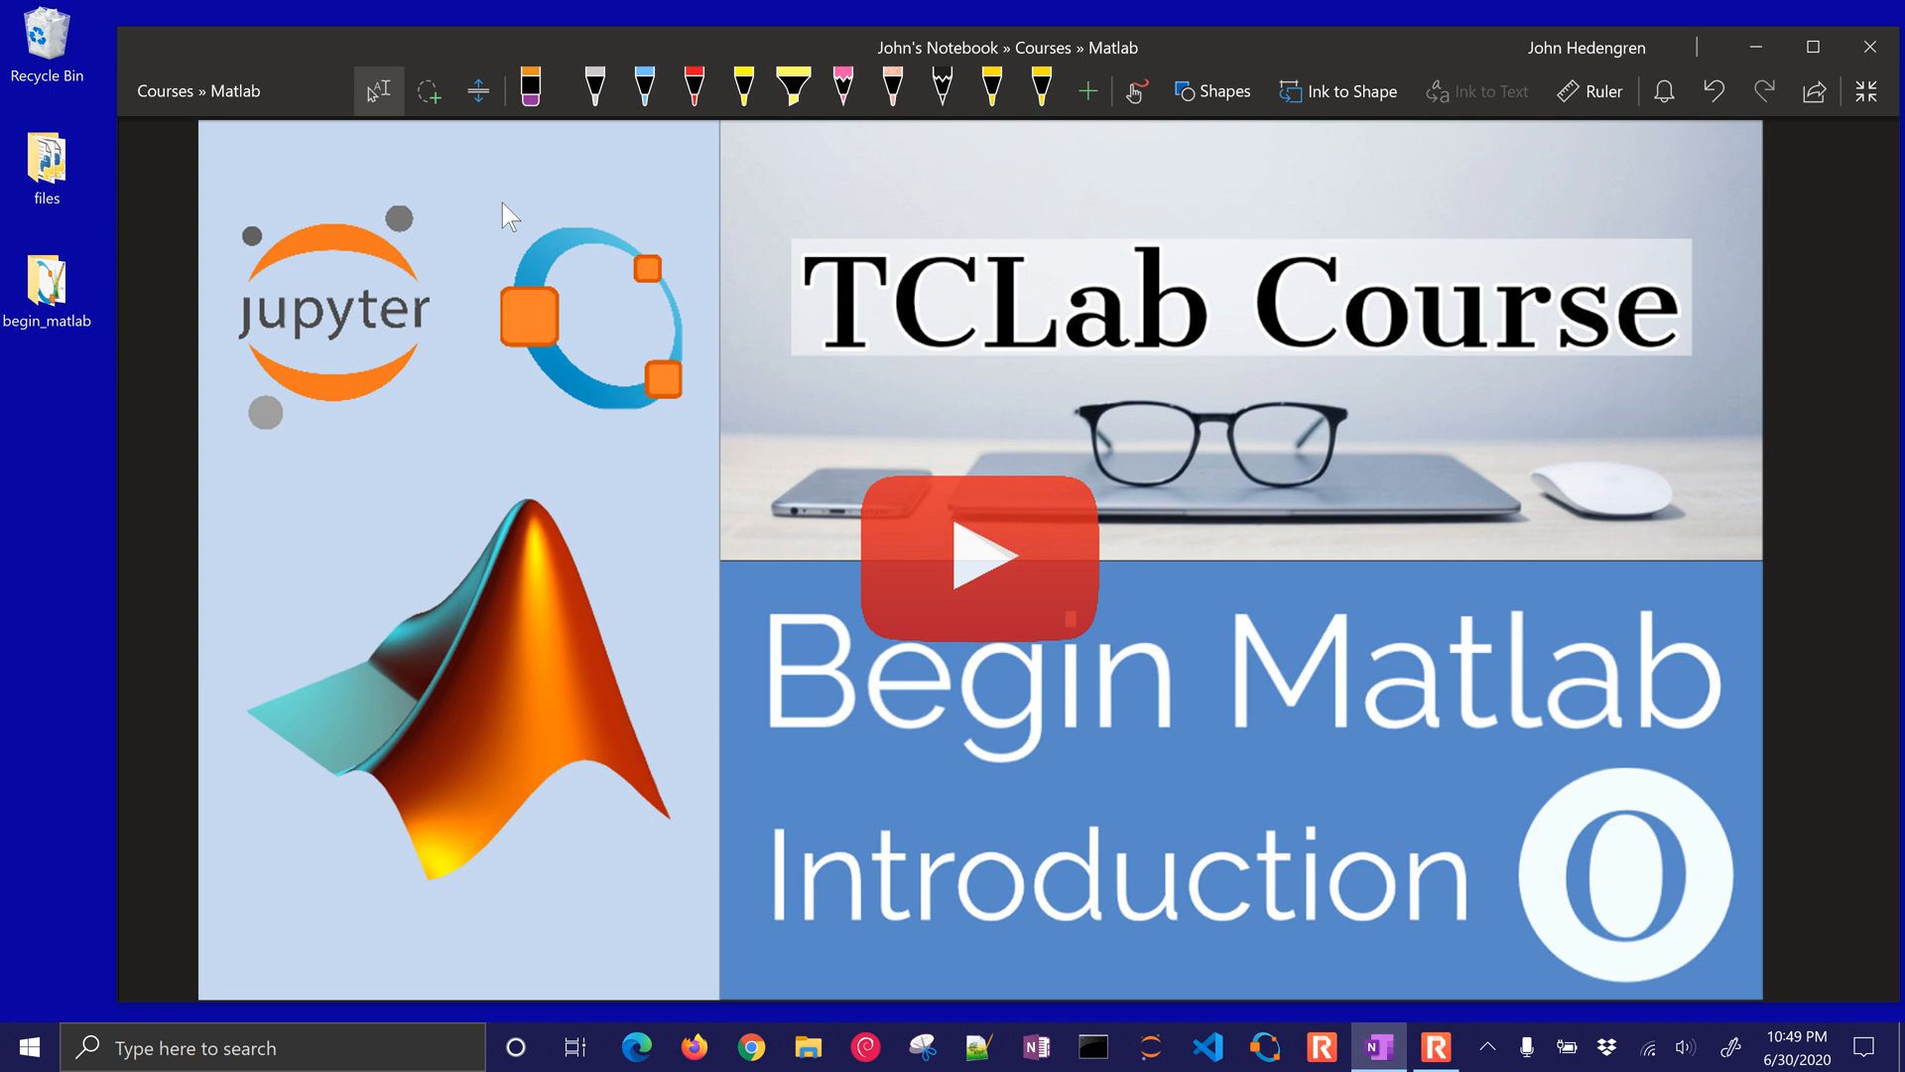
- Ink yellow circles around the Jupyter logo and Introduction and underline Matlab on the slide
{"action": "left_click_drag", "start_coordinate": [1264, 754], "coordinate": [1682, 766]}
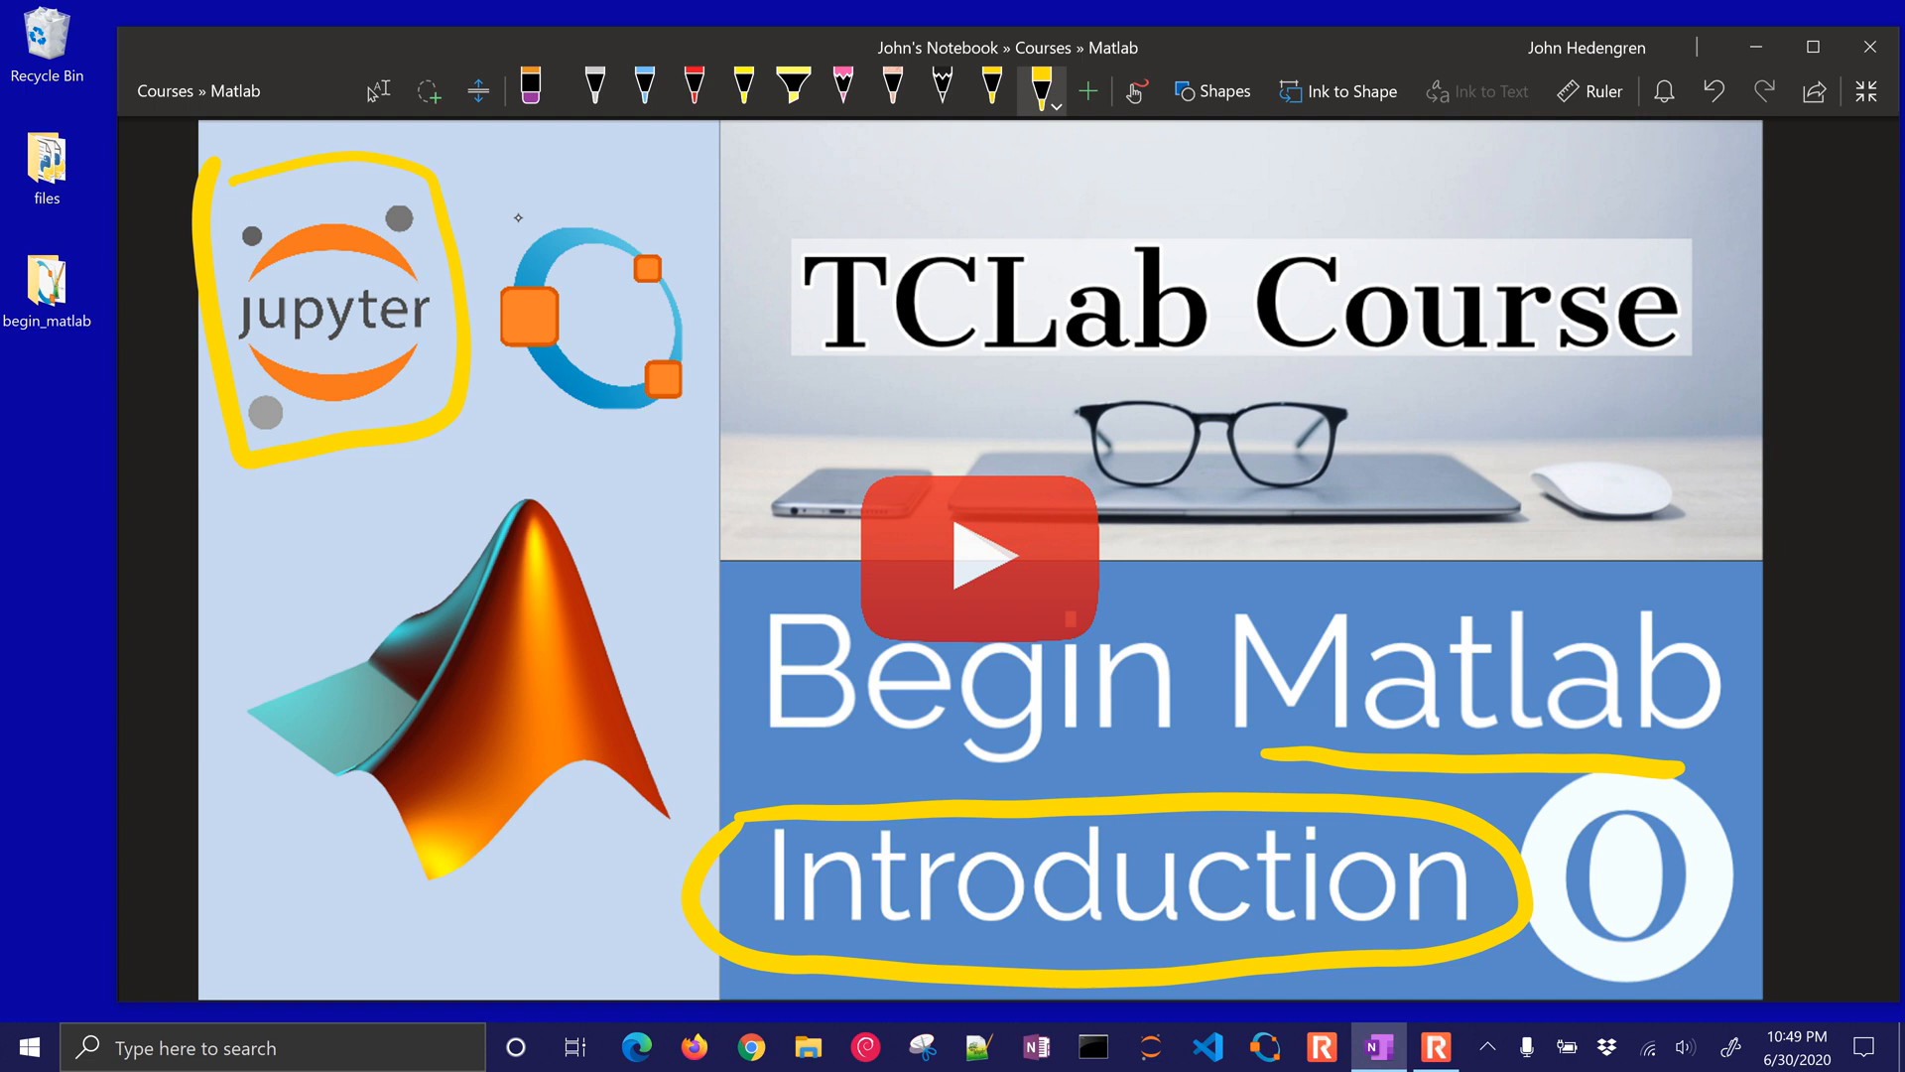
{"action": "left_click_drag", "start_coordinate": [518, 437], "coordinate": [714, 435]}
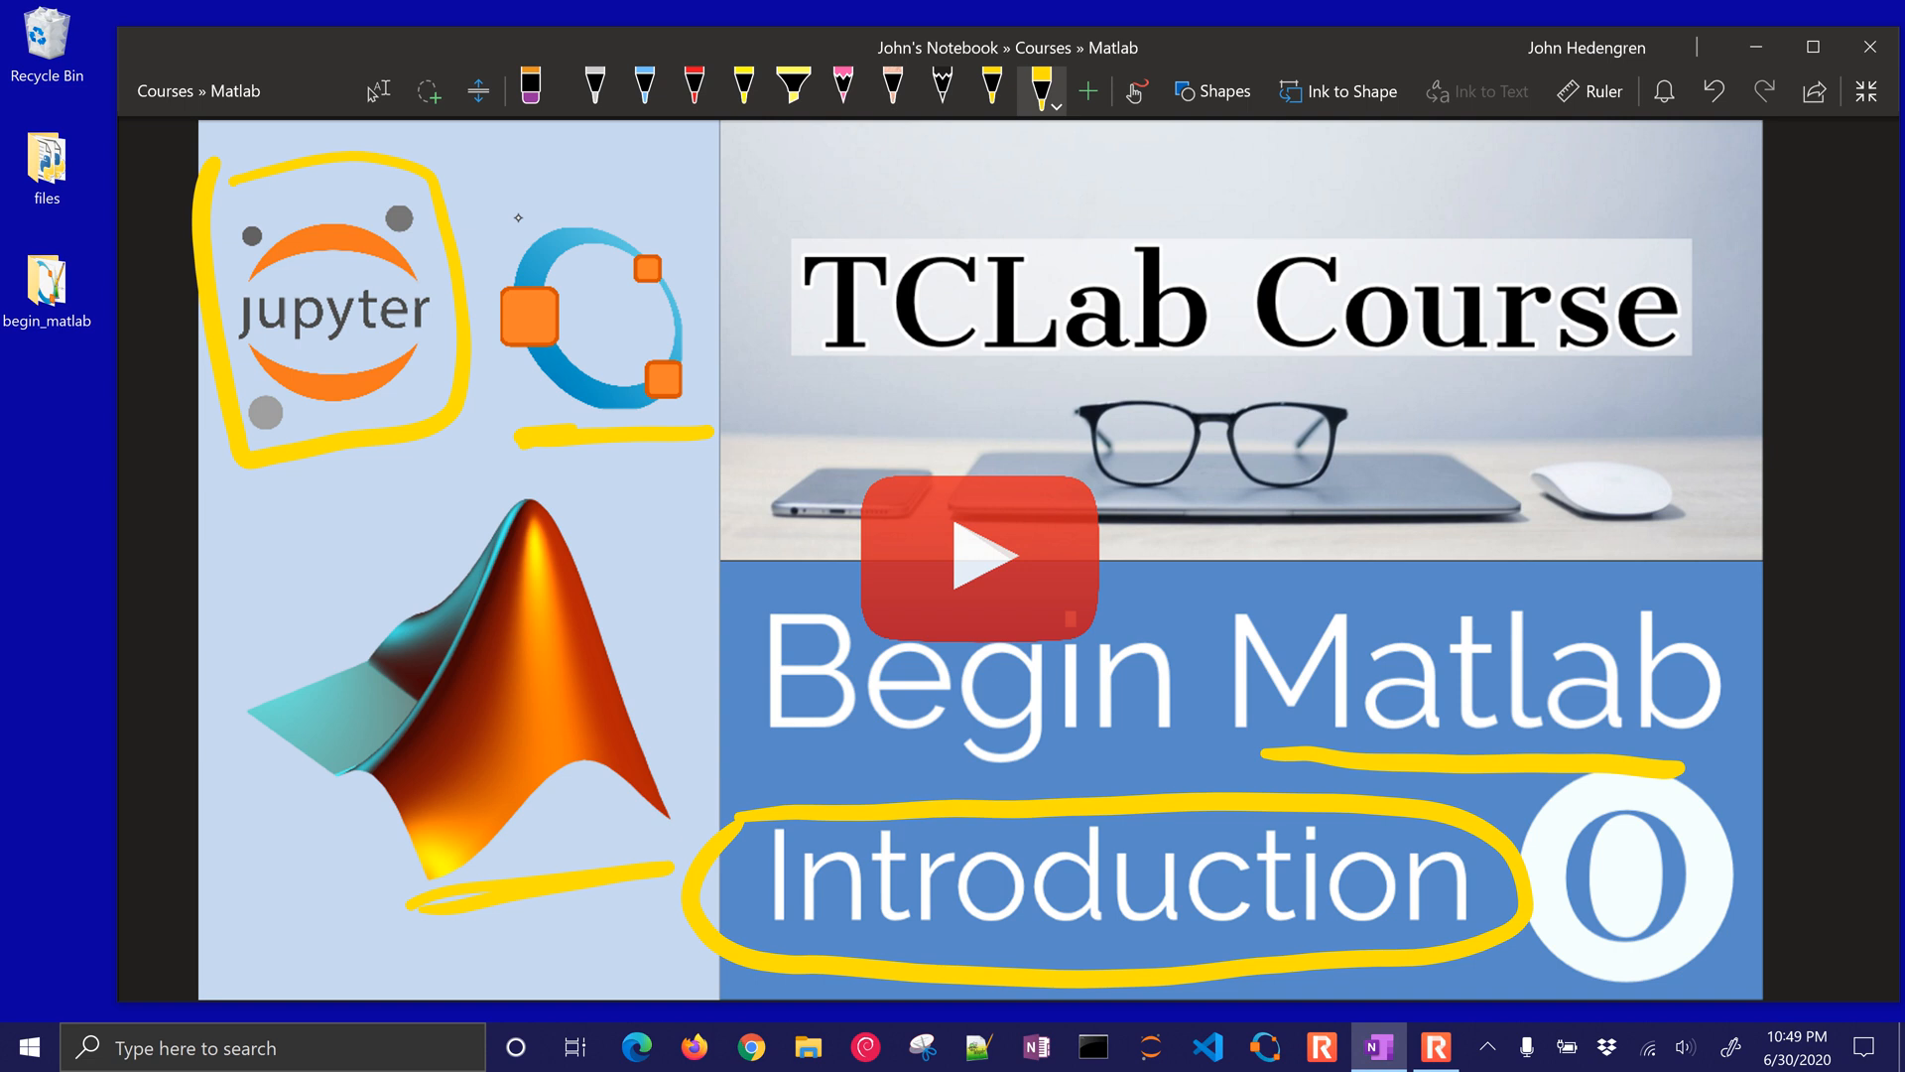
{"action": "scroll", "scroll_direction": "down", "scroll_amount": 3}
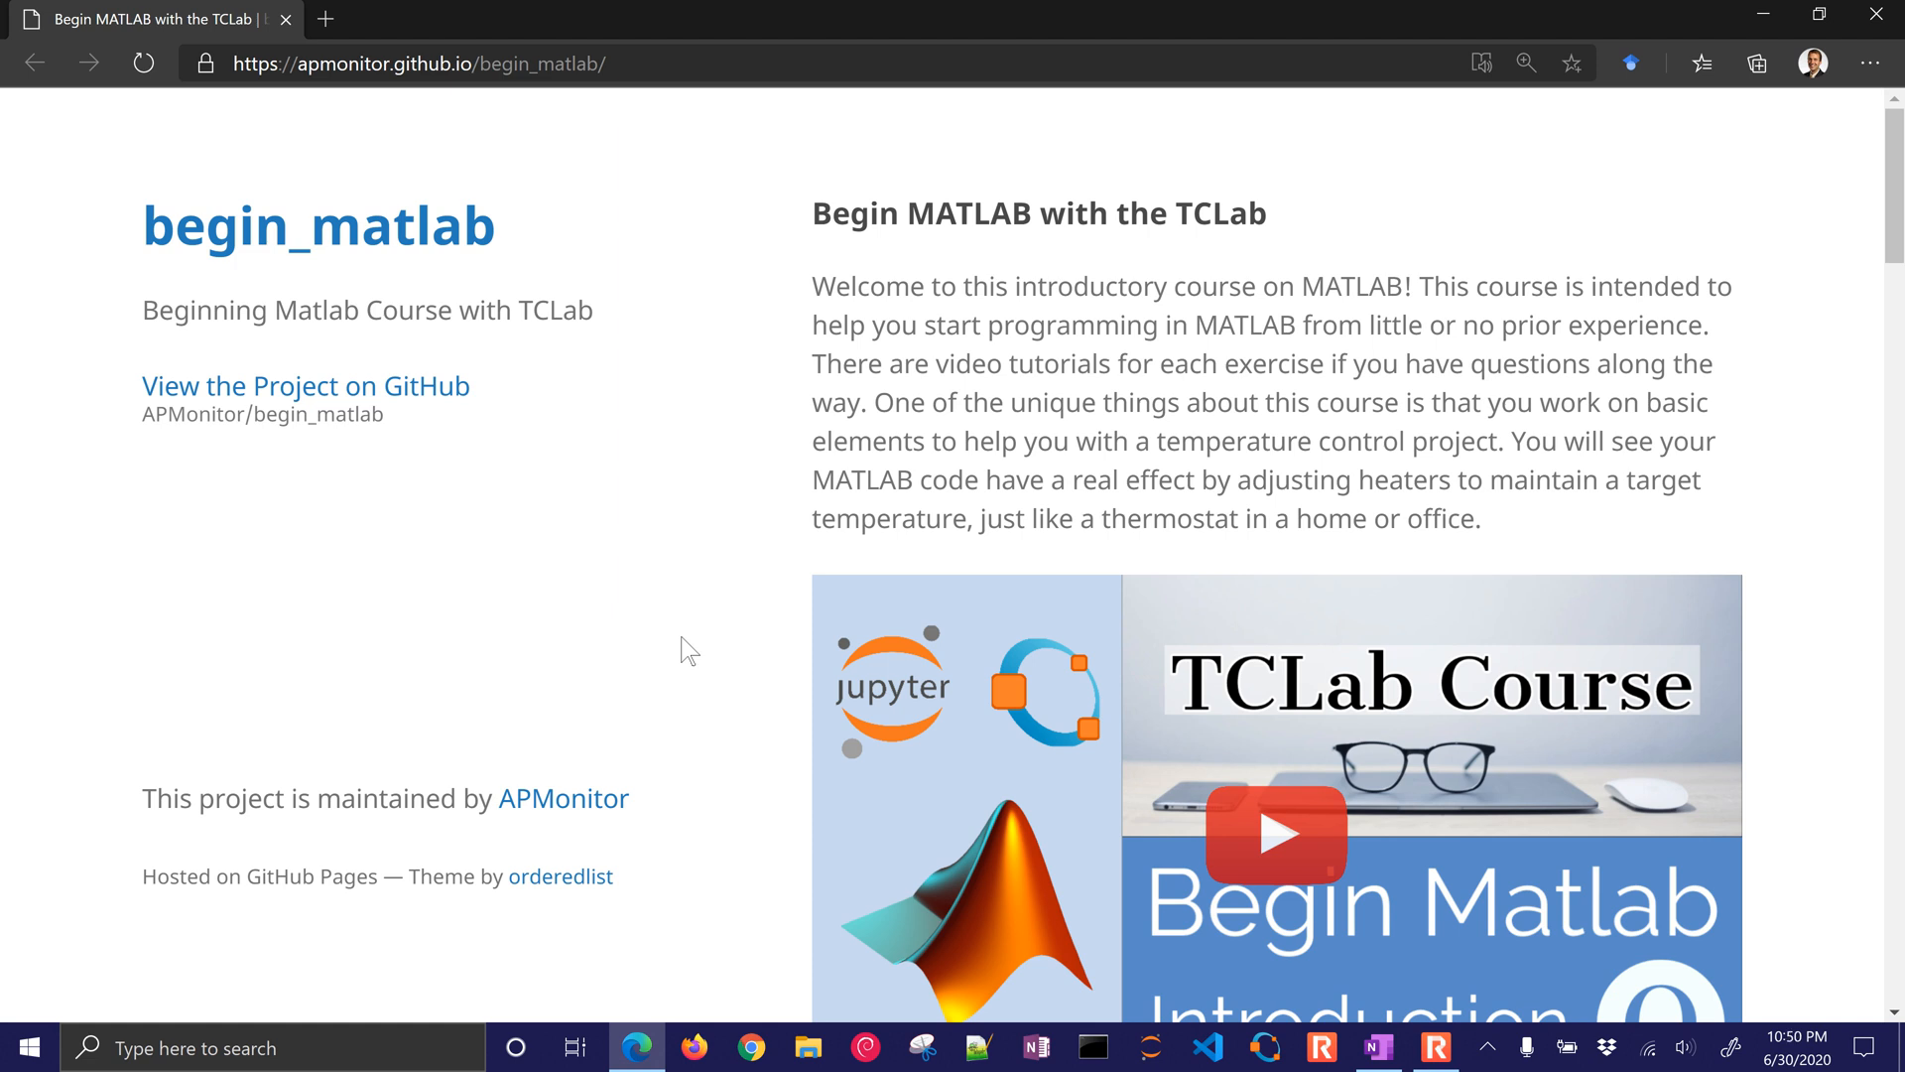
- Scroll the begin_matlab page to the Topics table and open the Matlab 00. Introduction notebook on GitHub
{"action": "scroll", "scroll_direction": "down", "scroll_amount": 3}
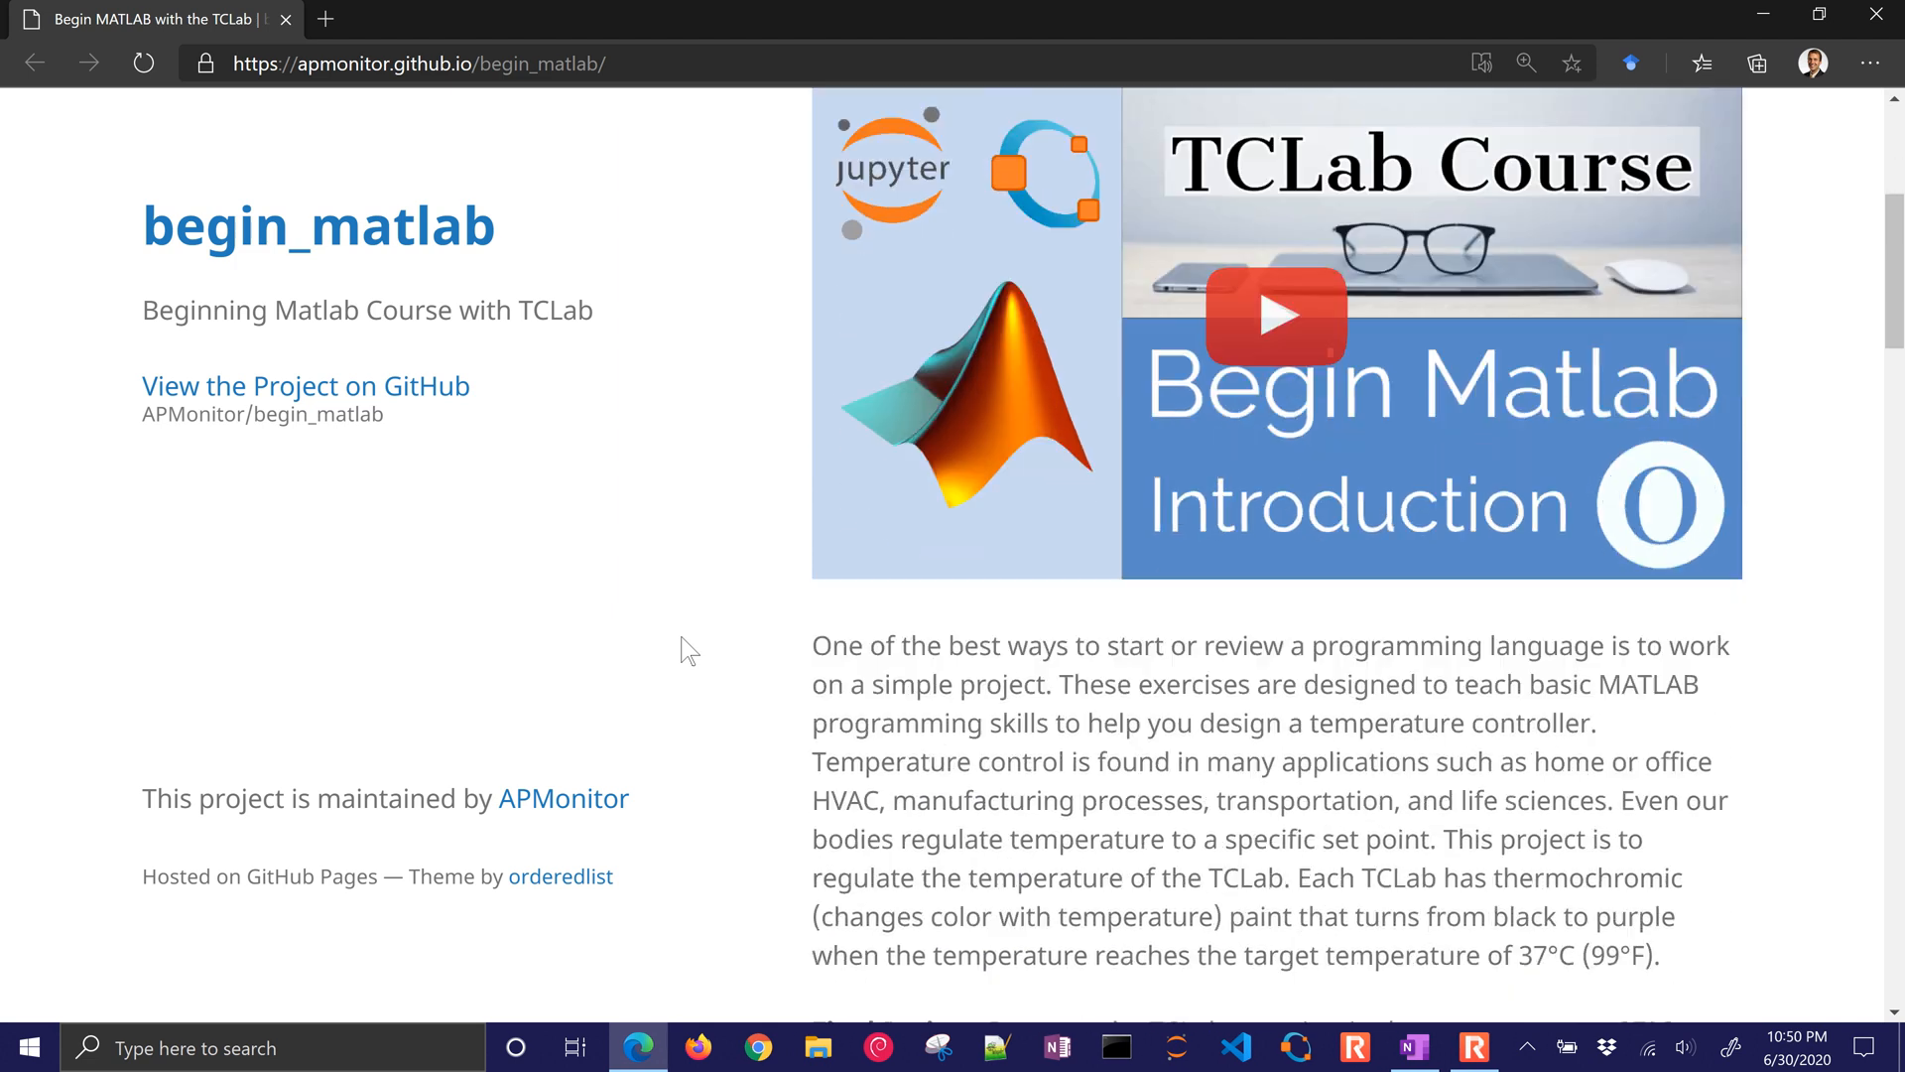
{"action": "scroll", "scroll_direction": "down", "scroll_amount": 3}
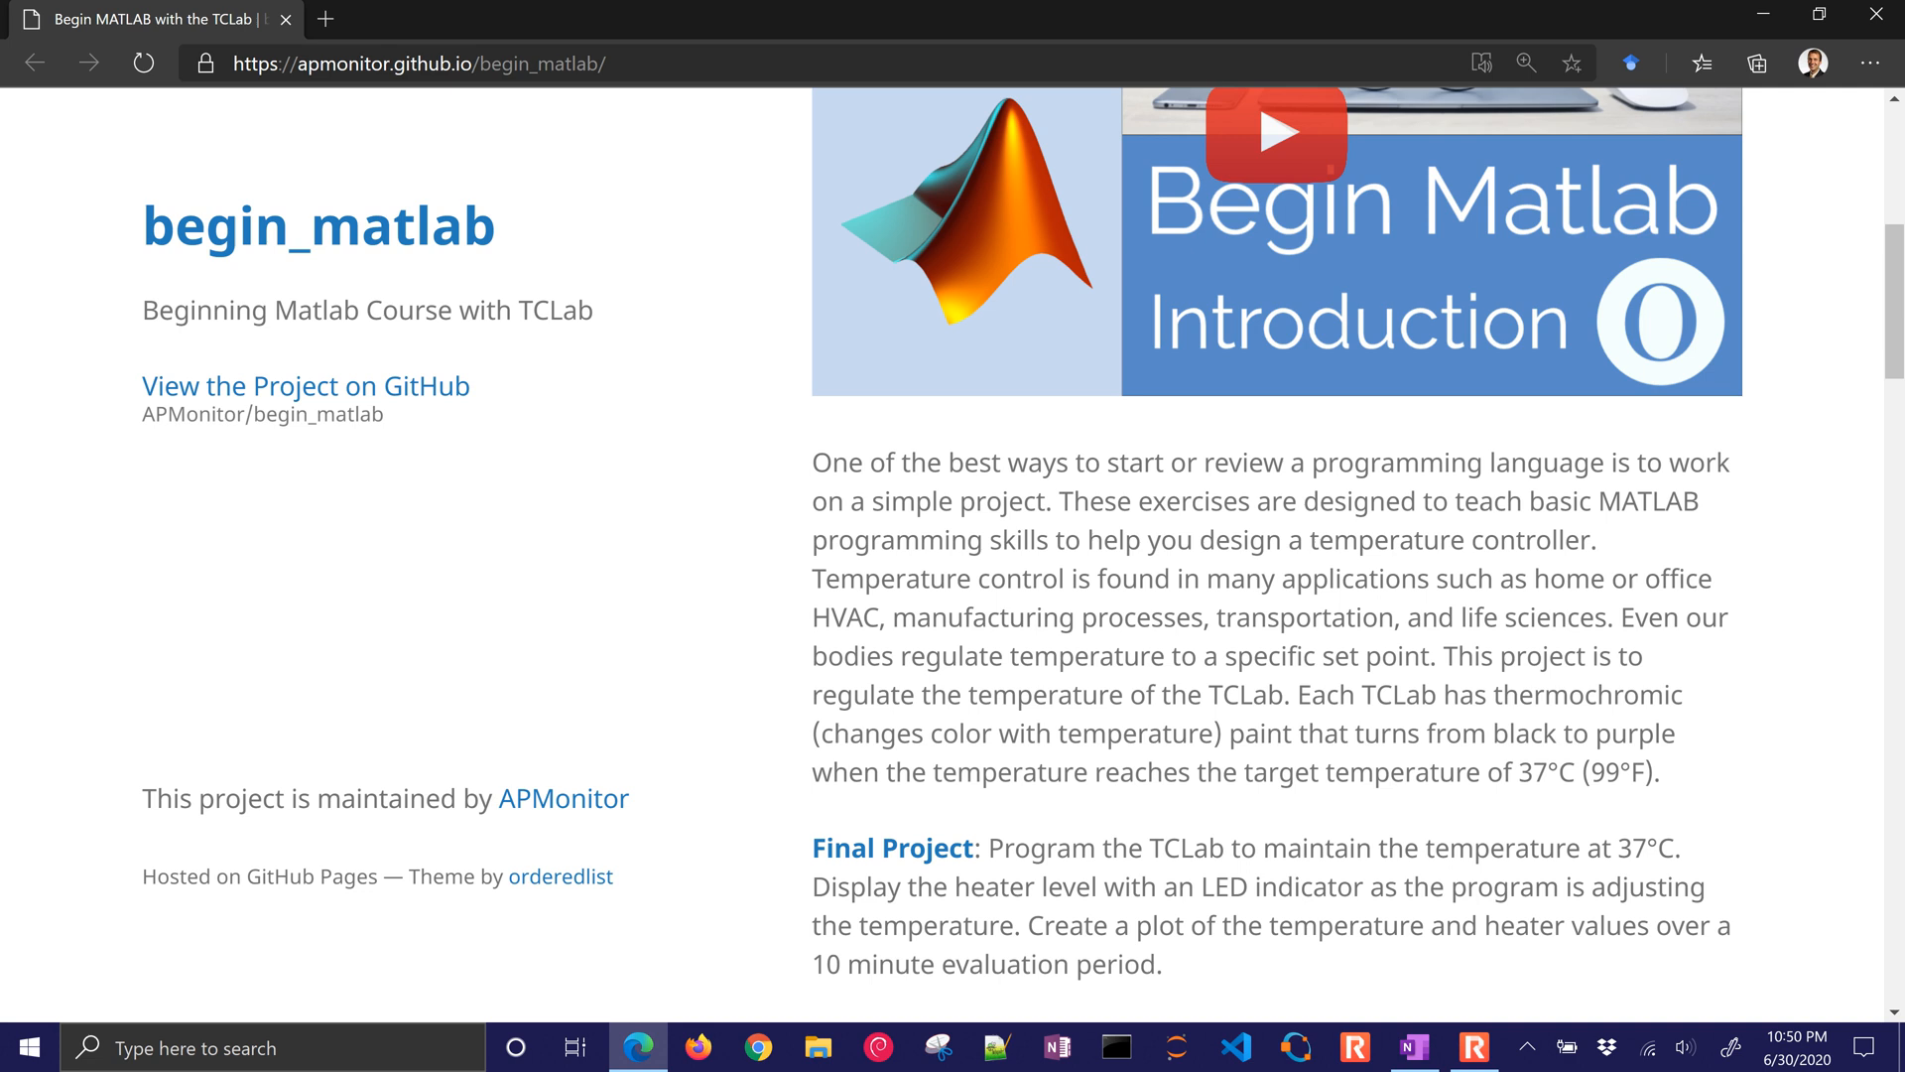
{"action": "scroll", "scroll_direction": "down", "scroll_amount": 3}
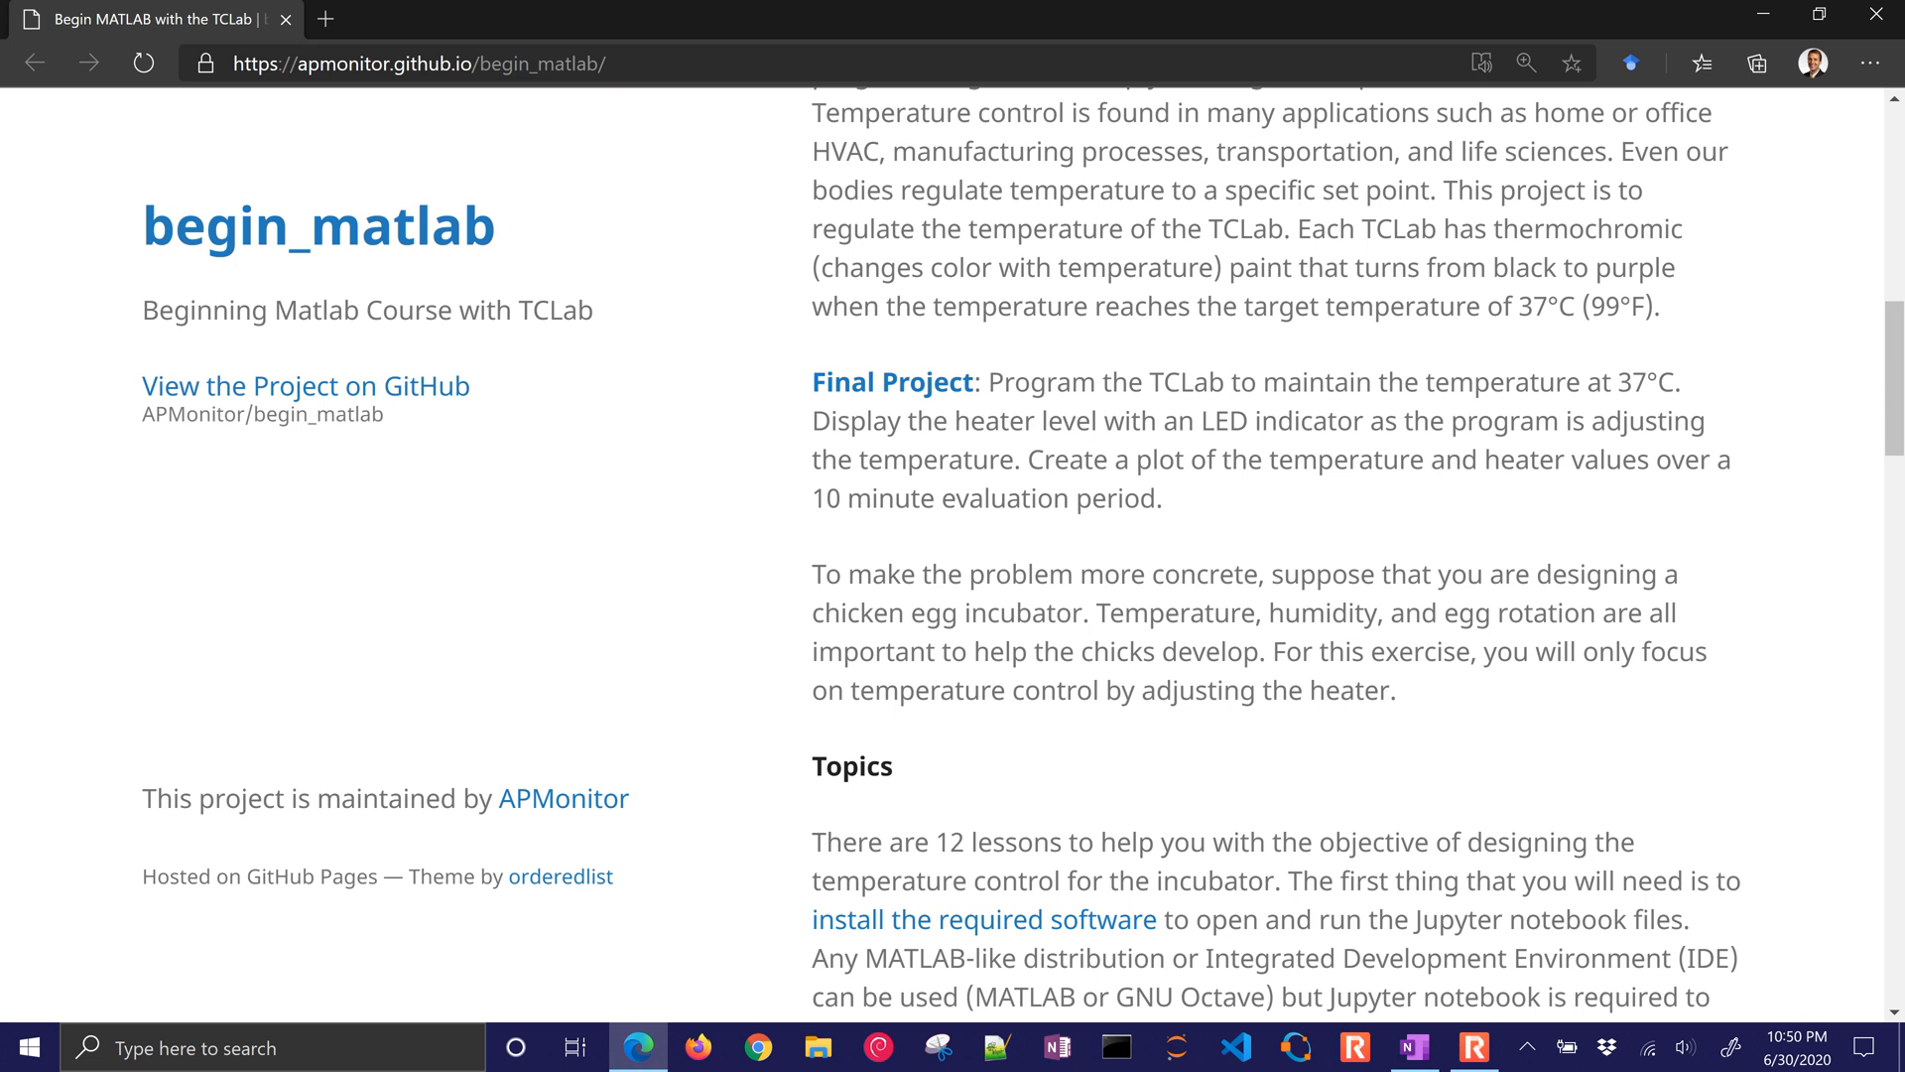
{"action": "scroll", "scroll_direction": "down", "scroll_amount": 3}
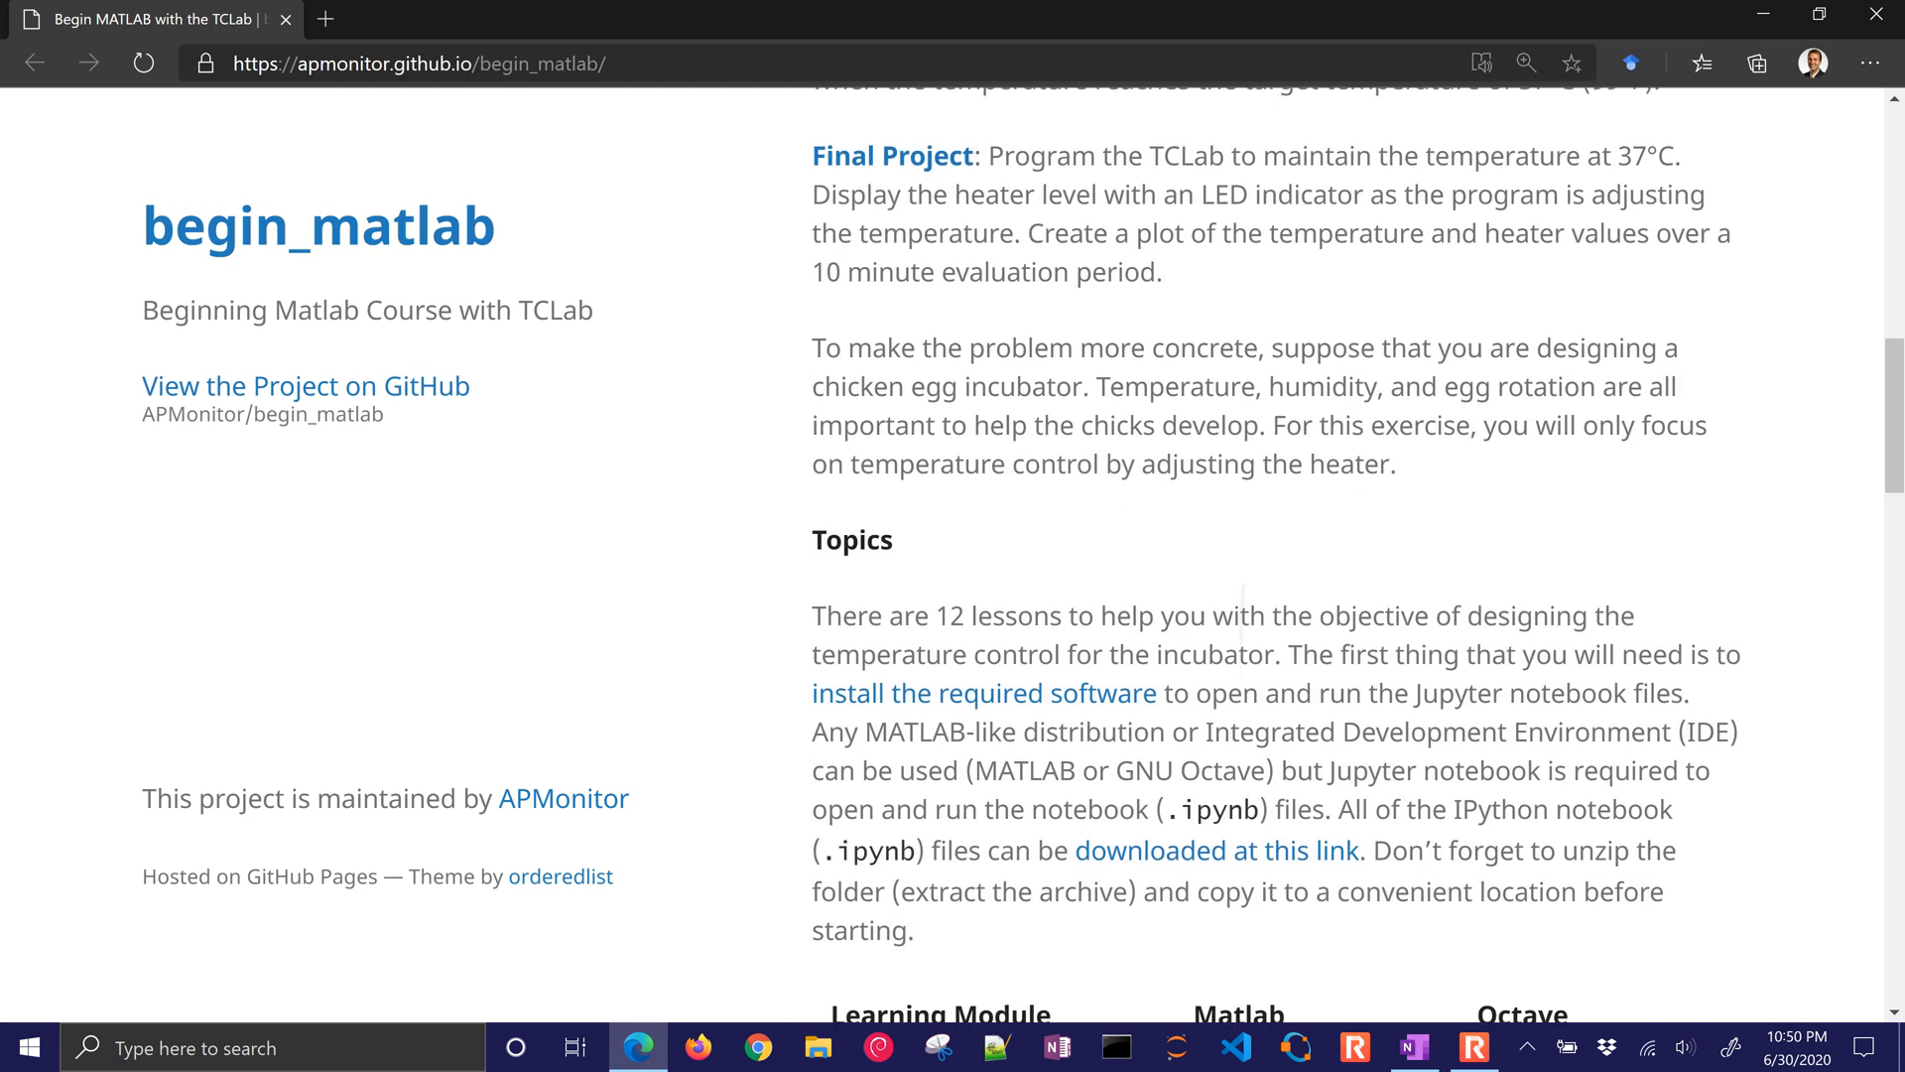
{"action": "scroll", "scroll_direction": "down", "scroll_amount": 3}
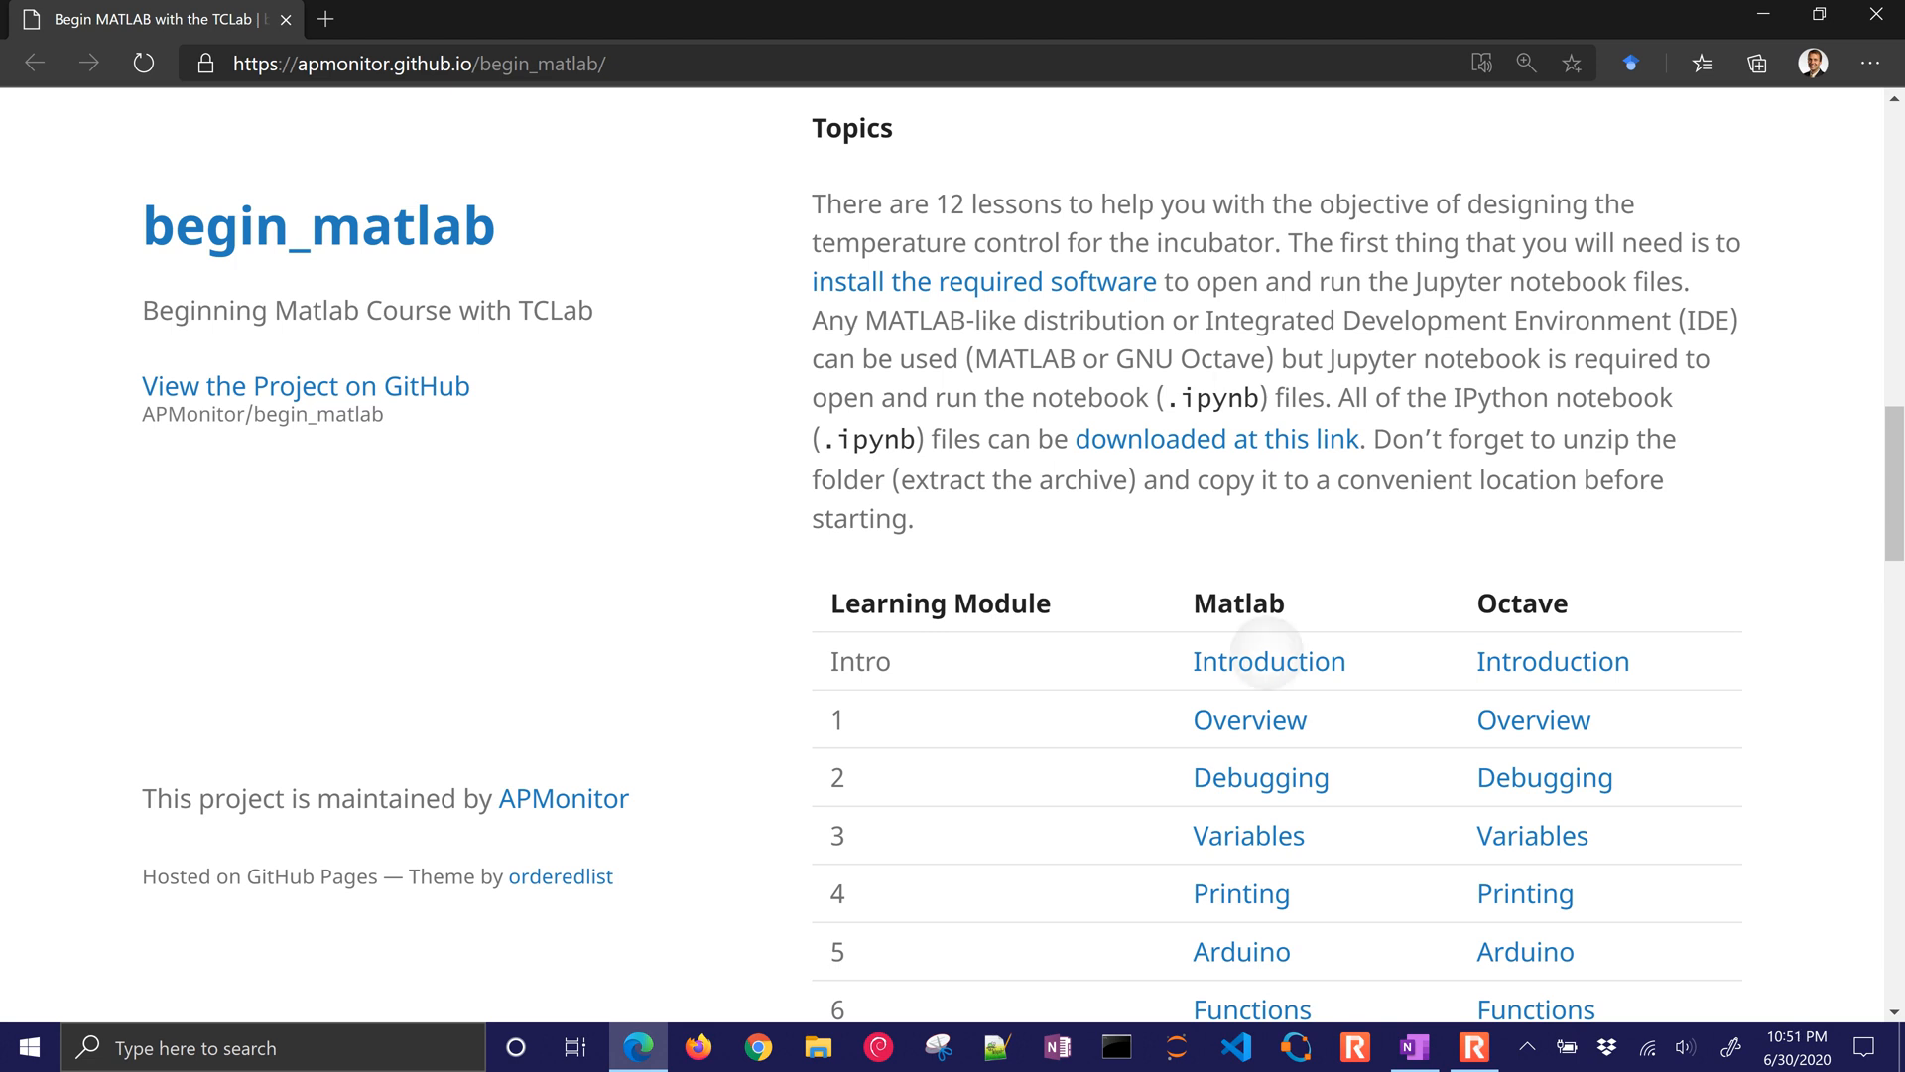
{"action": "left_click", "coordinate": [1268, 660]}
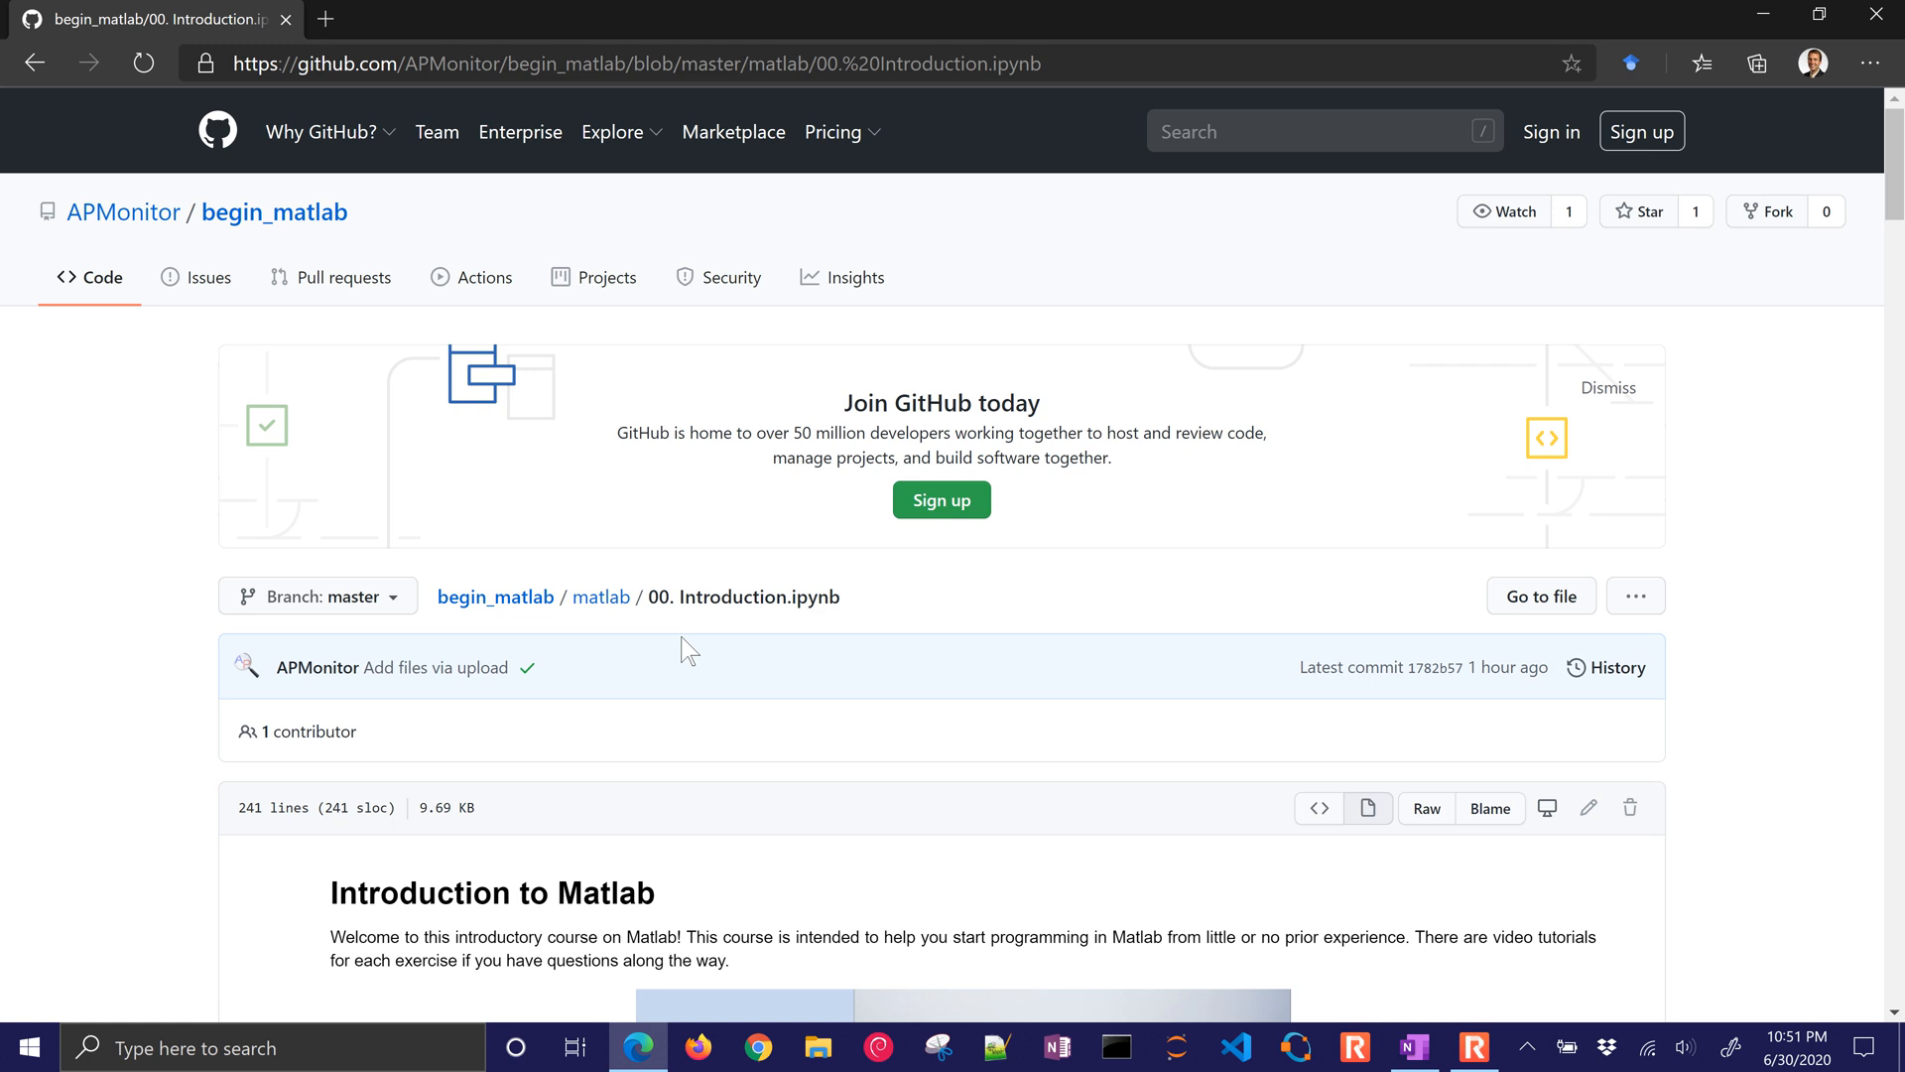
{"action": "scroll", "scroll_direction": "down", "scroll_amount": 3}
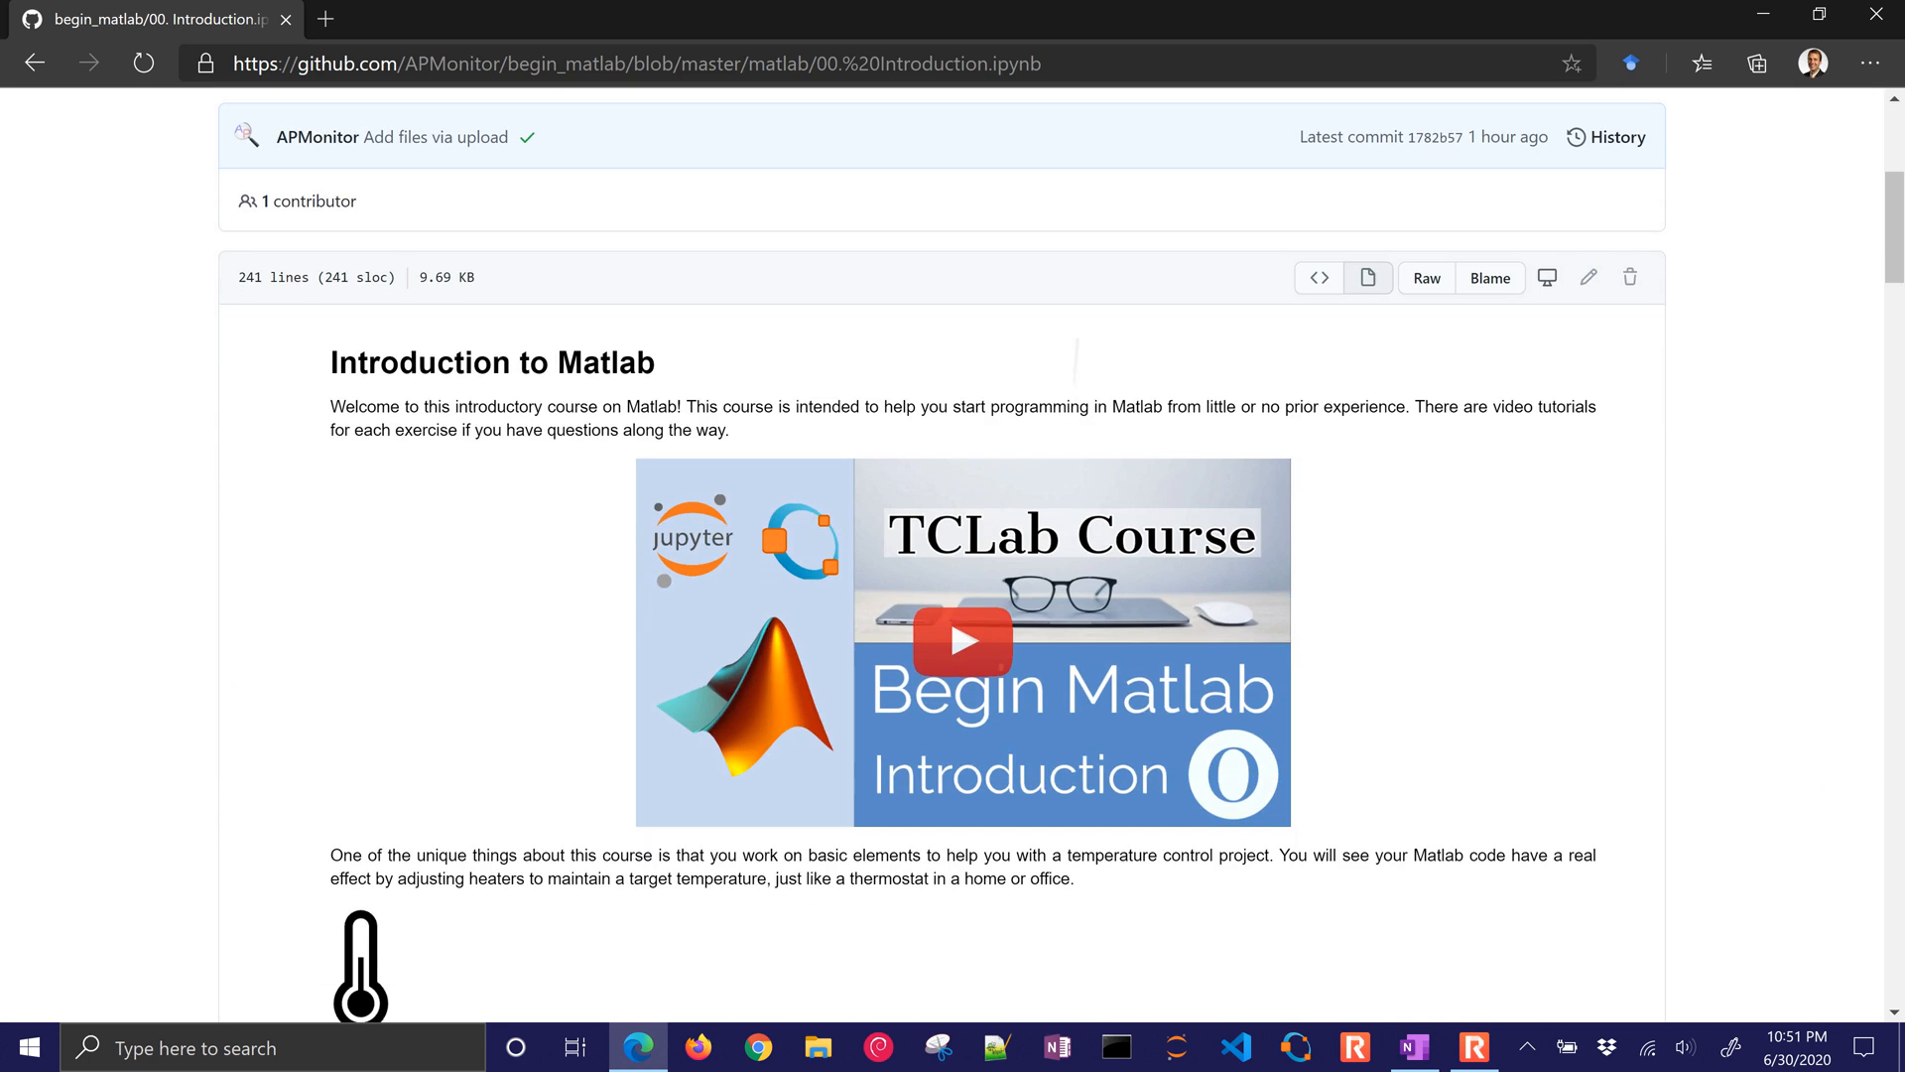
{"action": "scroll", "scroll_direction": "down", "scroll_amount": 3}
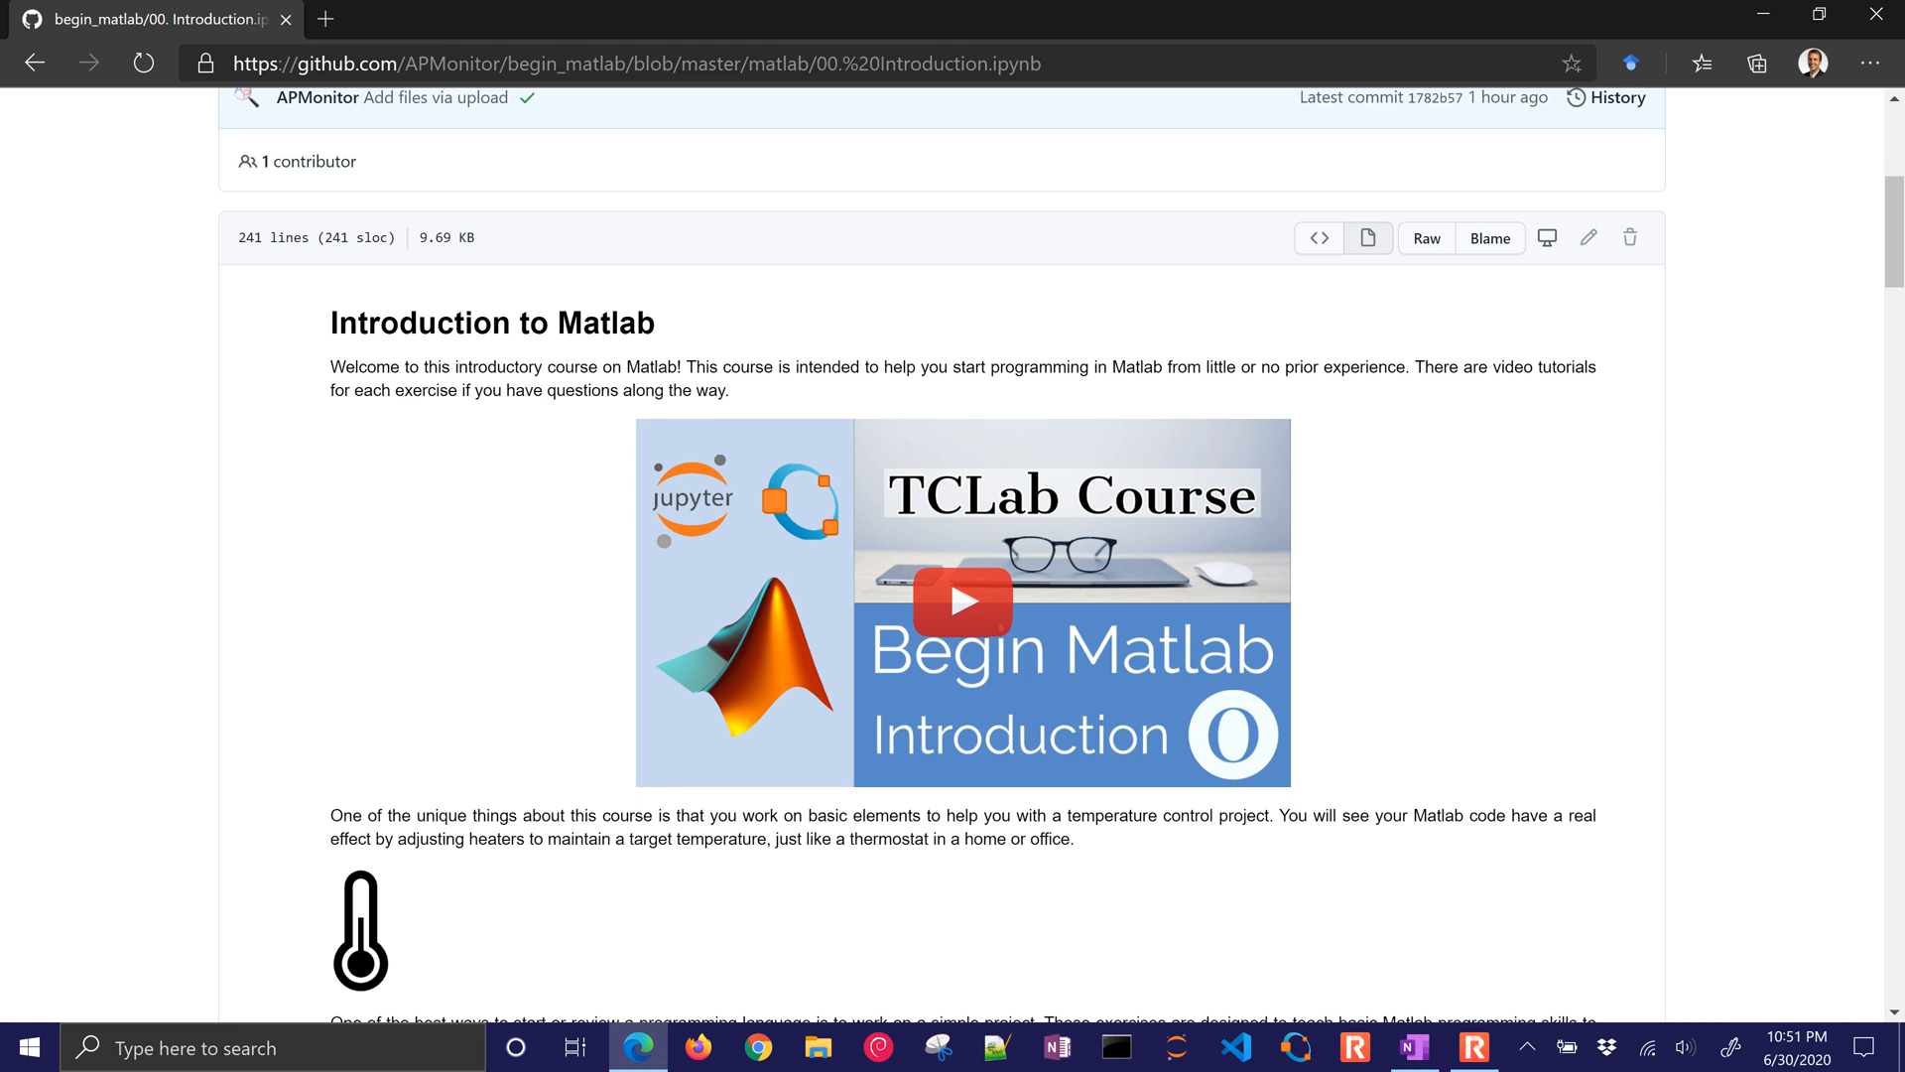
{"action": "scroll", "scroll_direction": "down", "scroll_amount": 3}
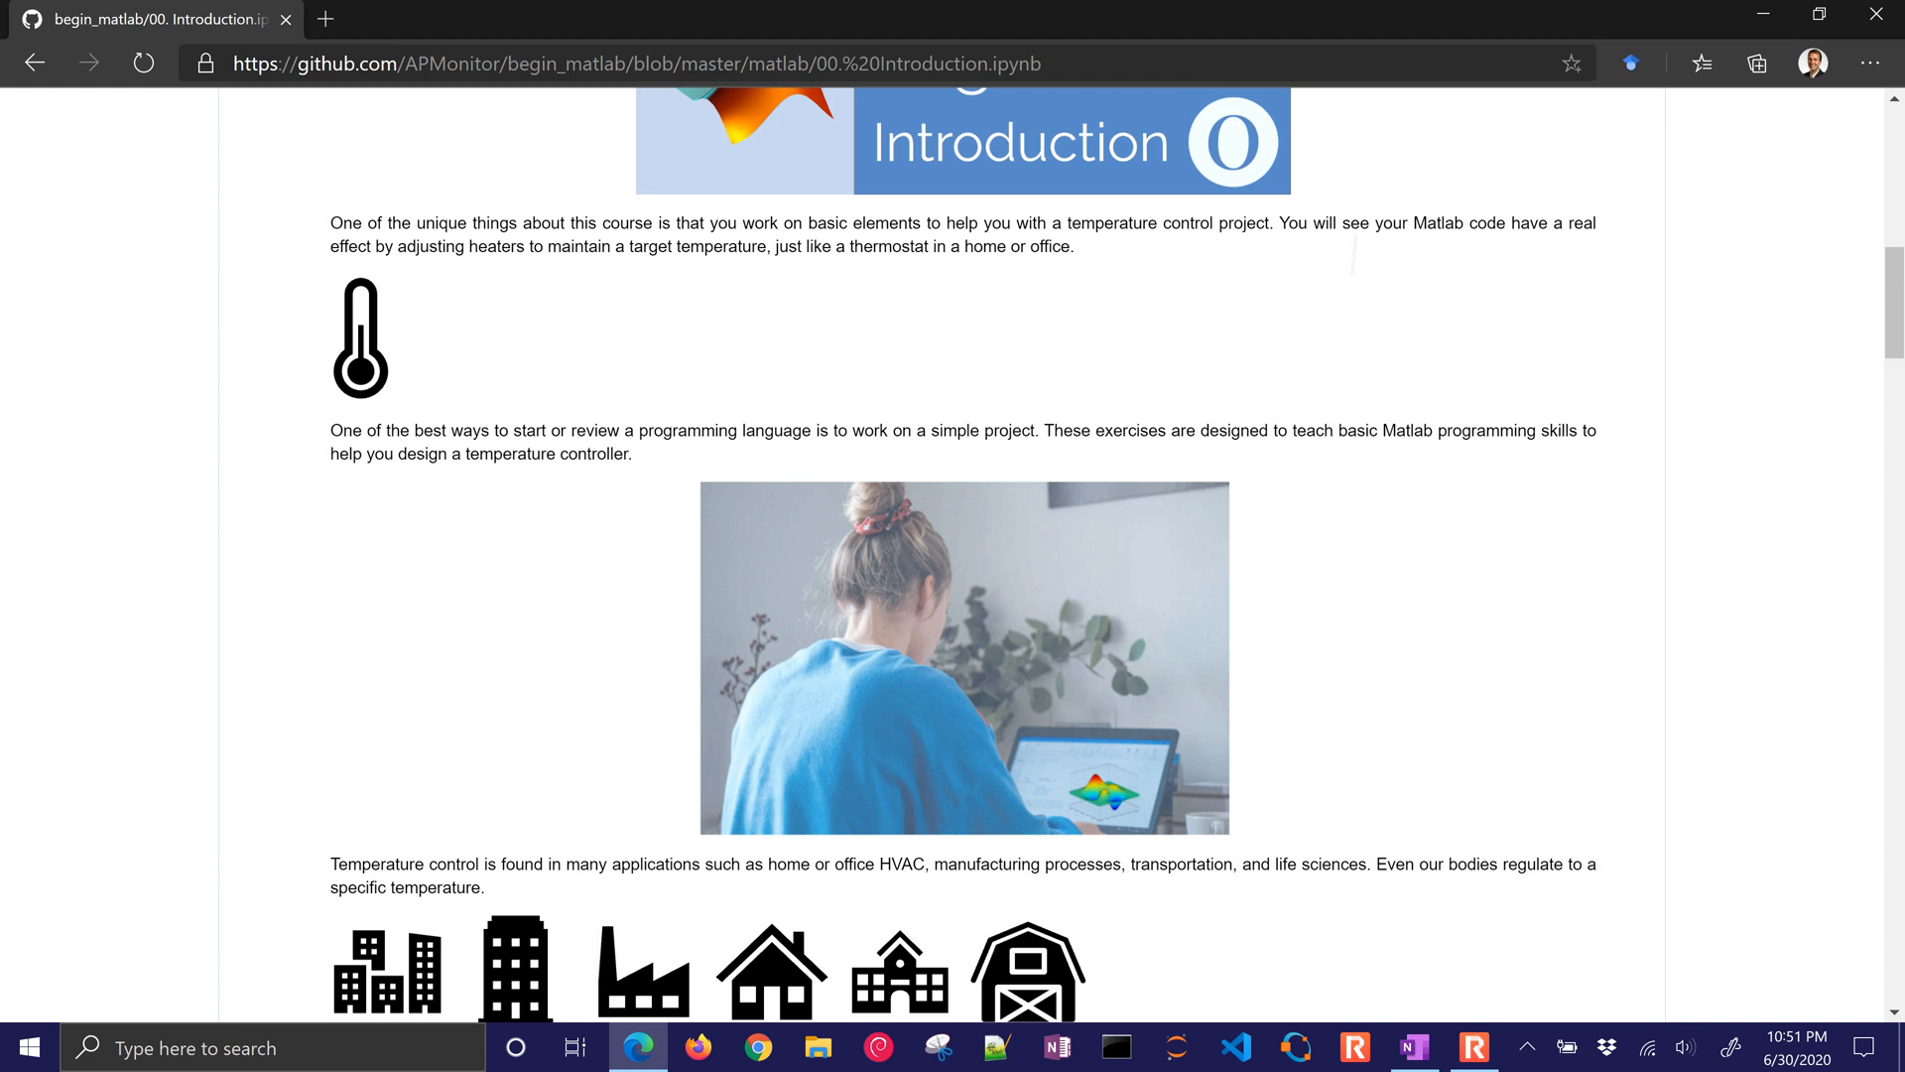
{"action": "scroll", "scroll_direction": "down", "scroll_amount": 3}
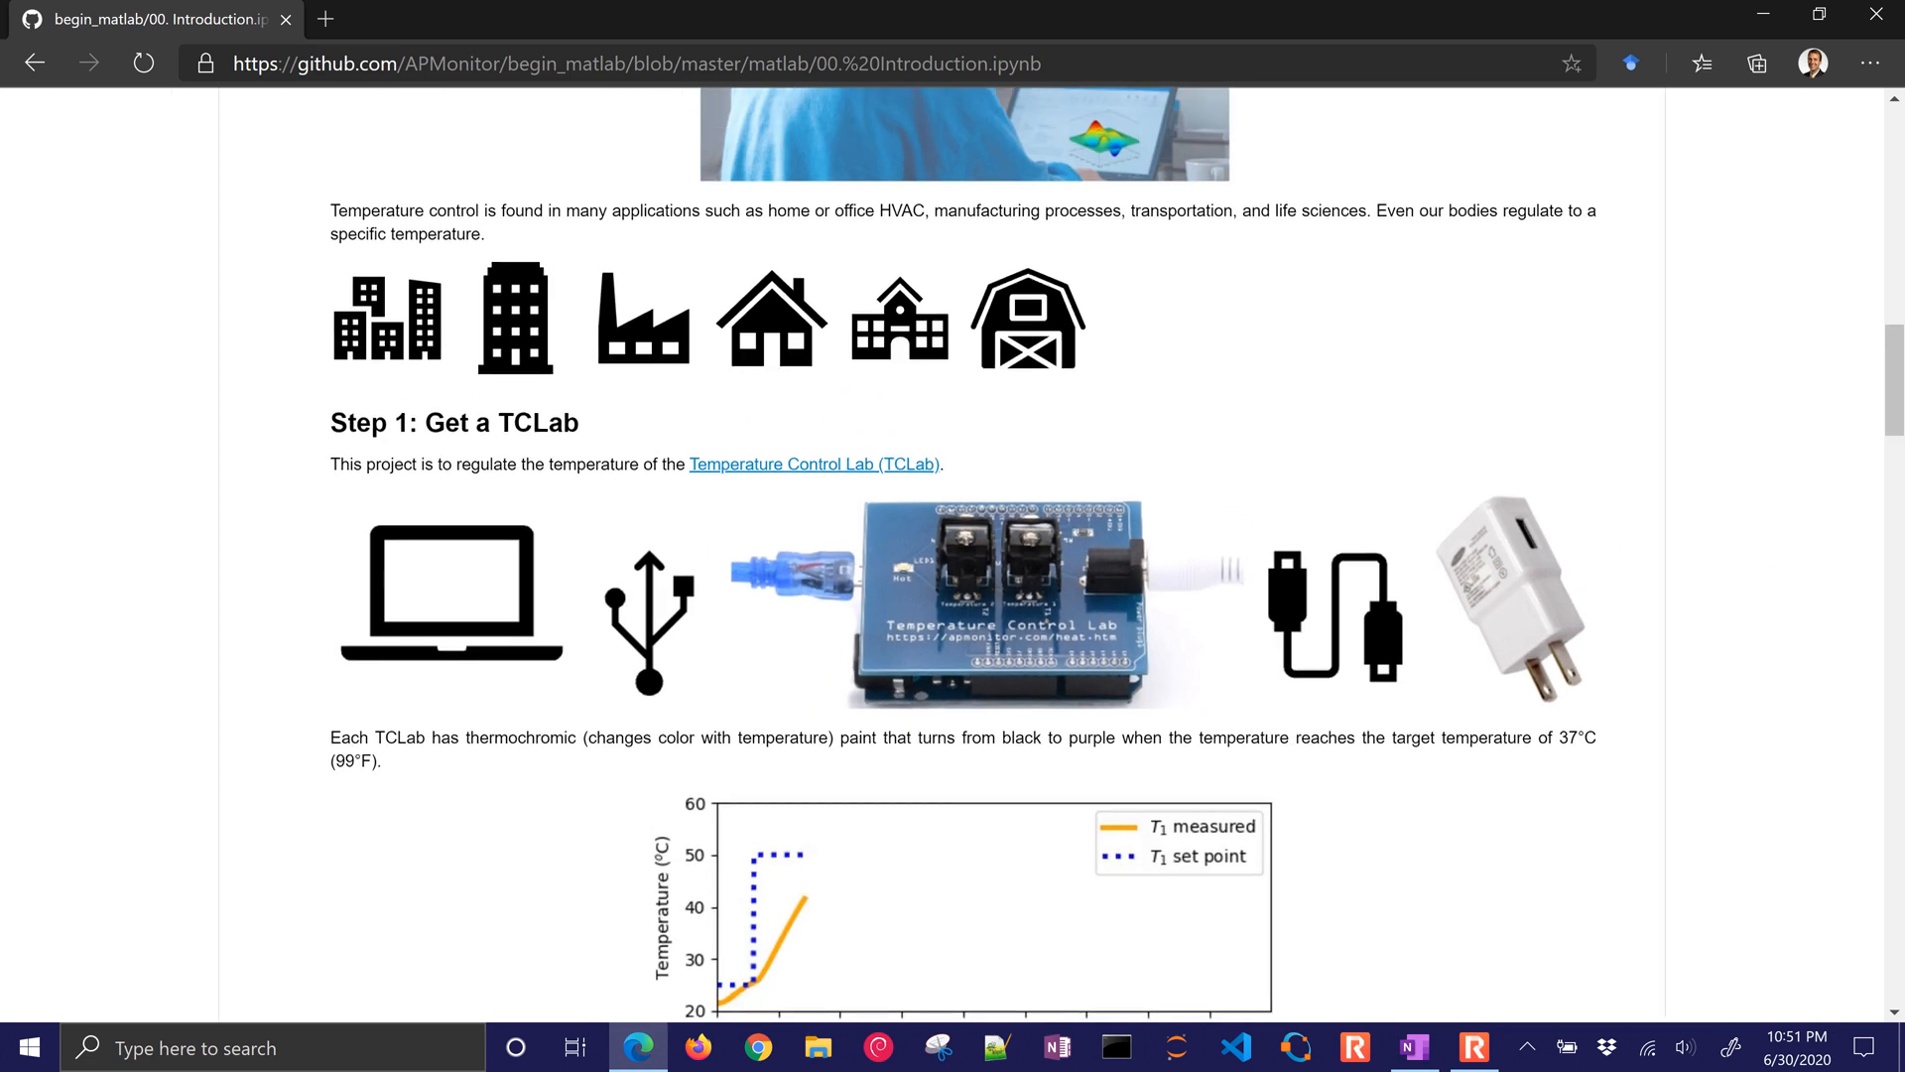
{"action": "scroll", "scroll_direction": "down", "scroll_amount": 3}
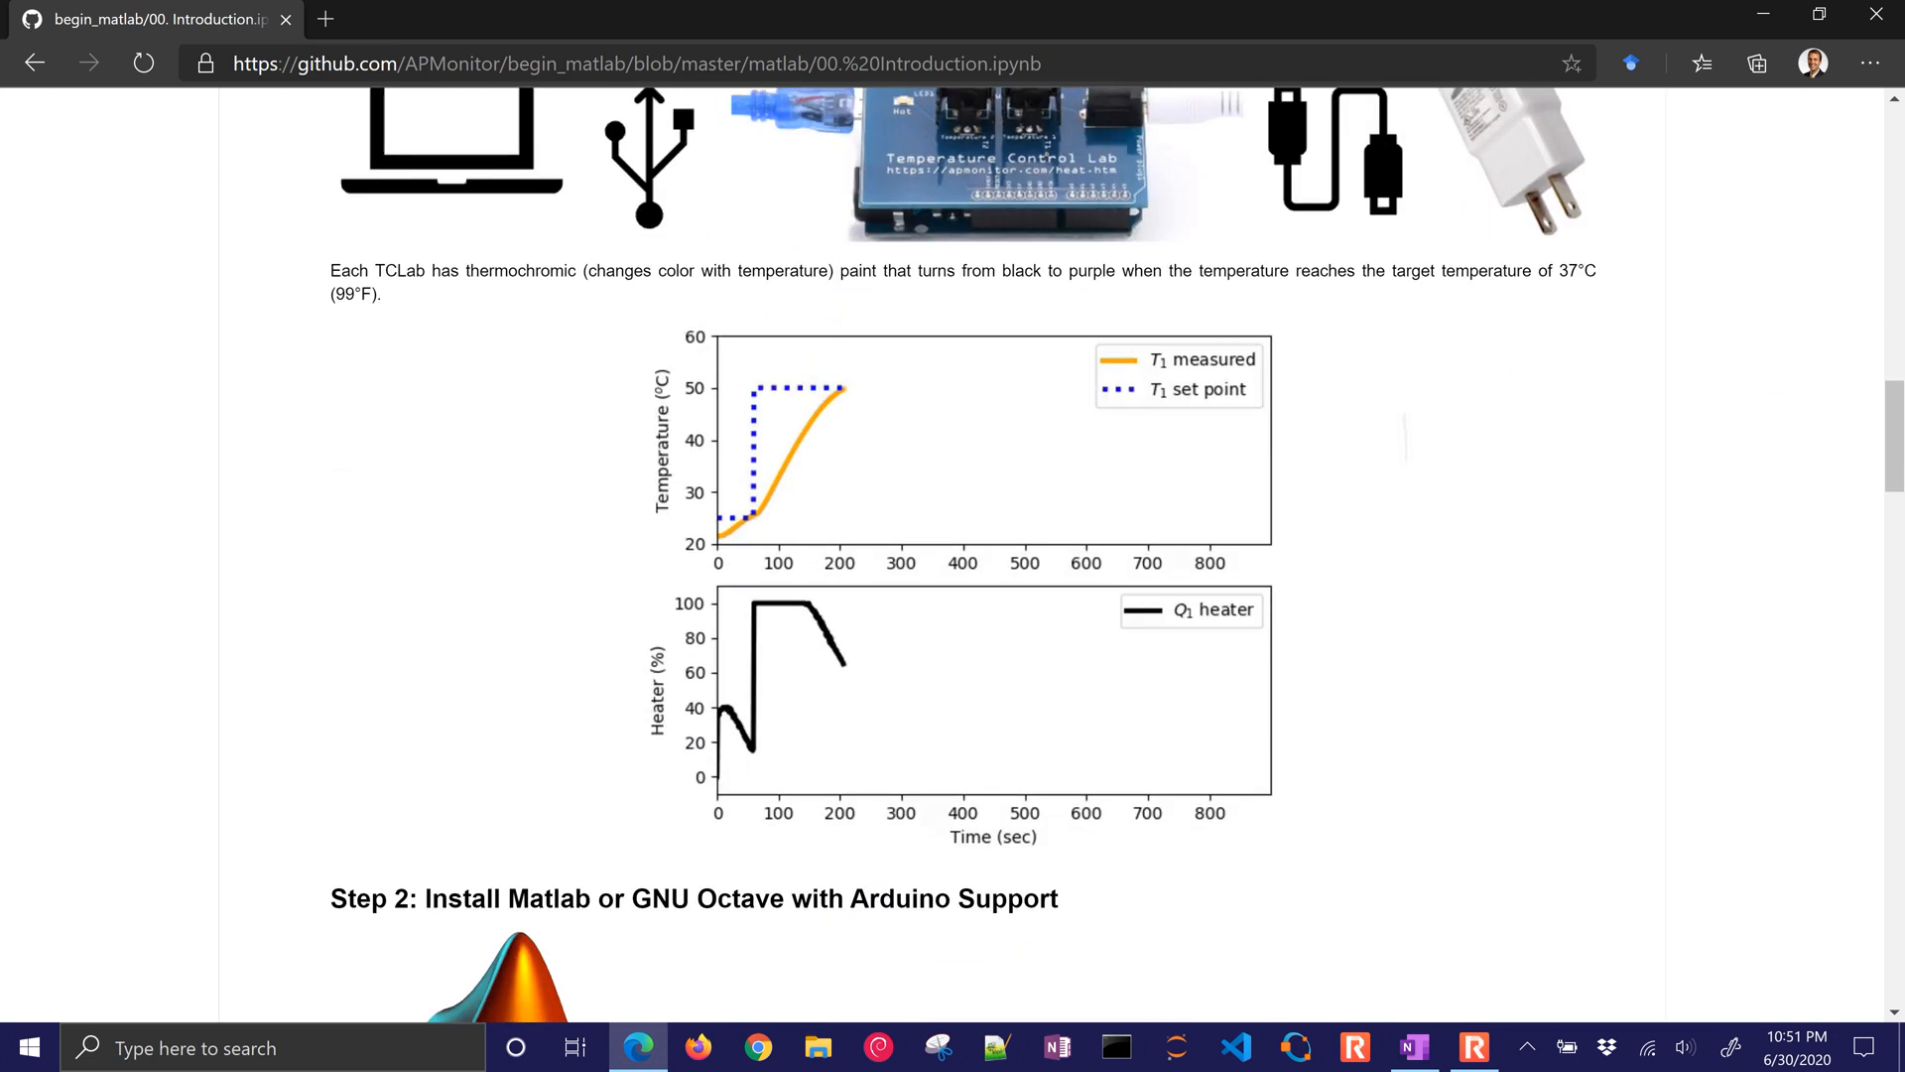
{"action": "scroll", "scroll_direction": "down", "scroll_amount": 3}
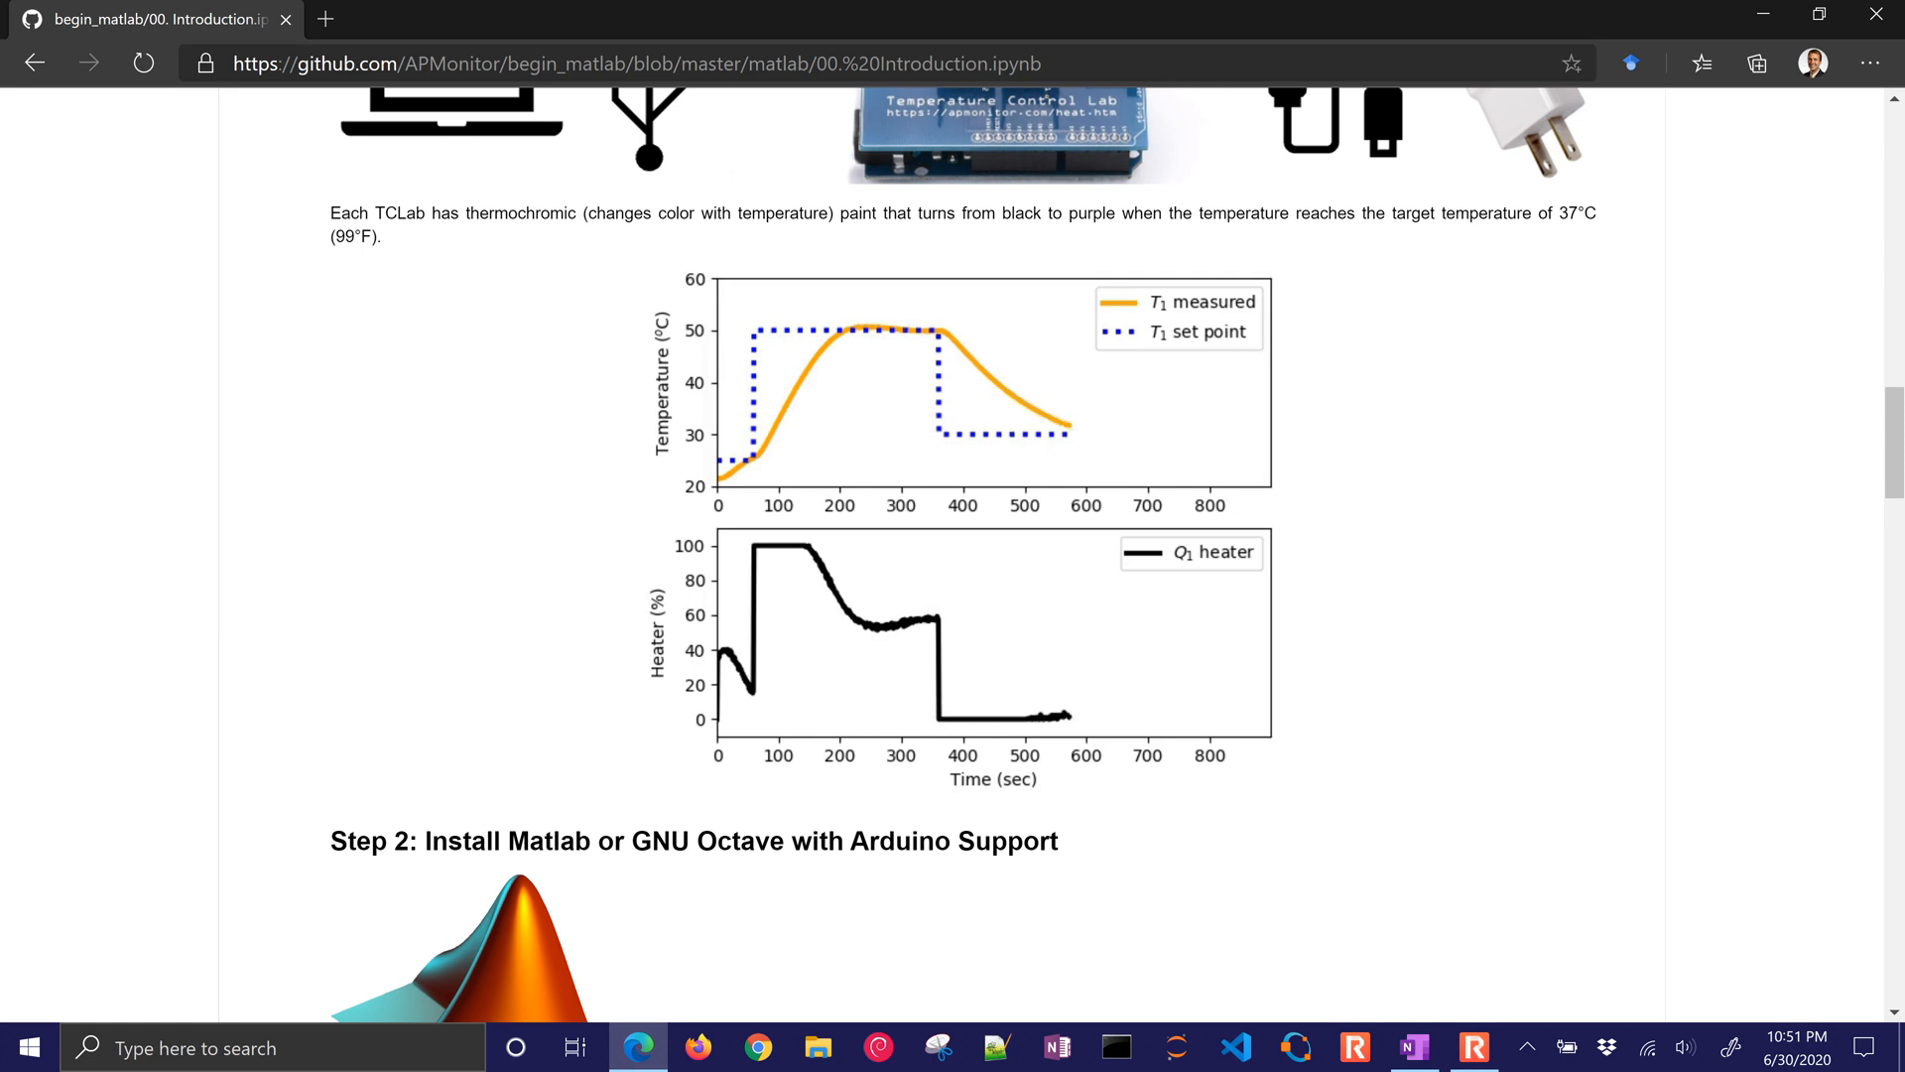
{"action": "scroll", "scroll_direction": "down", "scroll_amount": 3}
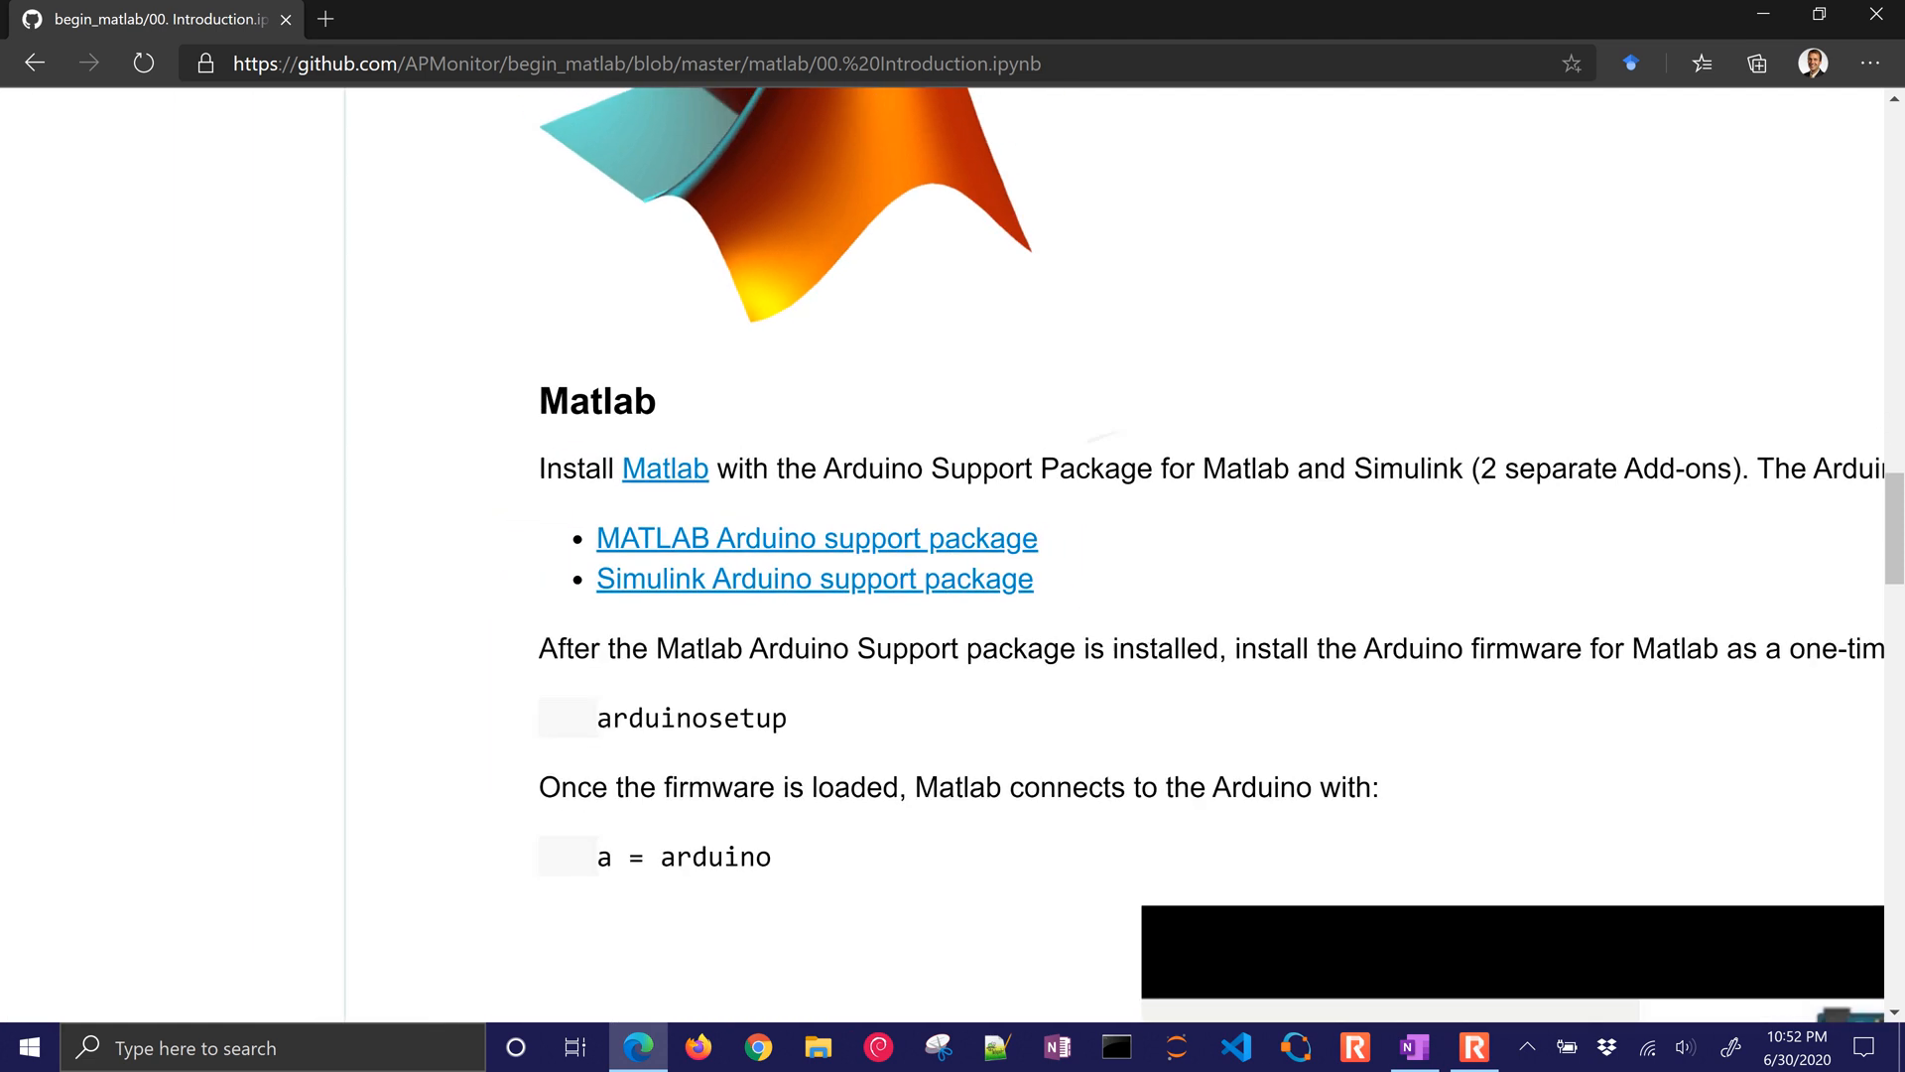
- Scroll past the Octave install steps to the Step 3 Jupyter Notebook/Lab section
{"action": "scroll", "scroll_direction": "up", "scroll_amount": 3}
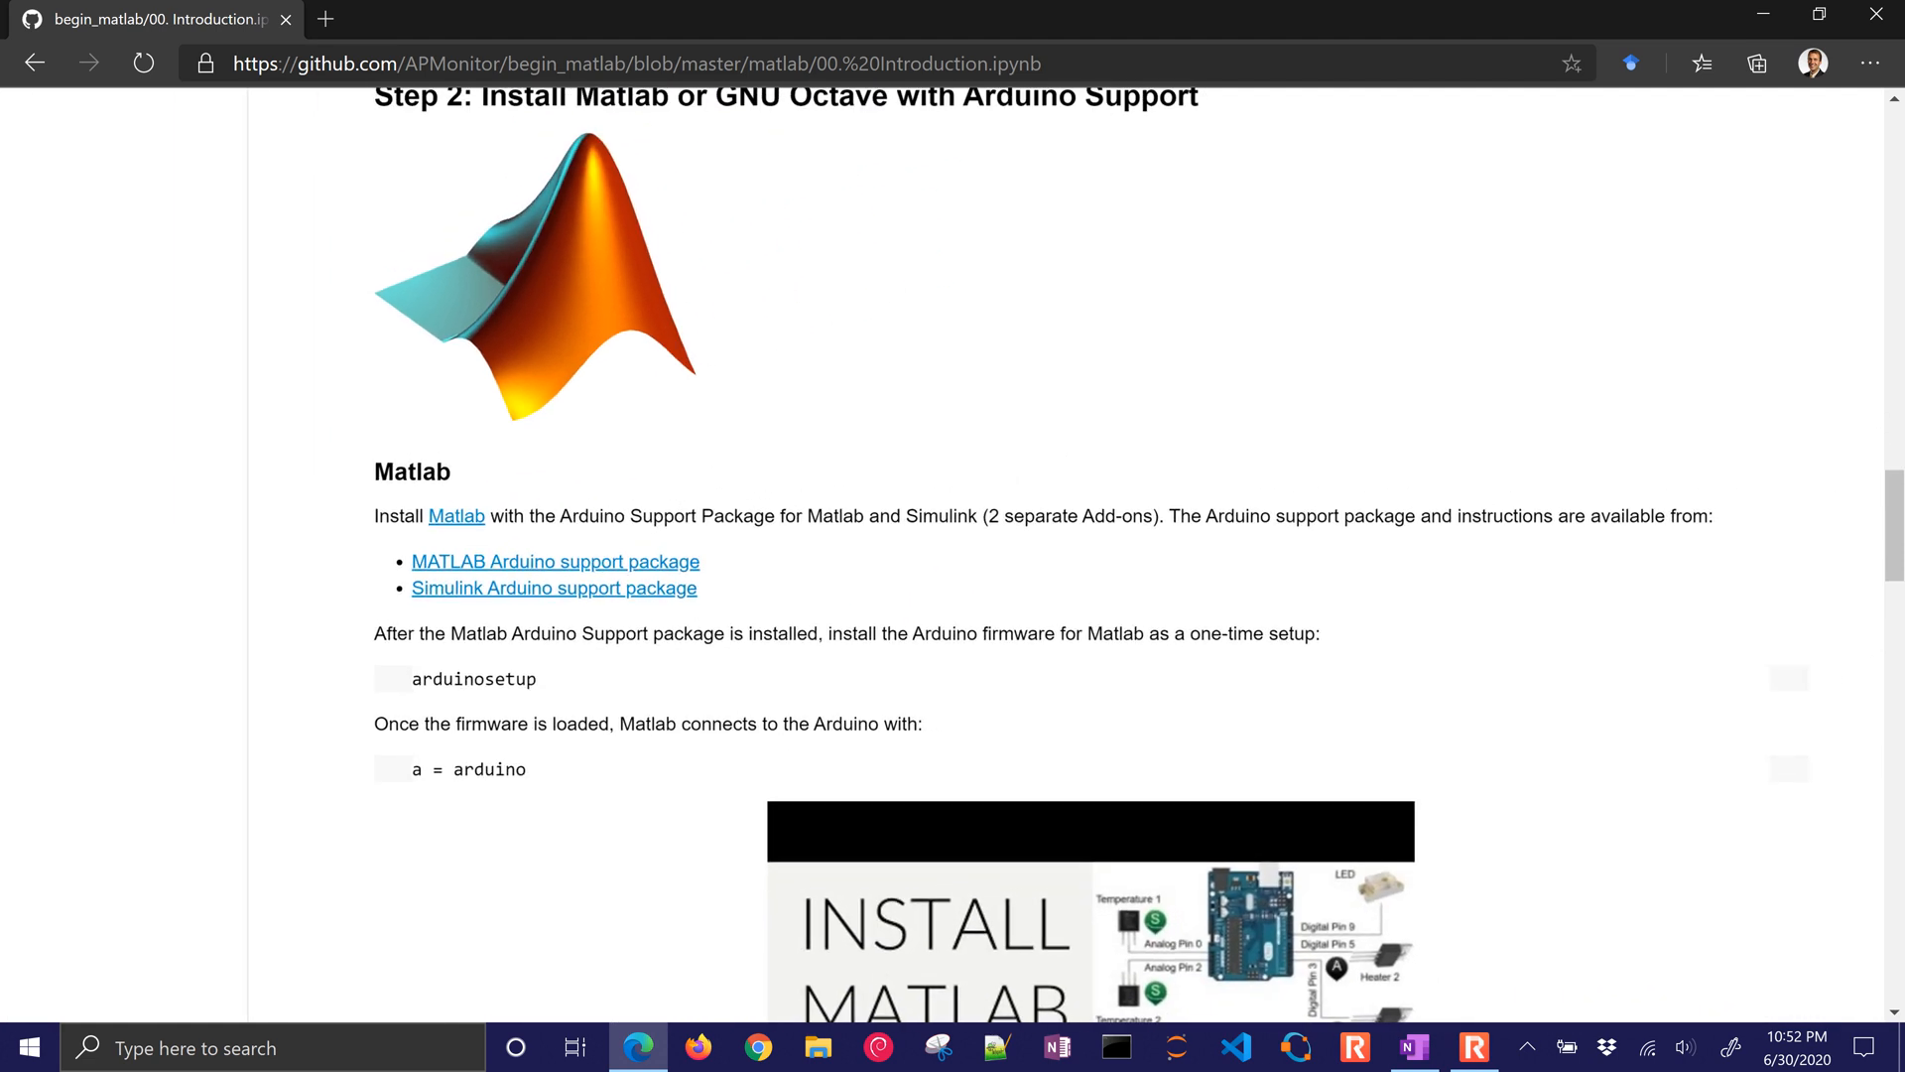
{"action": "scroll", "scroll_direction": "down", "scroll_amount": 3}
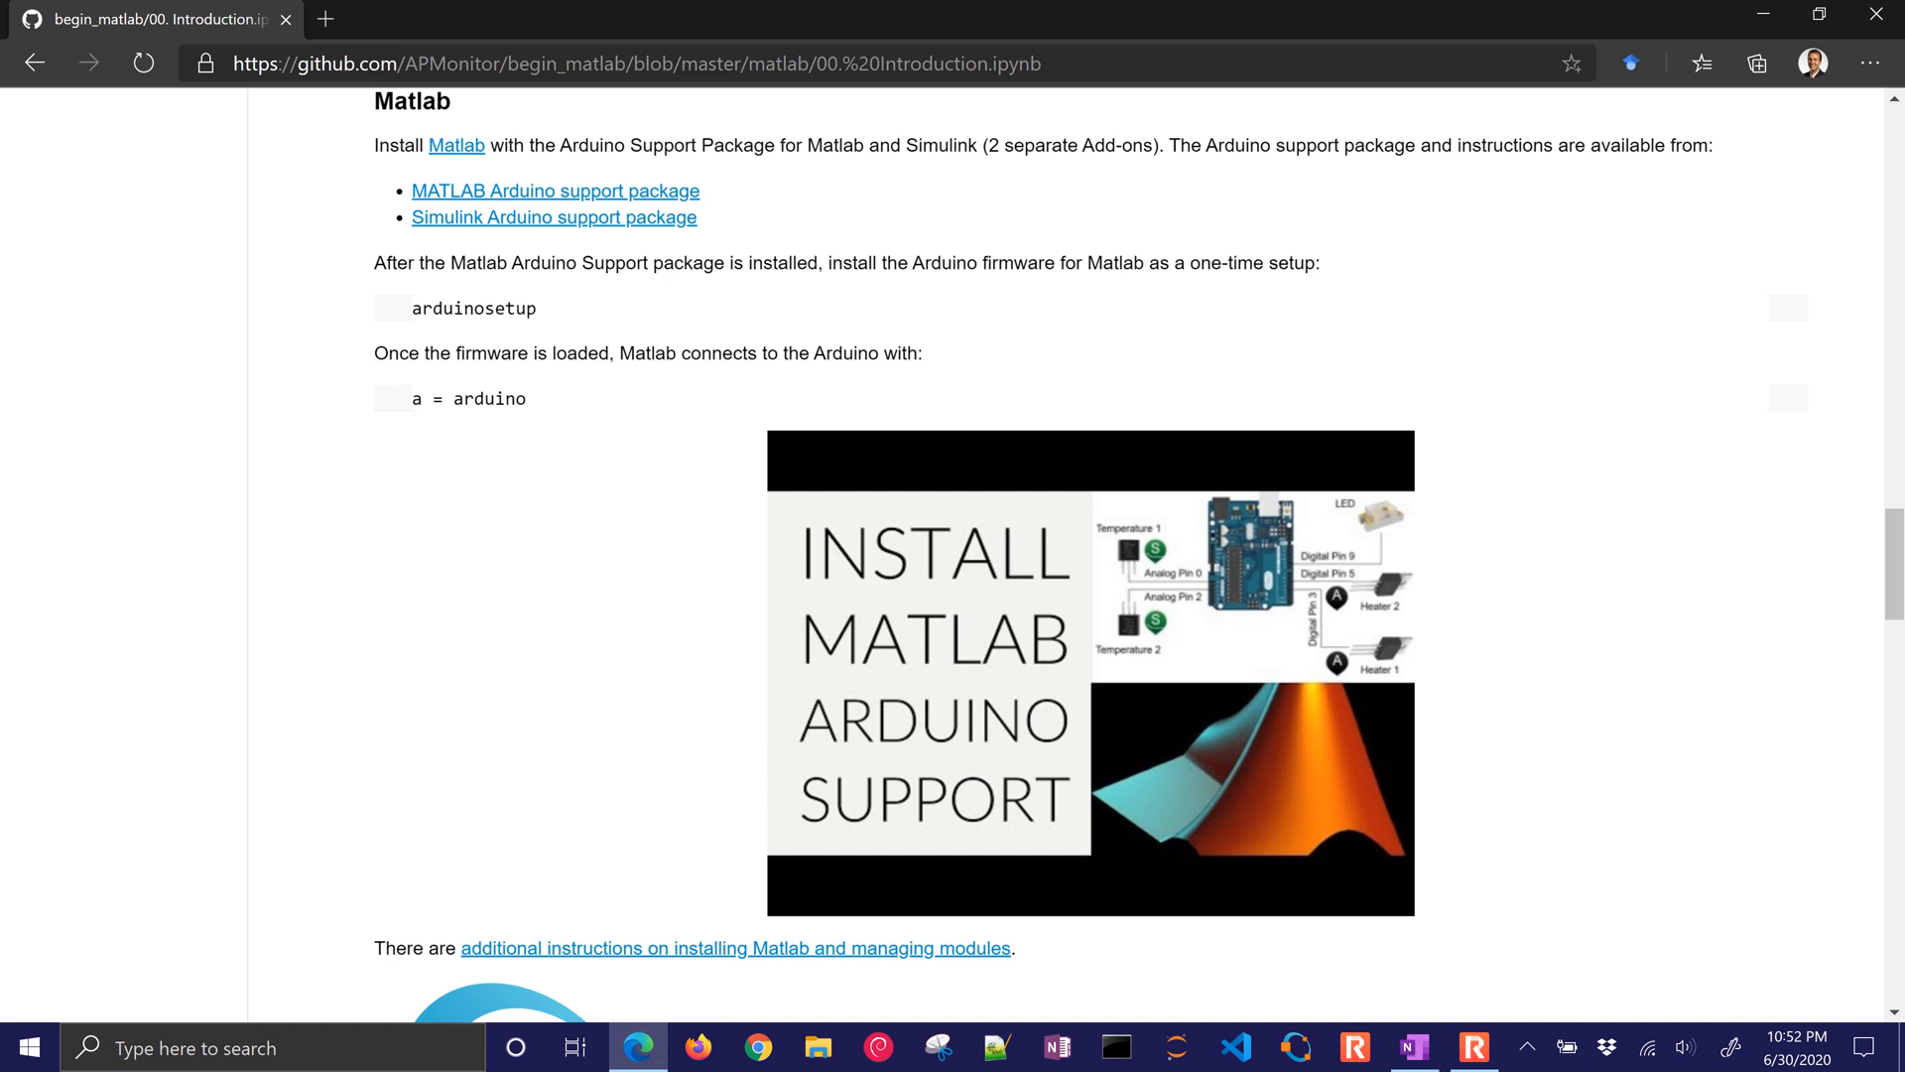
{"action": "scroll", "scroll_direction": "down", "scroll_amount": 3}
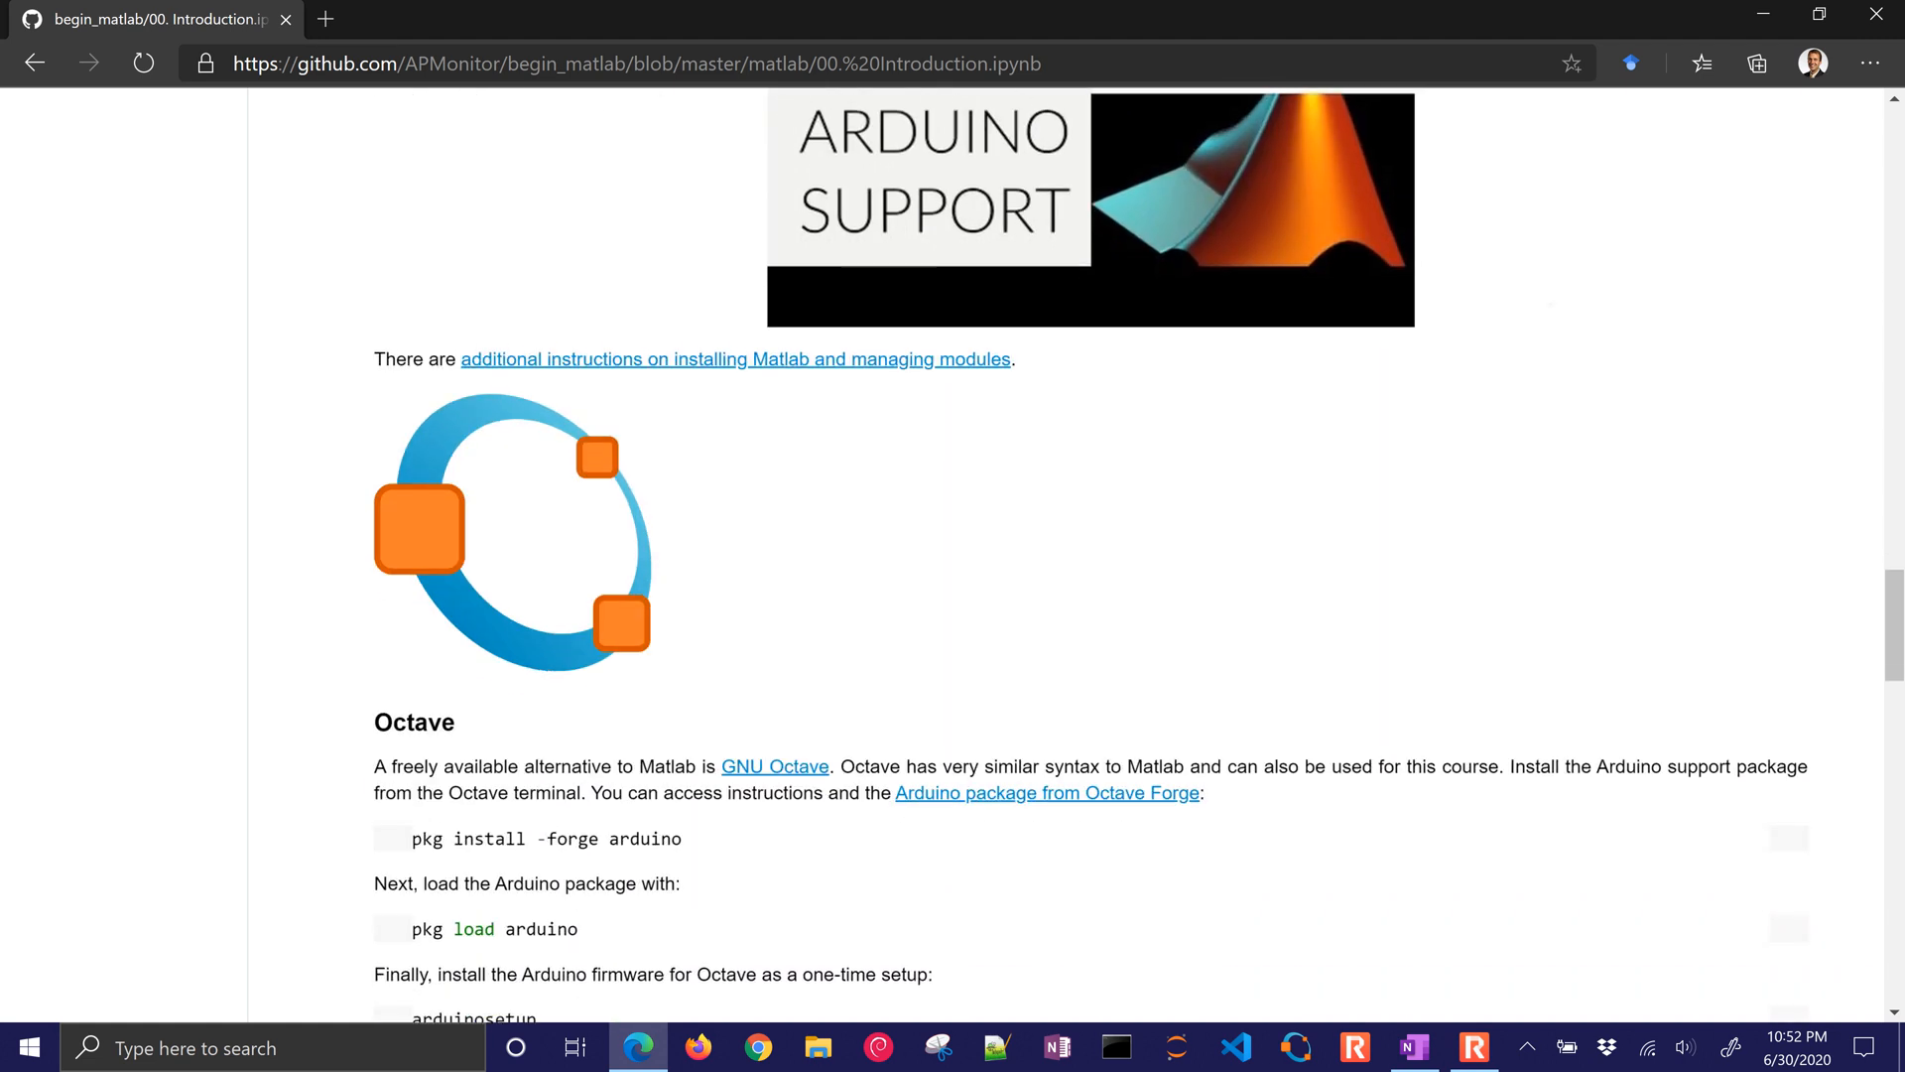
{"action": "scroll", "scroll_direction": "down", "scroll_amount": 3}
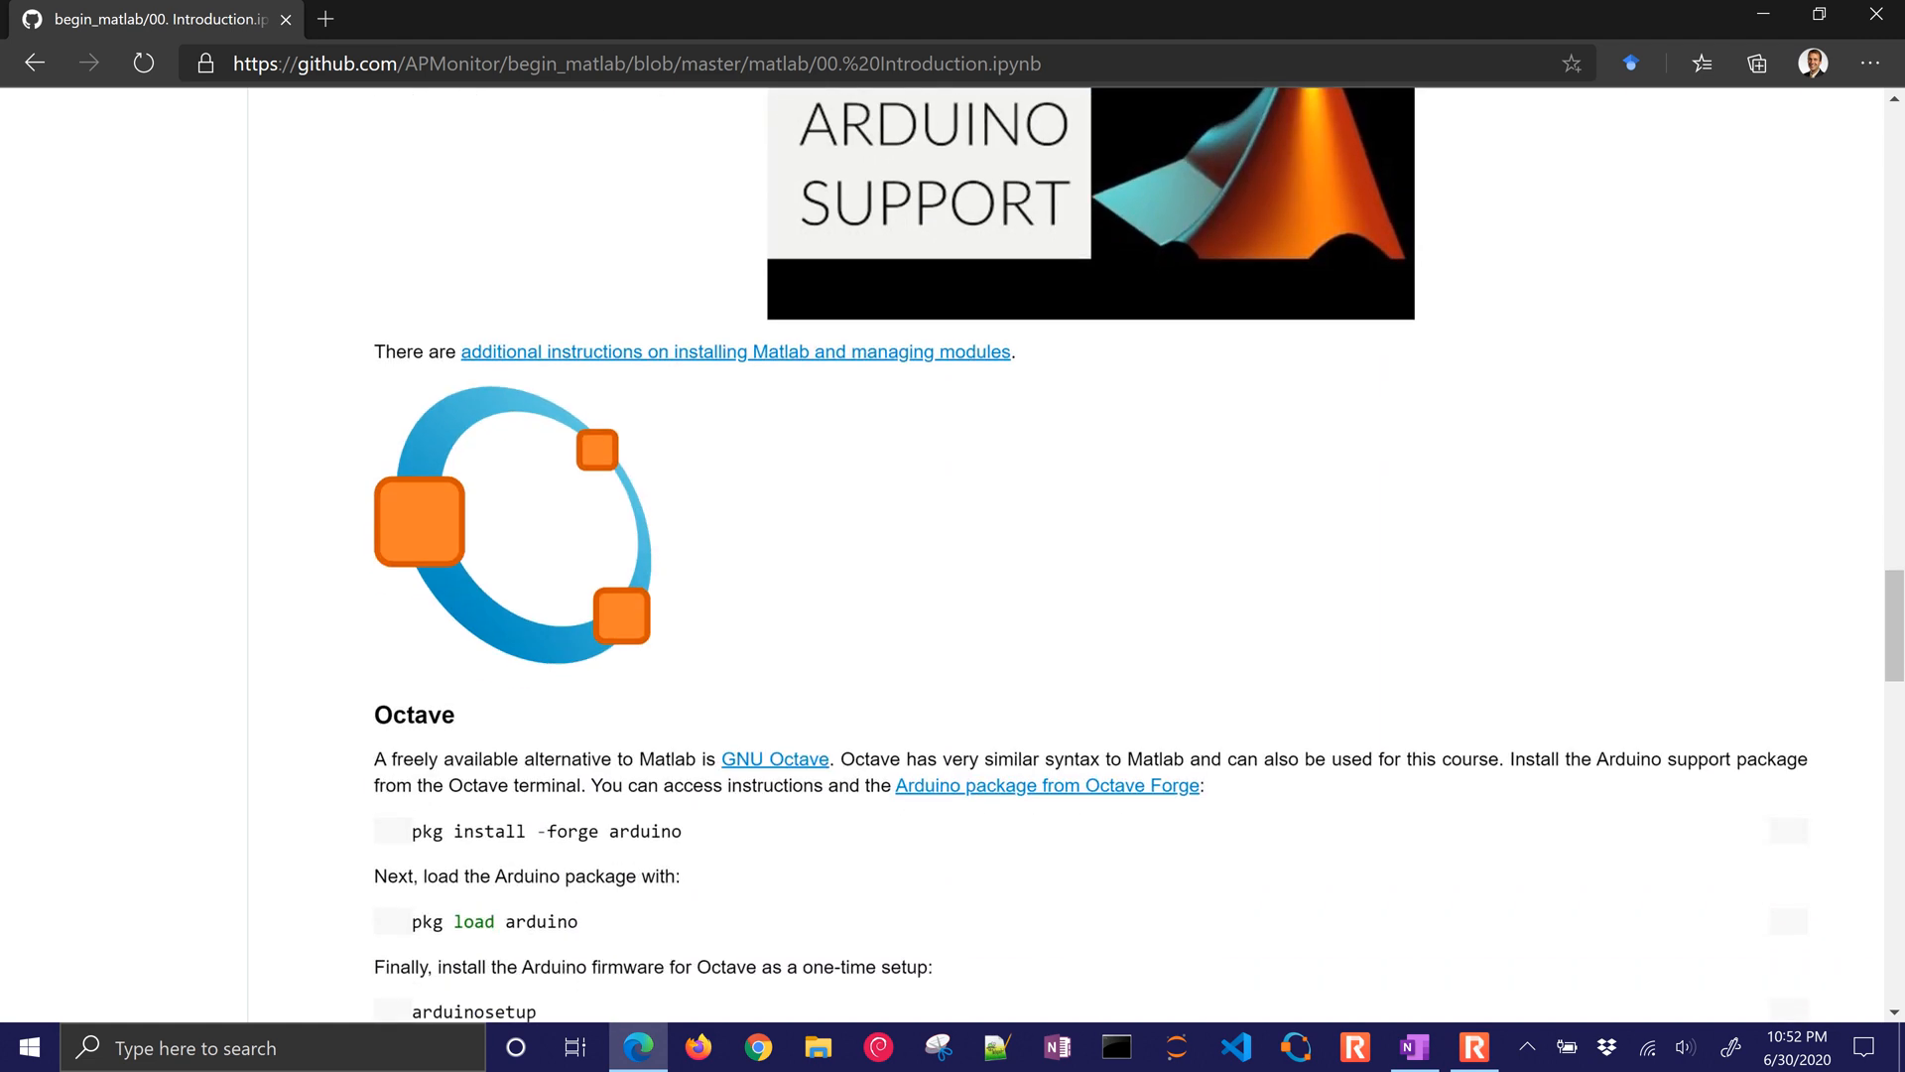
{"action": "scroll", "scroll_direction": "down", "scroll_amount": 3}
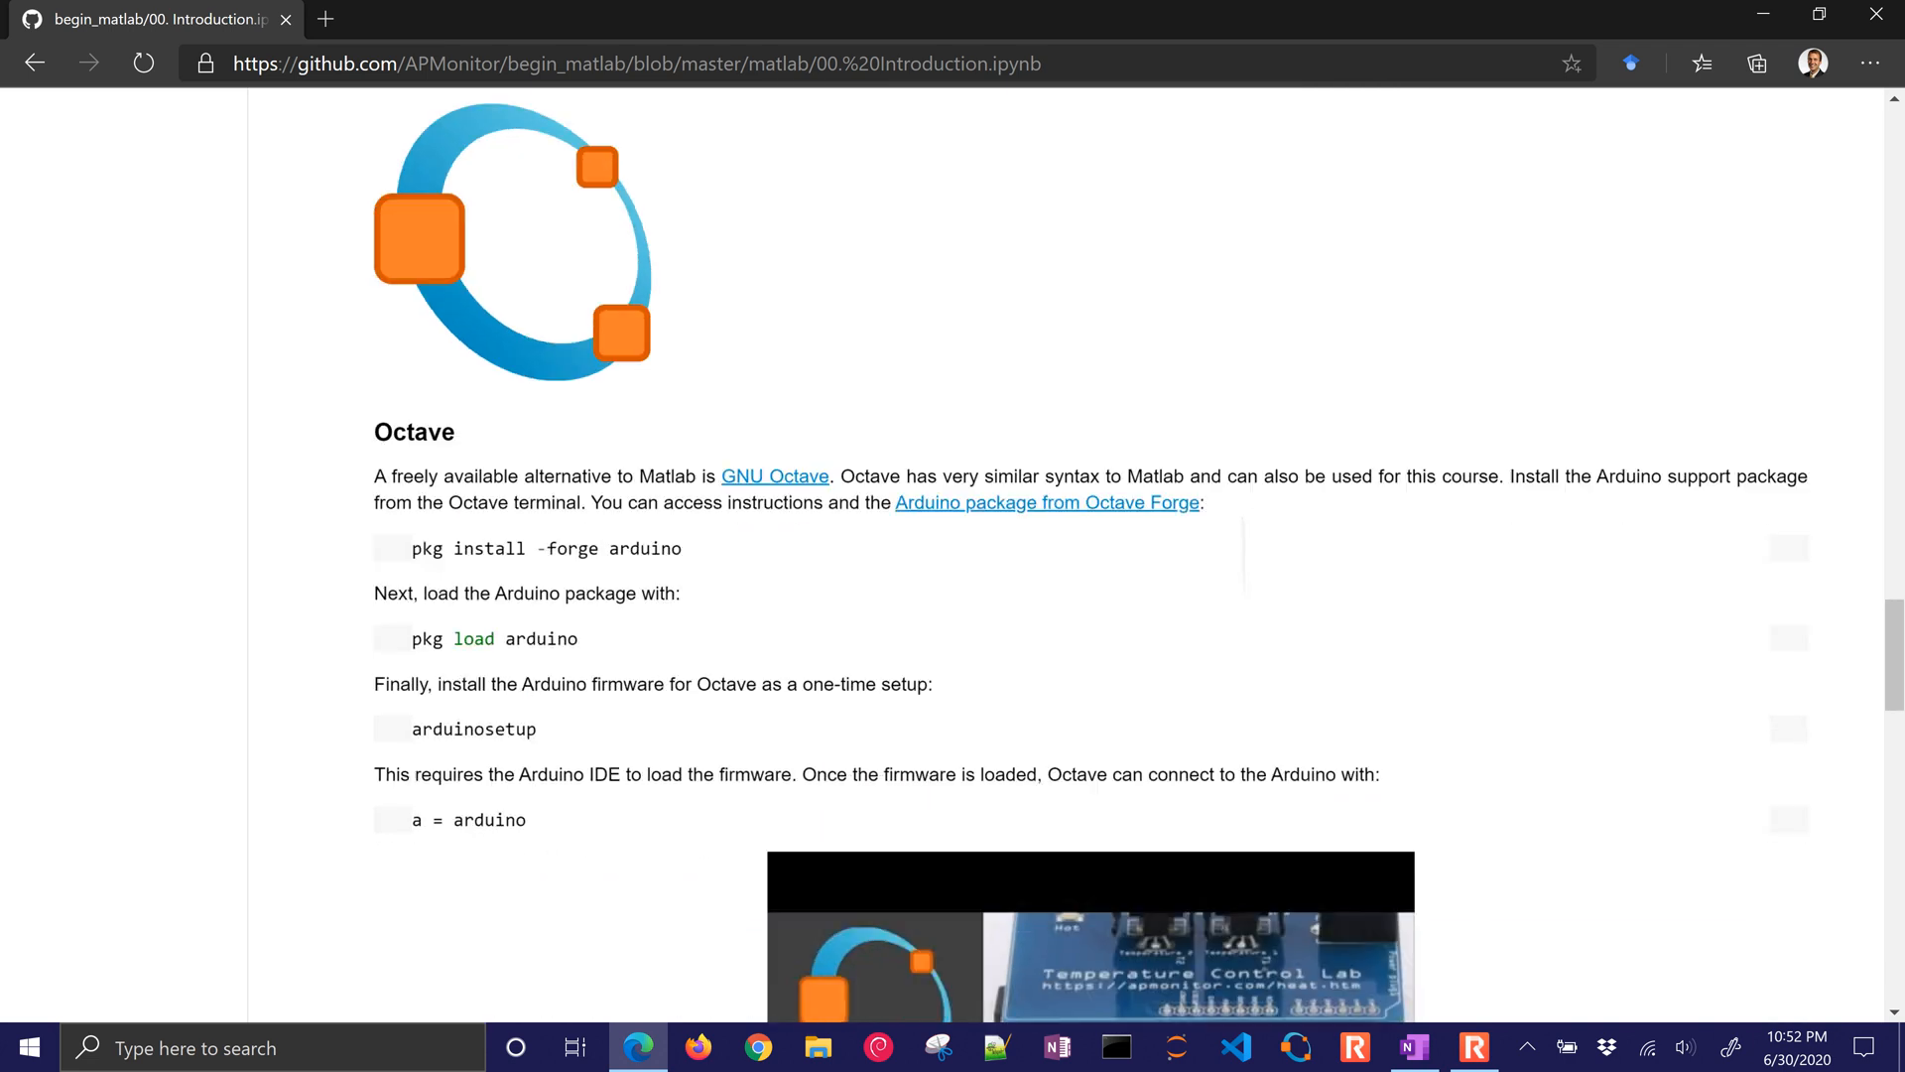
{"action": "scroll", "scroll_direction": "down", "scroll_amount": 3}
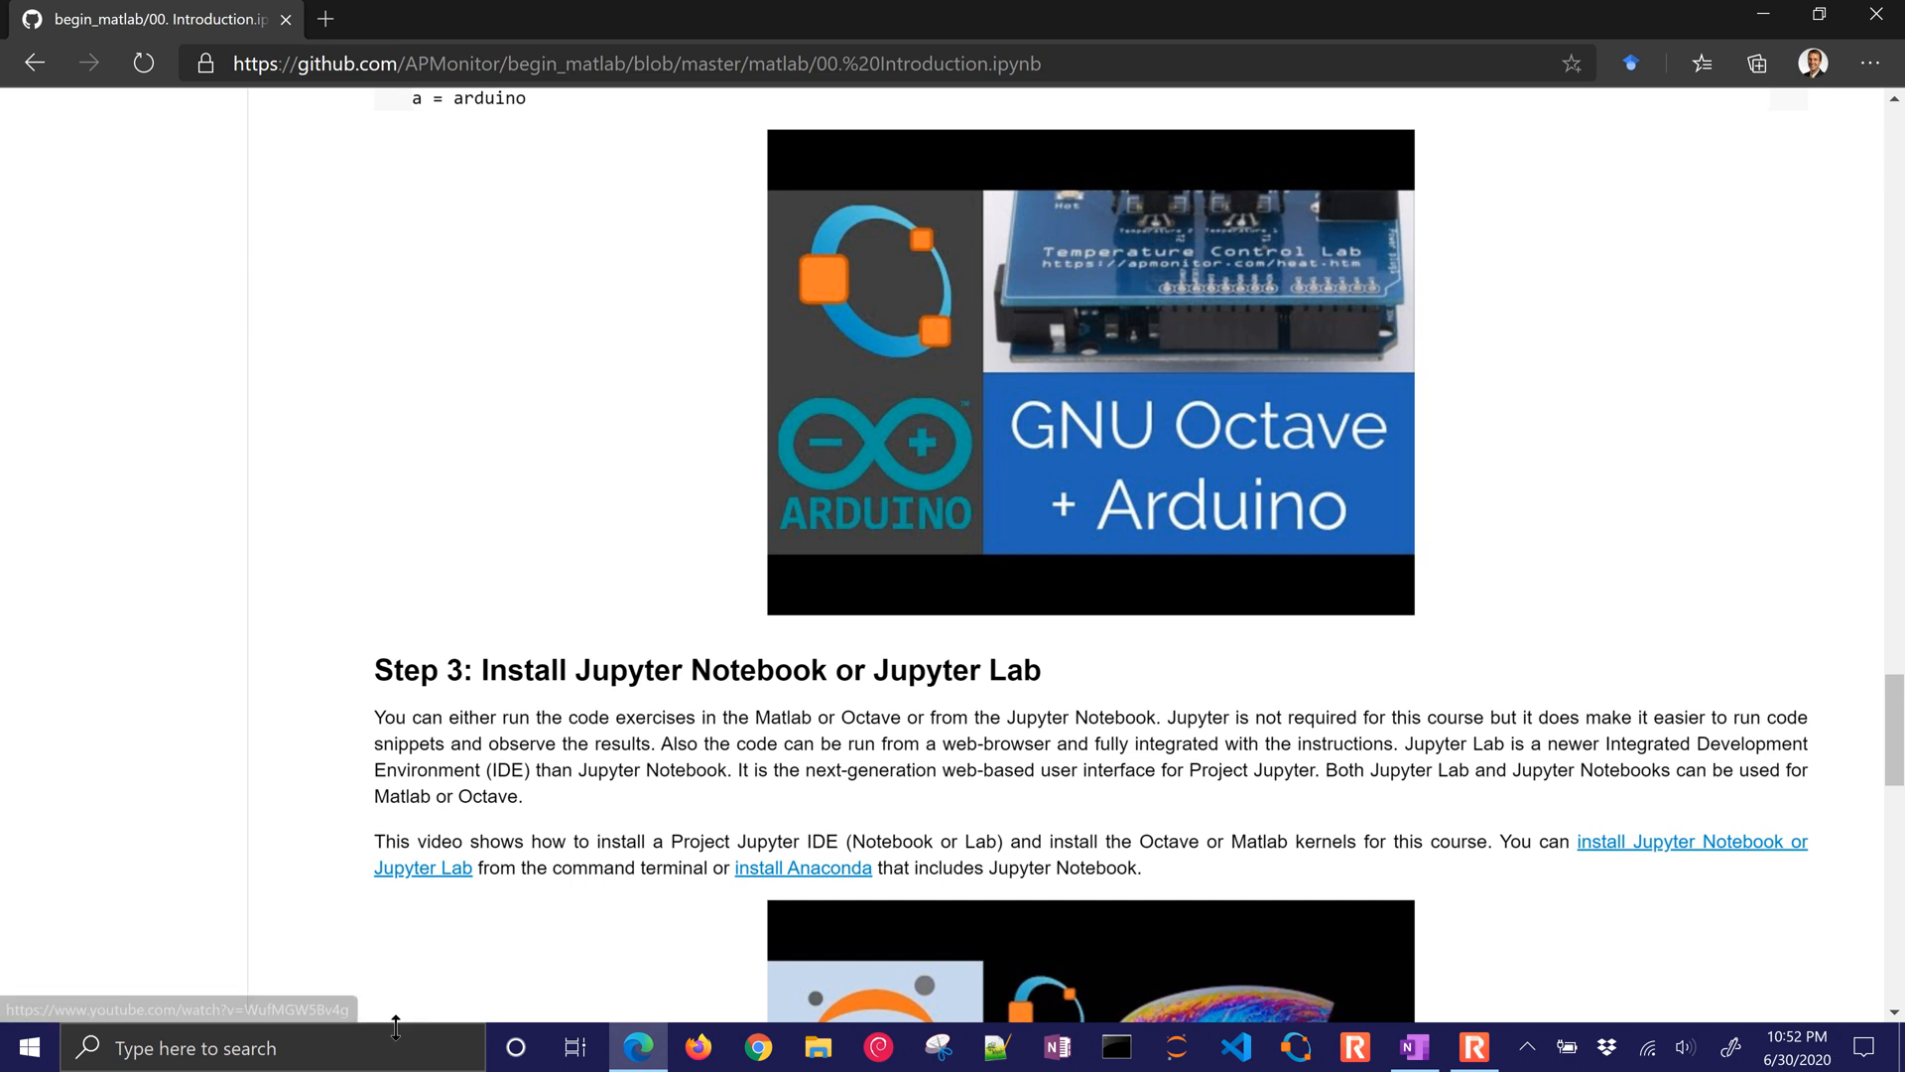
- Search 'ma' in Windows search to launch MATLAB R2020a
{"action": "type", "text": "ma"}
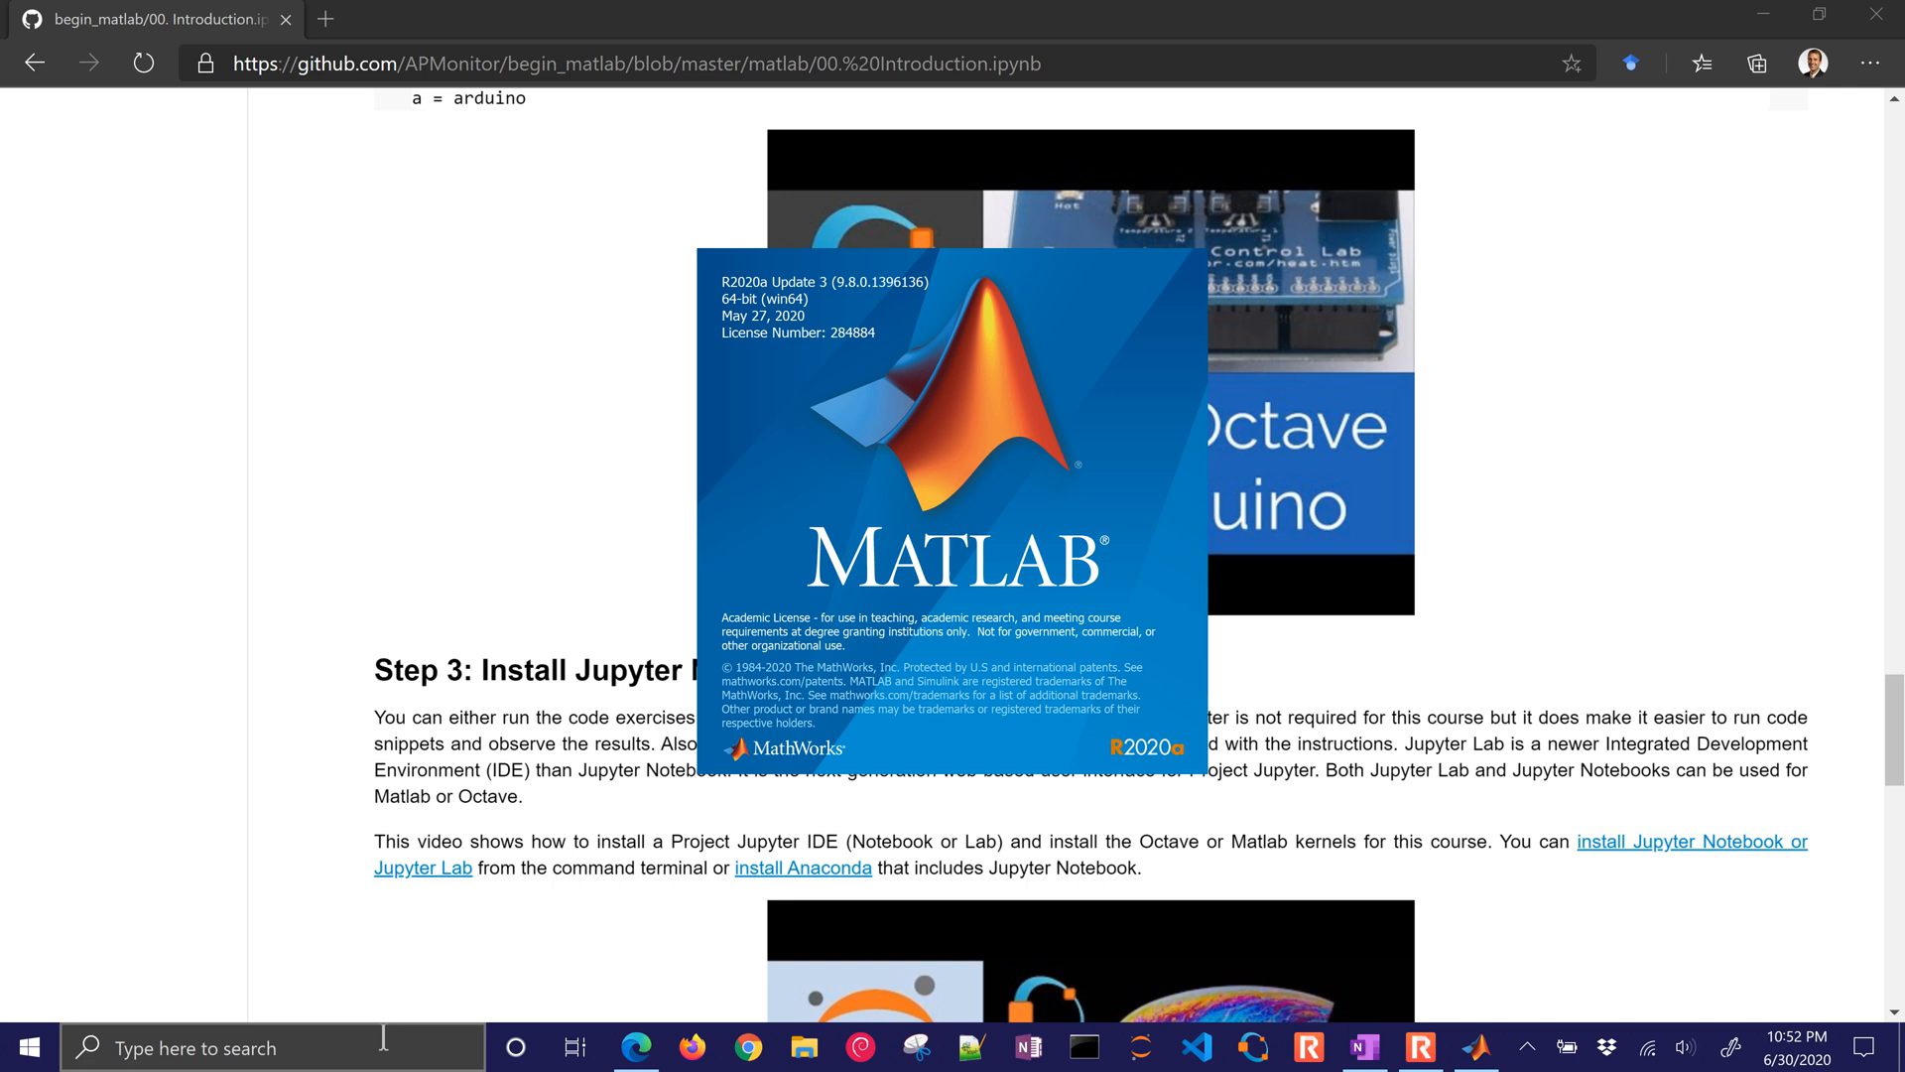
- Assign x=7 in the MATLAB Command Window
{"action": "left_click", "coordinate": [1249, 1046]}
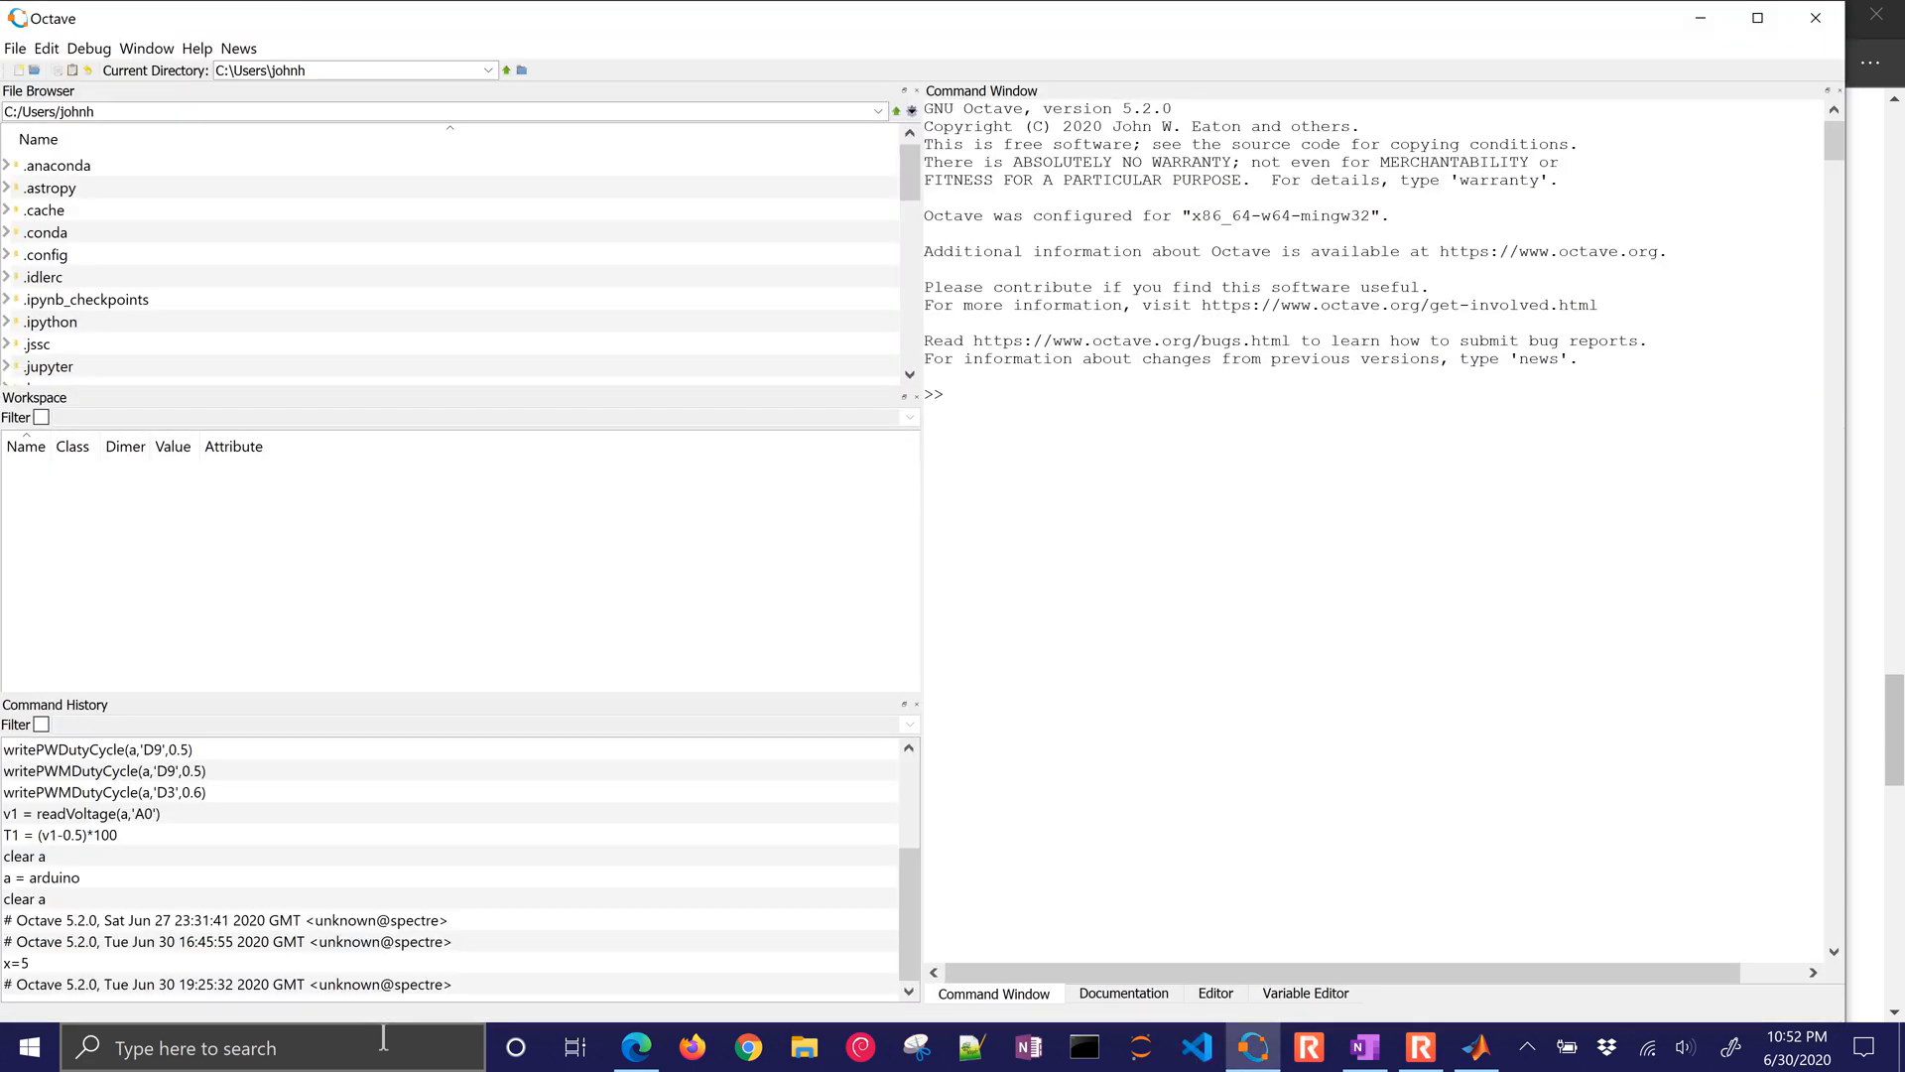
{"action": "left_click", "coordinate": [1477, 1045]}
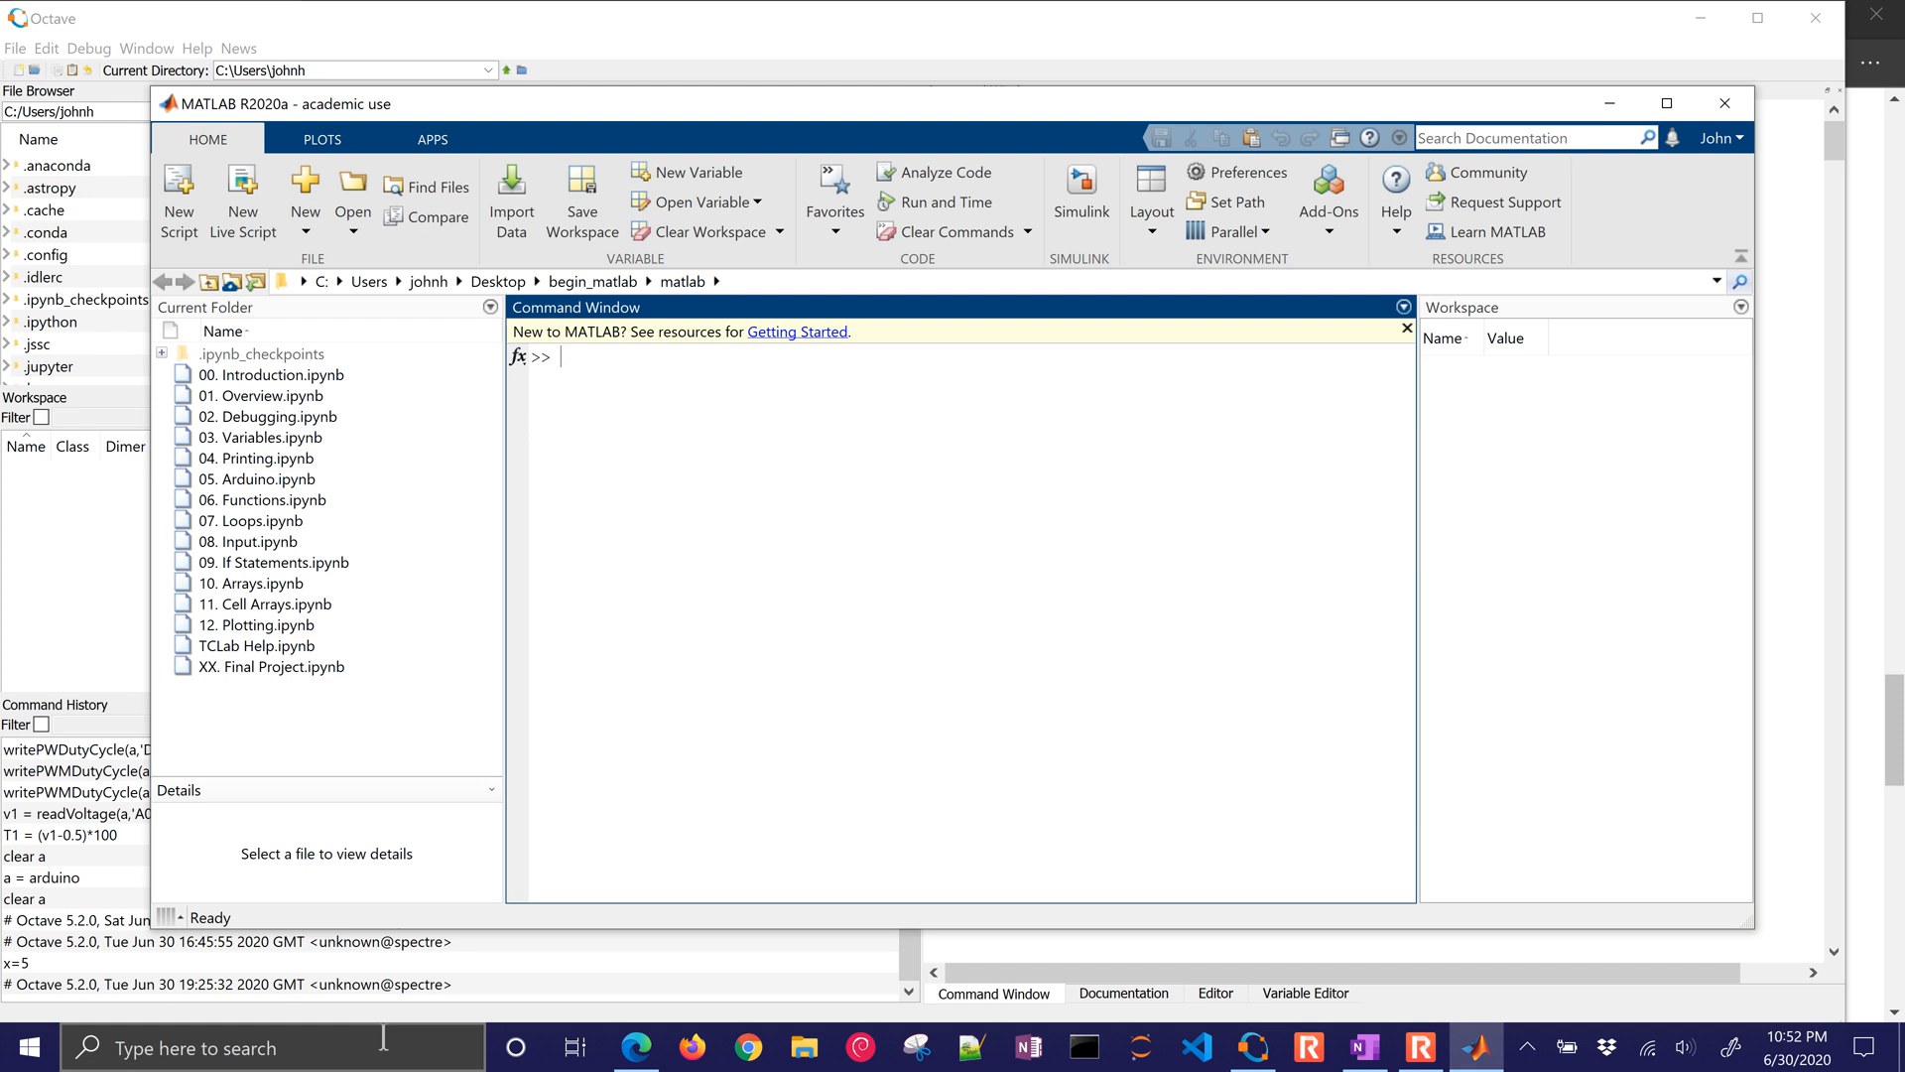
{"action": "type", "text": "x=7"}
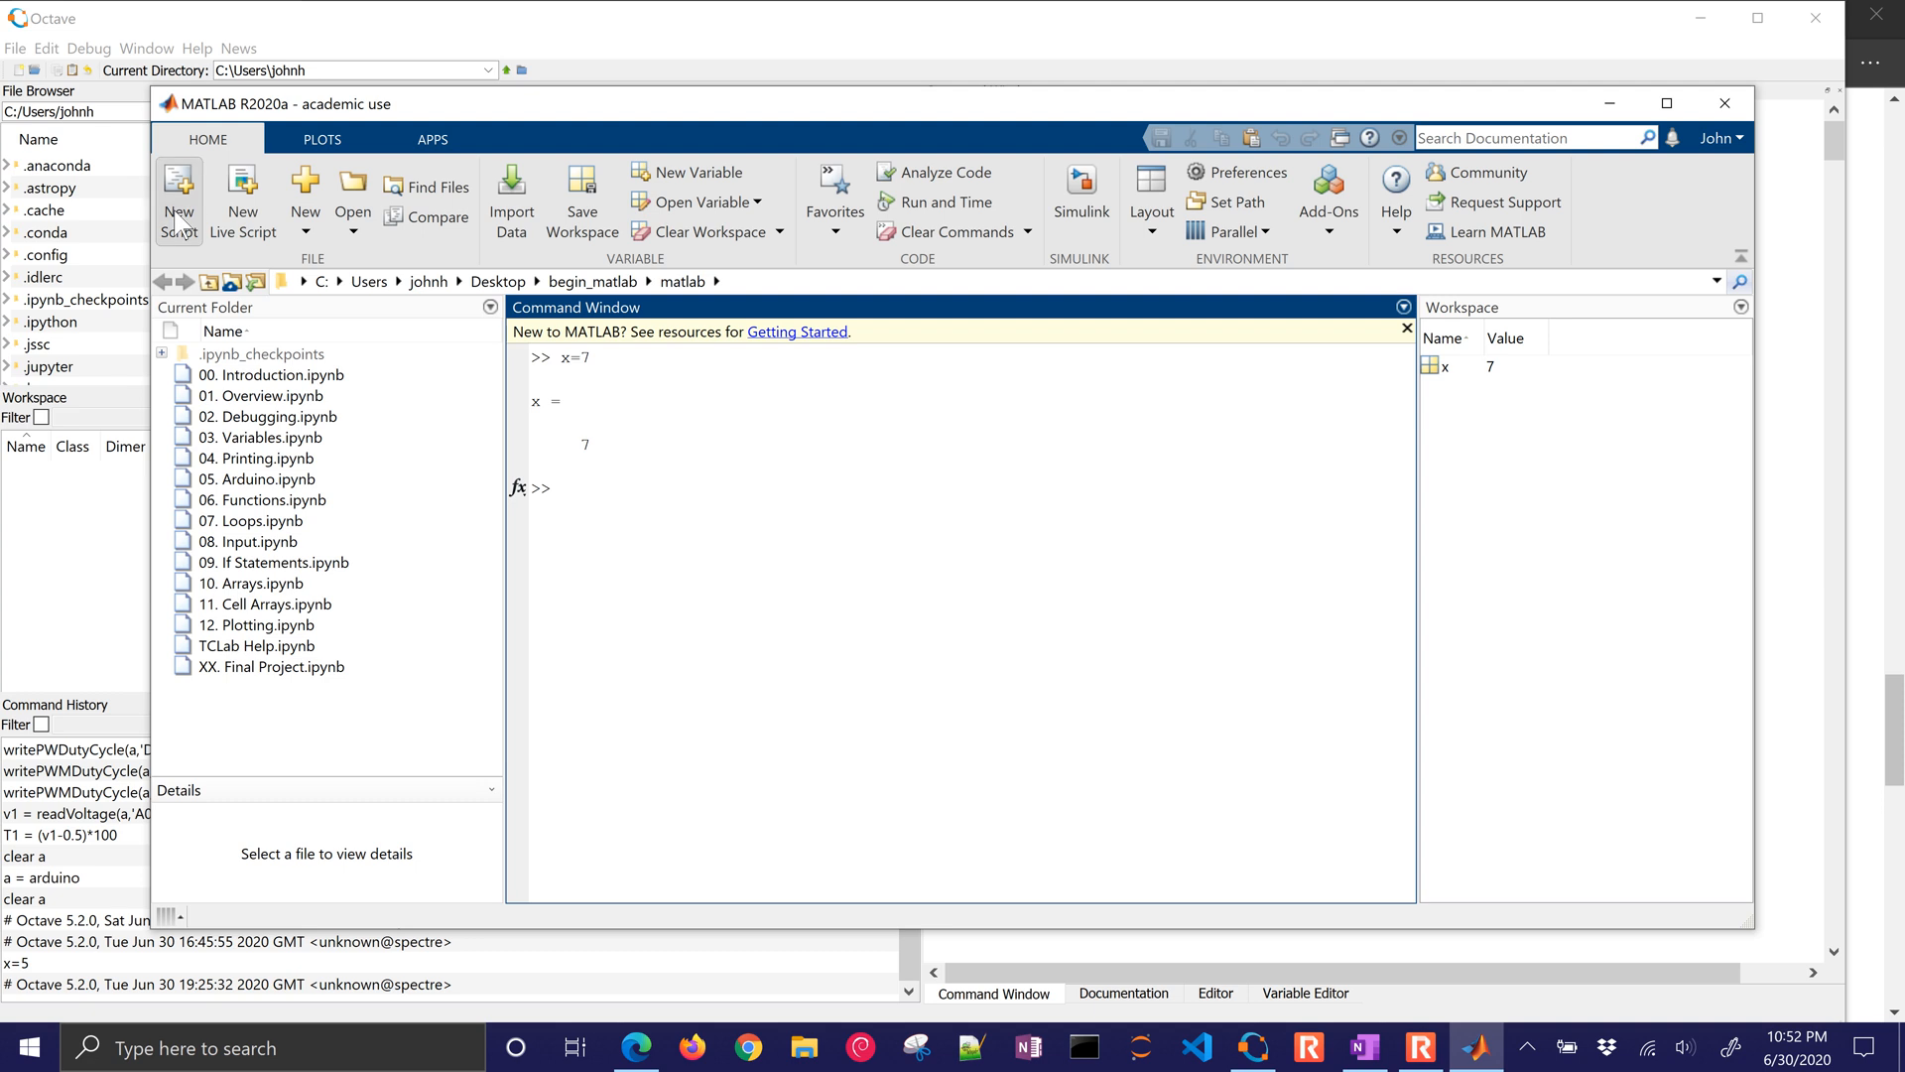
- Start a new blank untitled script, then close MATLAB
{"action": "left_click", "coordinate": [177, 200]}
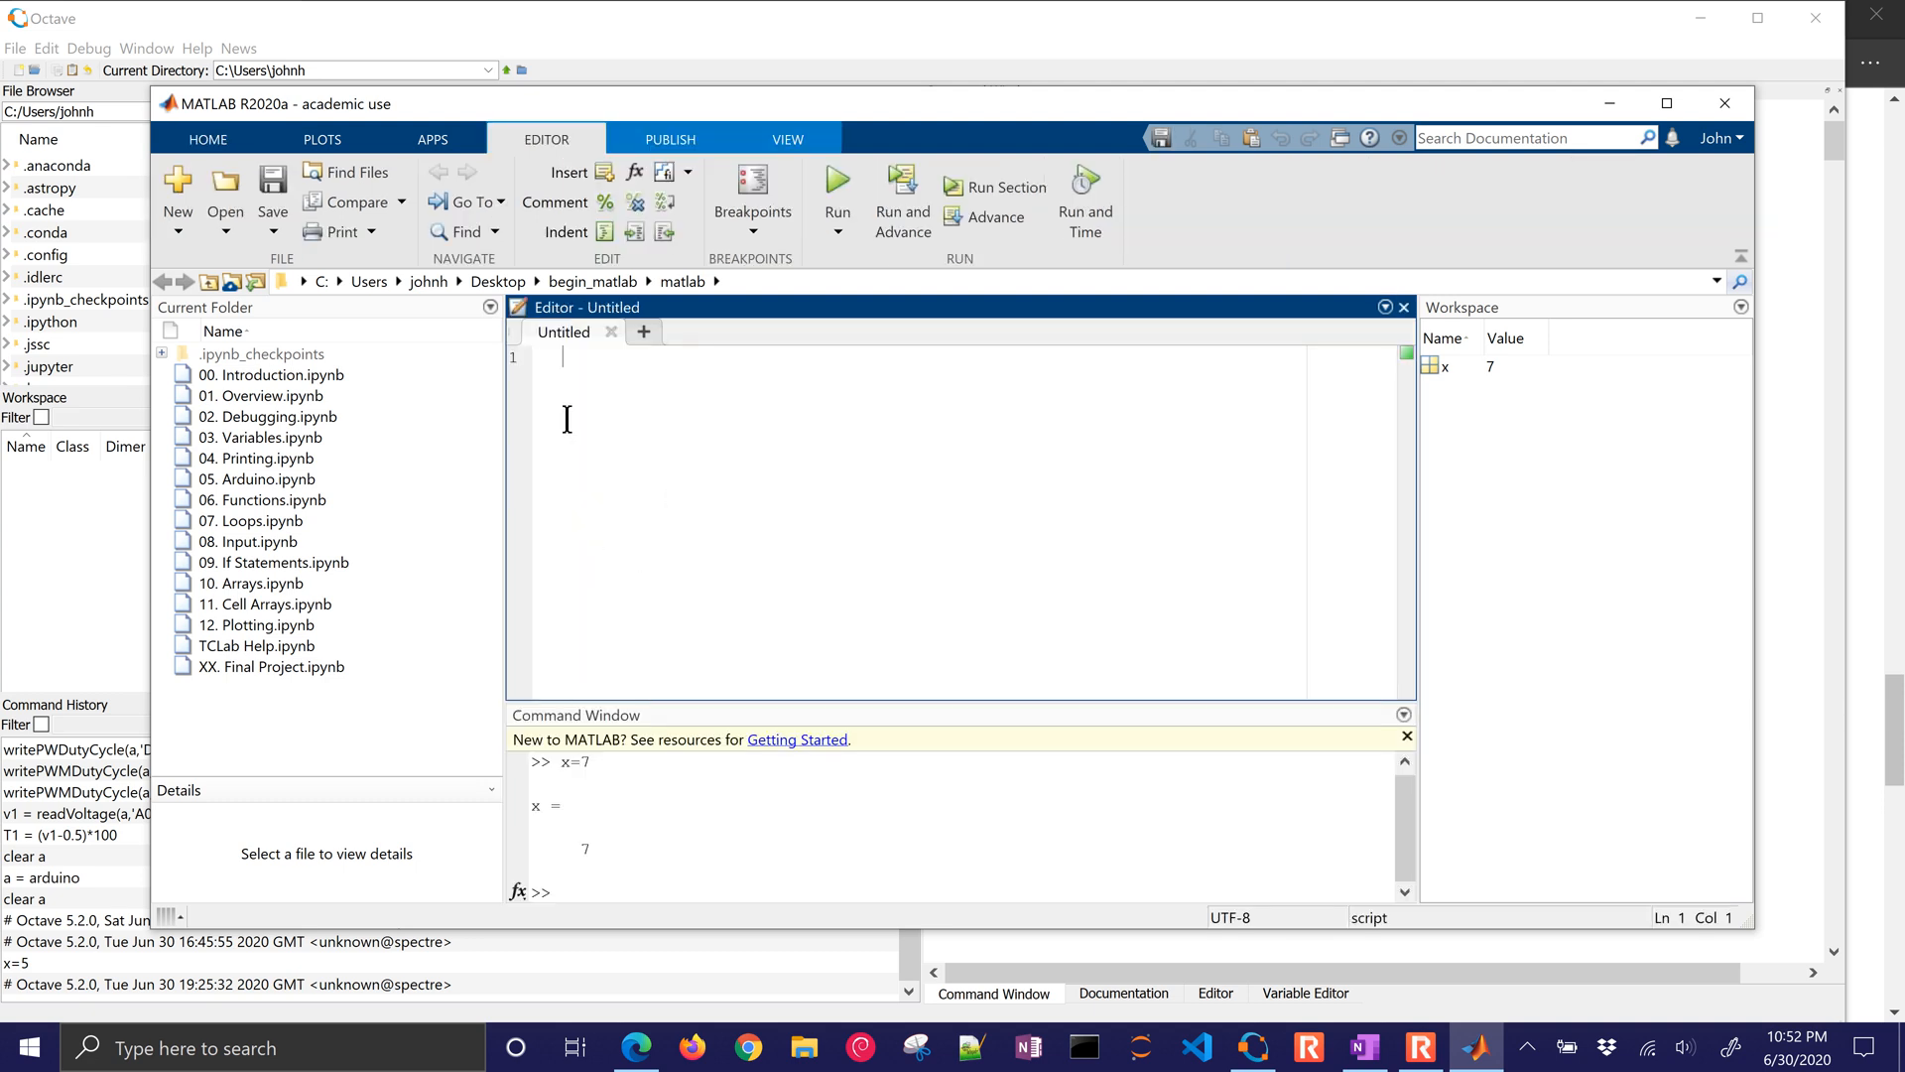
{"action": "mouse_move", "coordinate": [1188, 496]}
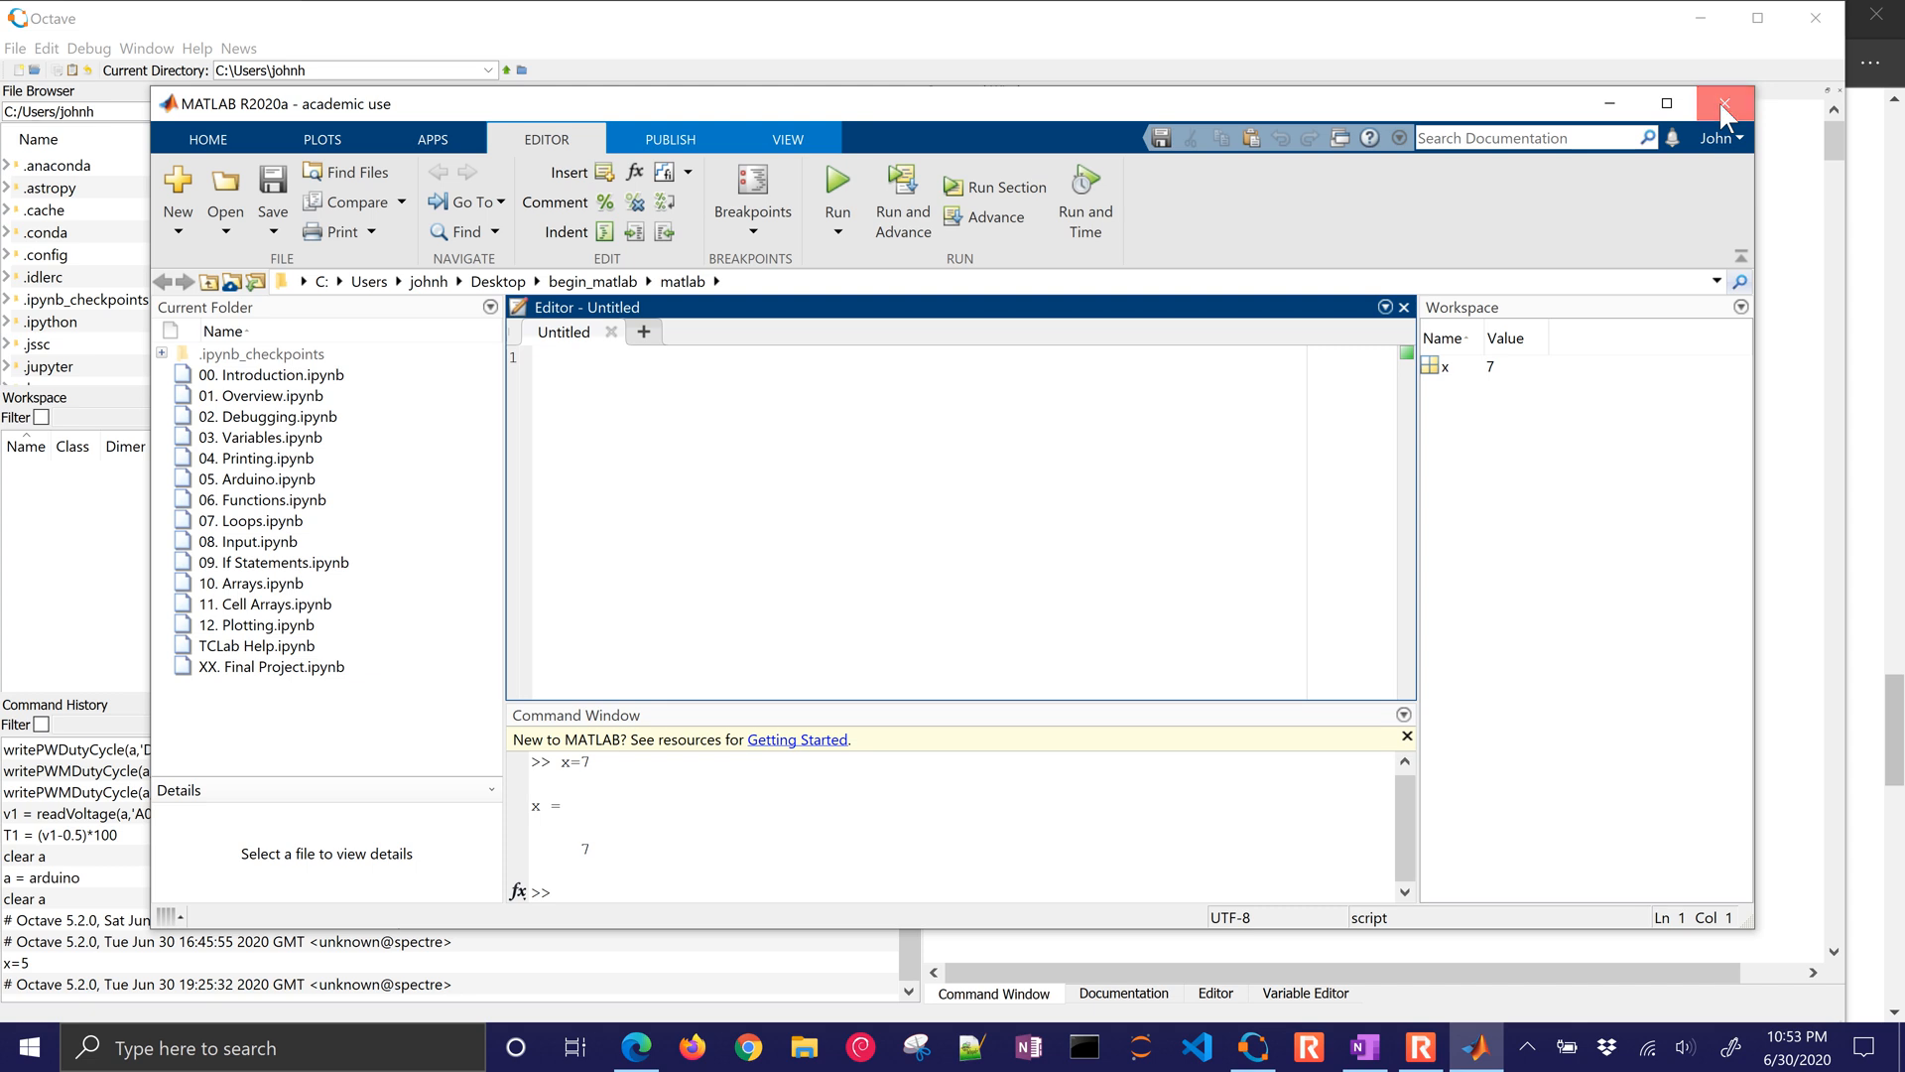
{"action": "left_click", "coordinate": [1719, 103]}
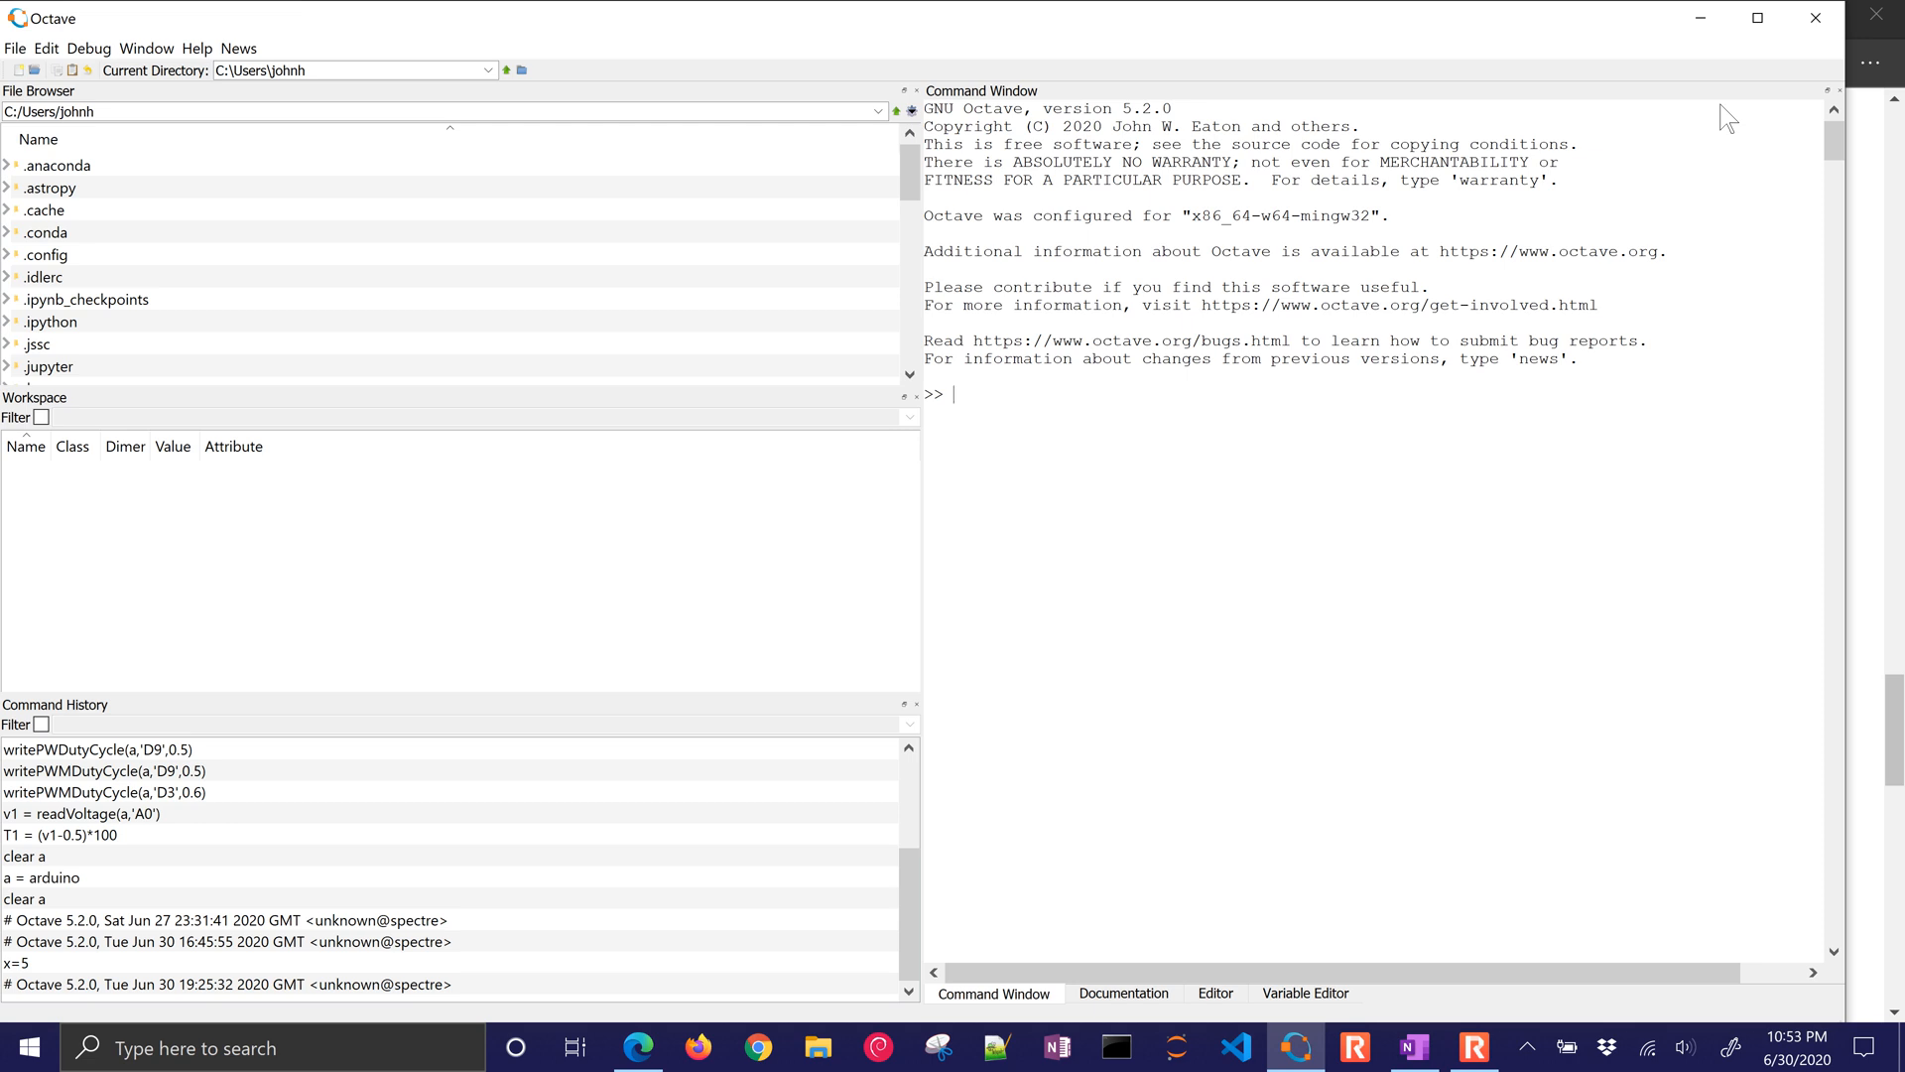
- Assign x=7 in the Octave command window so x appears as a 1x1 double
{"action": "type", "text": "x=7"}
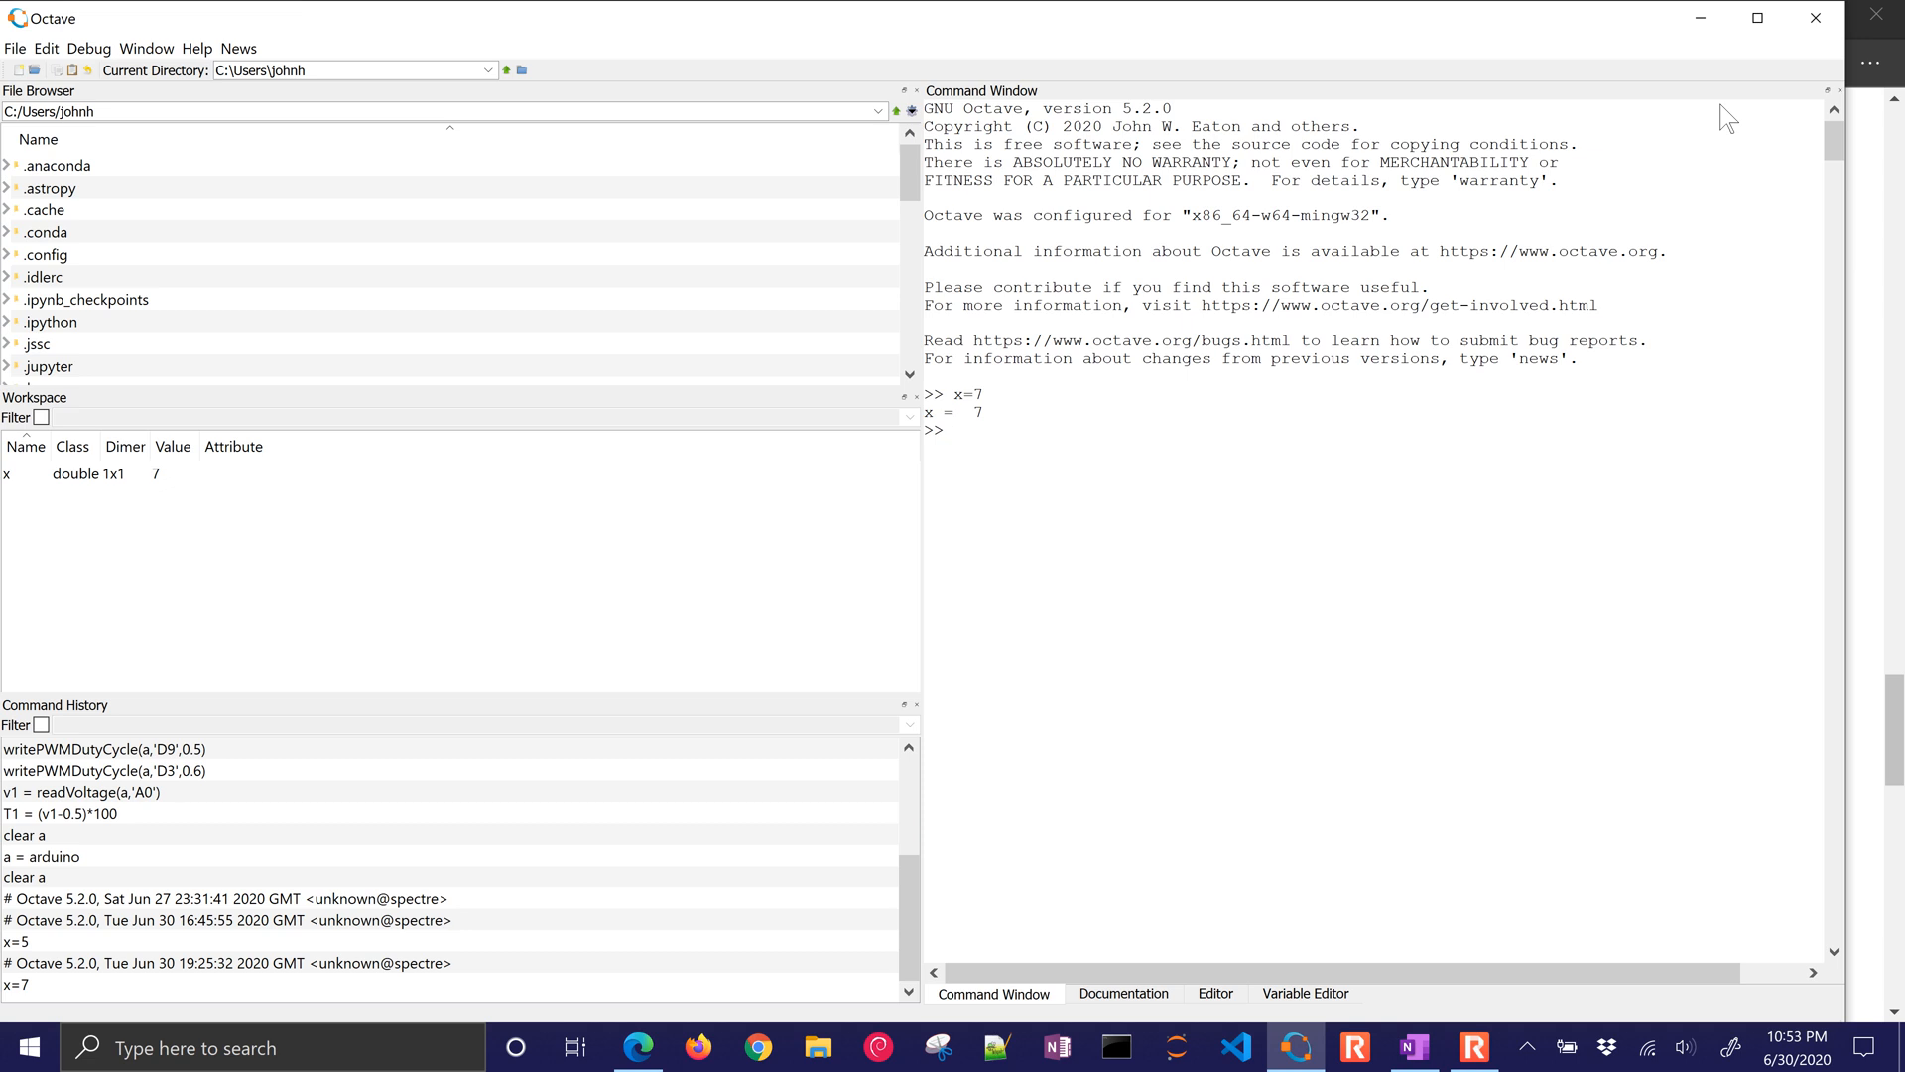
{"action": "mouse_move", "coordinate": [1816, 18]}
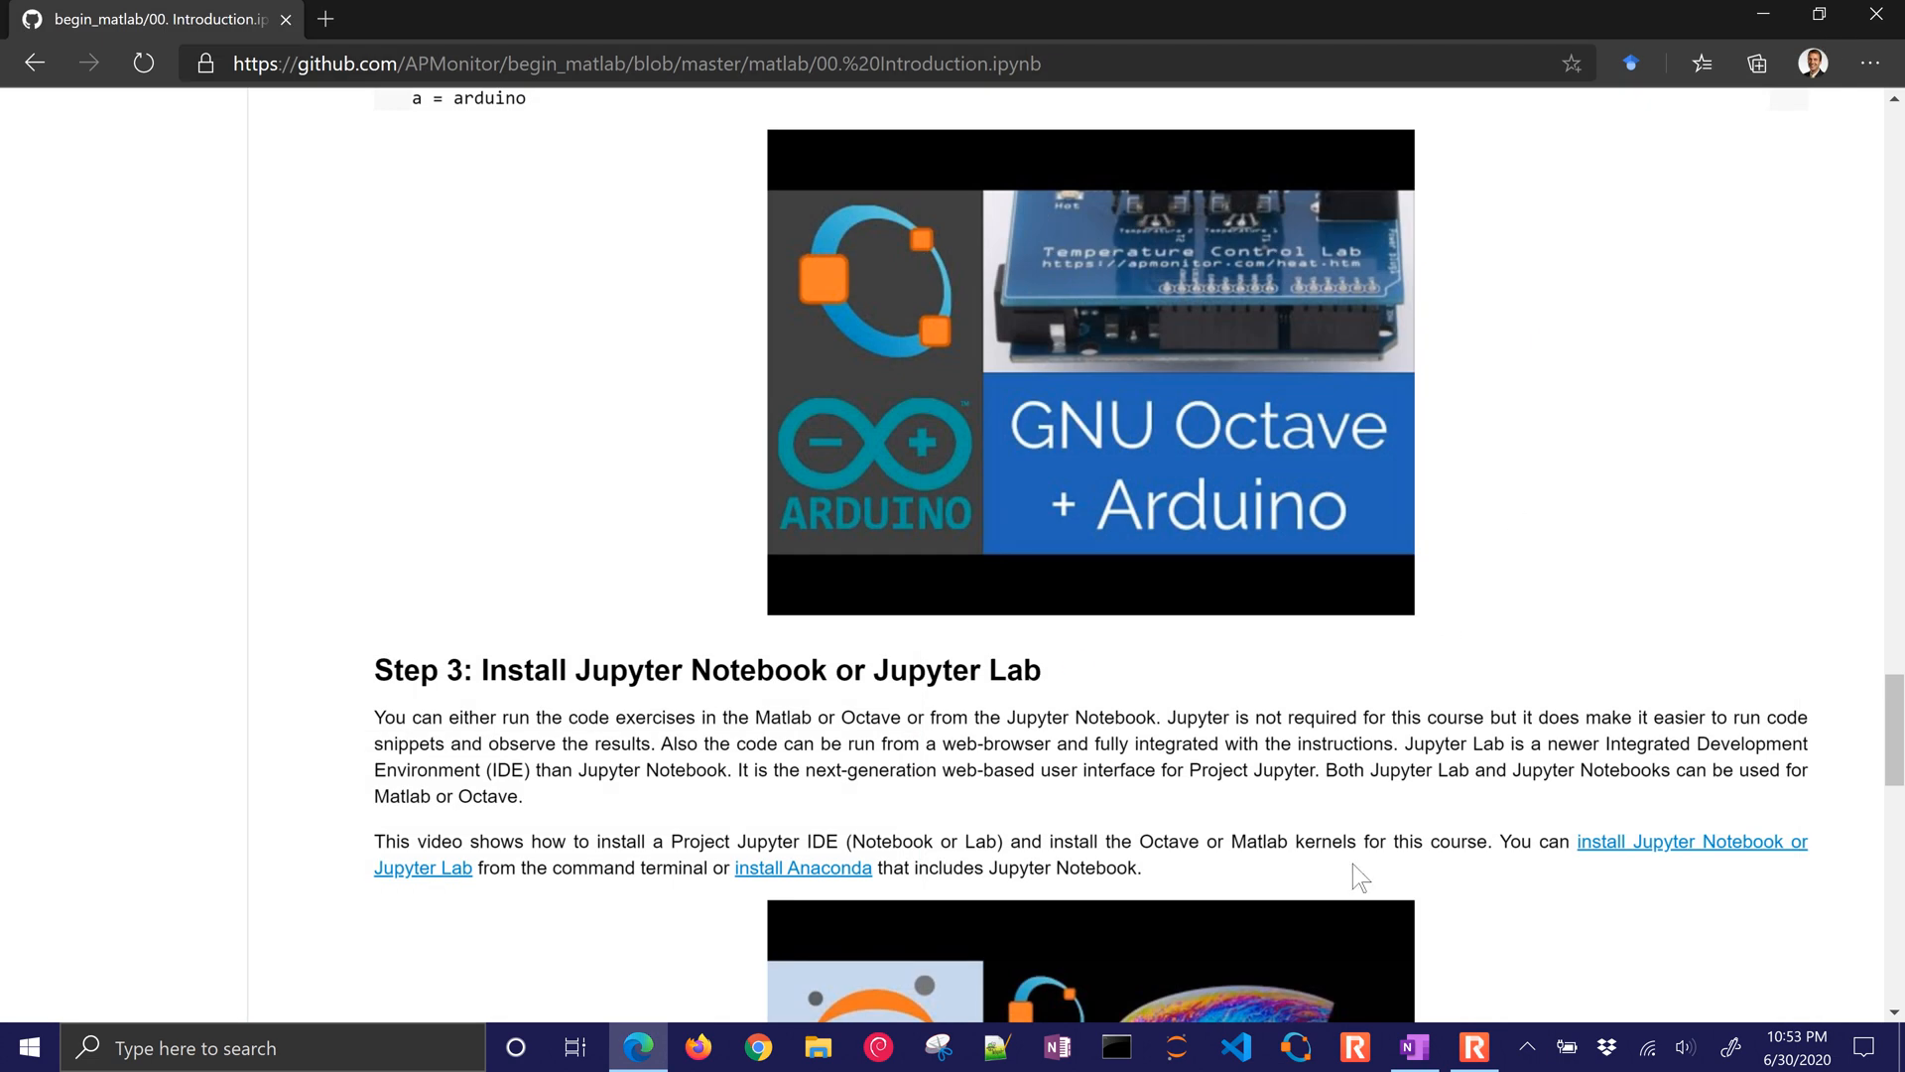
- Scroll through the Step 3 video, Option 1, Option 2 and Test Setup to the Switch Kernel section
{"action": "scroll", "scroll_direction": "down", "scroll_amount": 3}
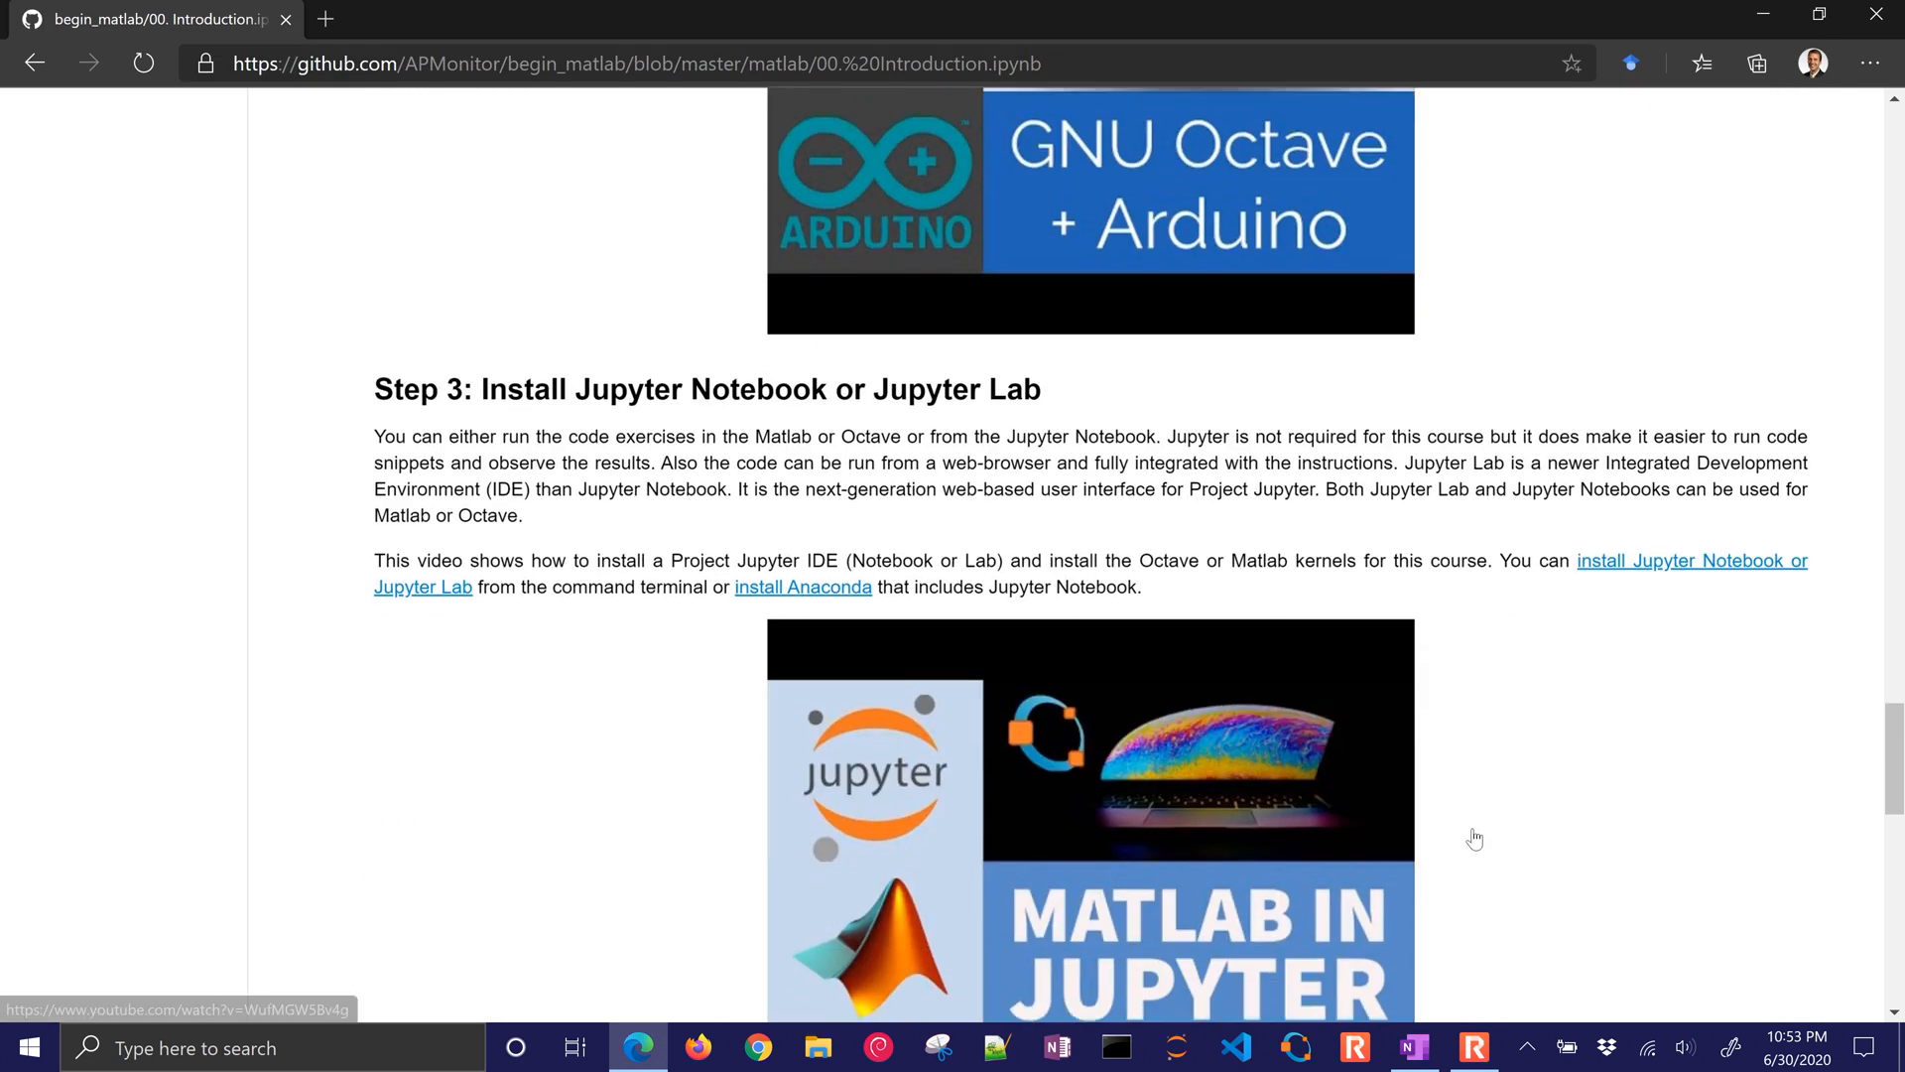
{"action": "scroll", "scroll_direction": "down", "scroll_amount": 3}
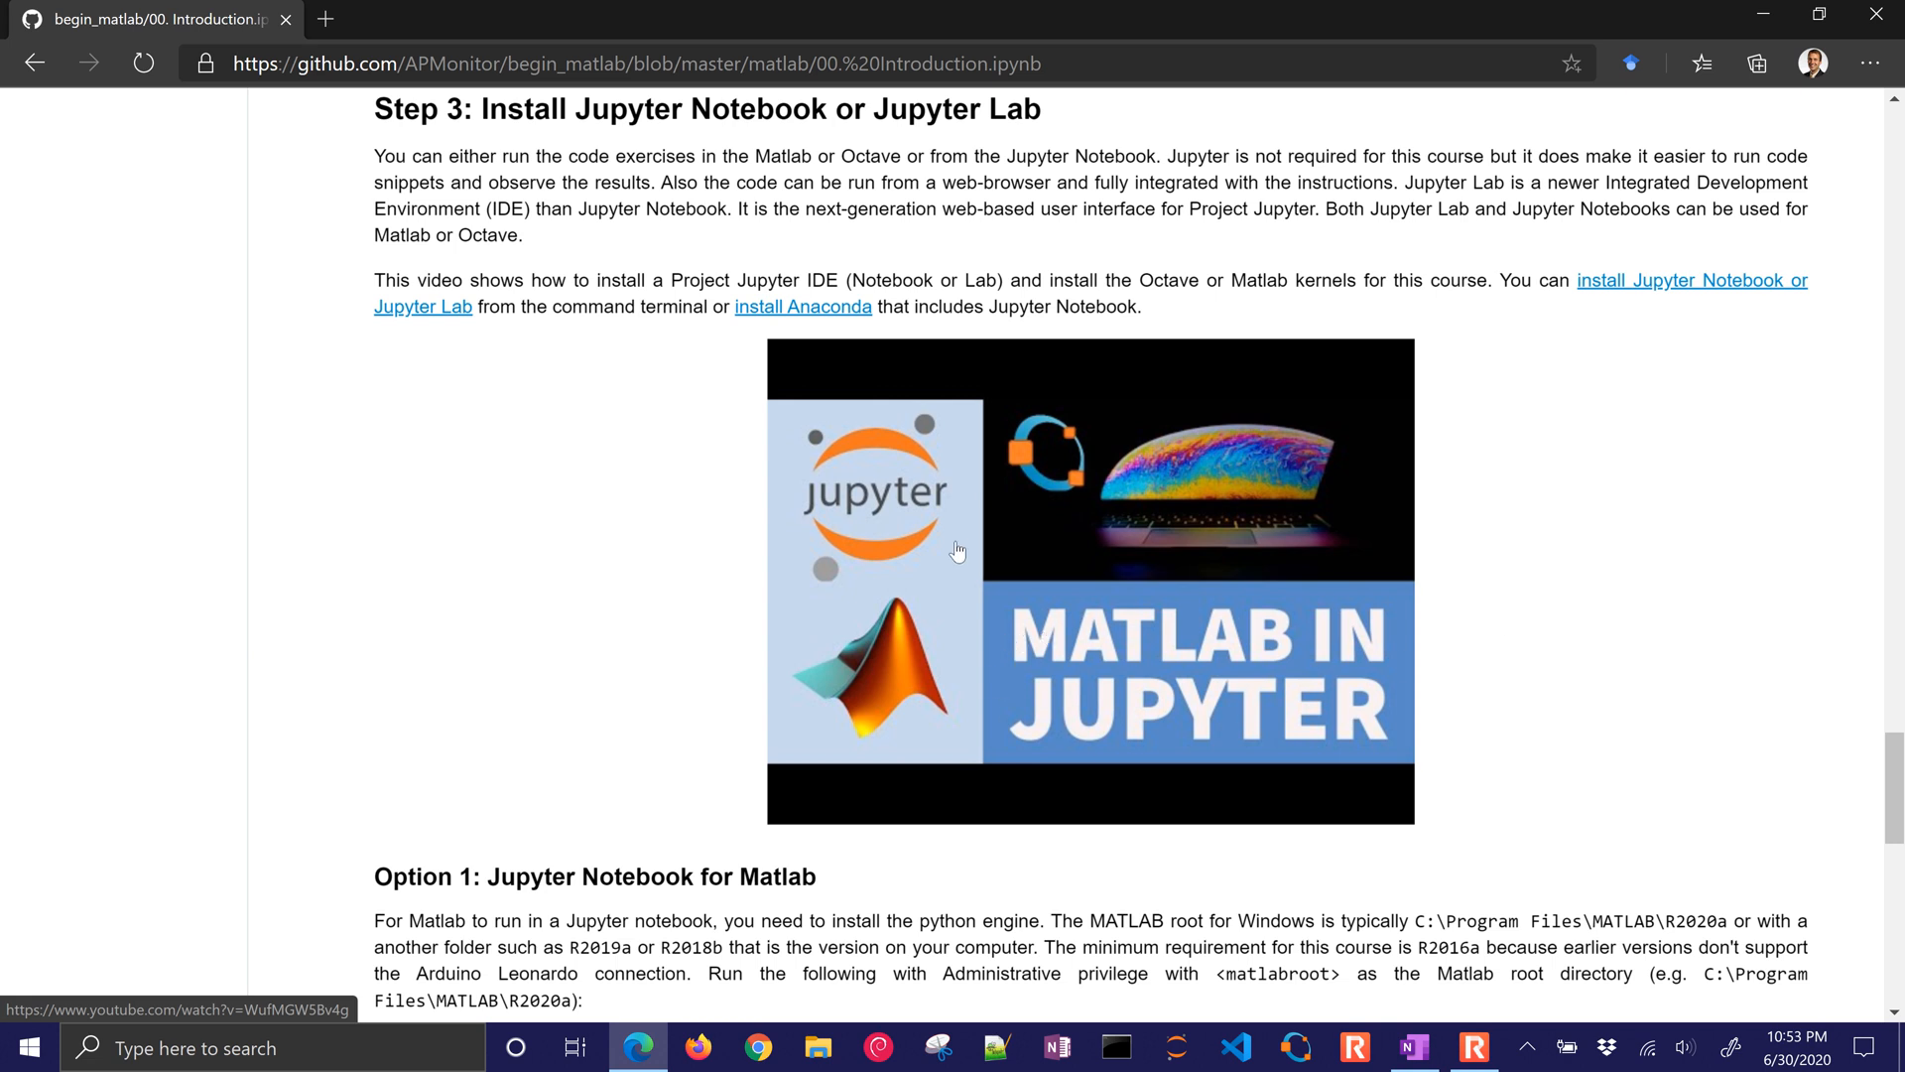
{"action": "mouse_move", "coordinate": [584, 701]}
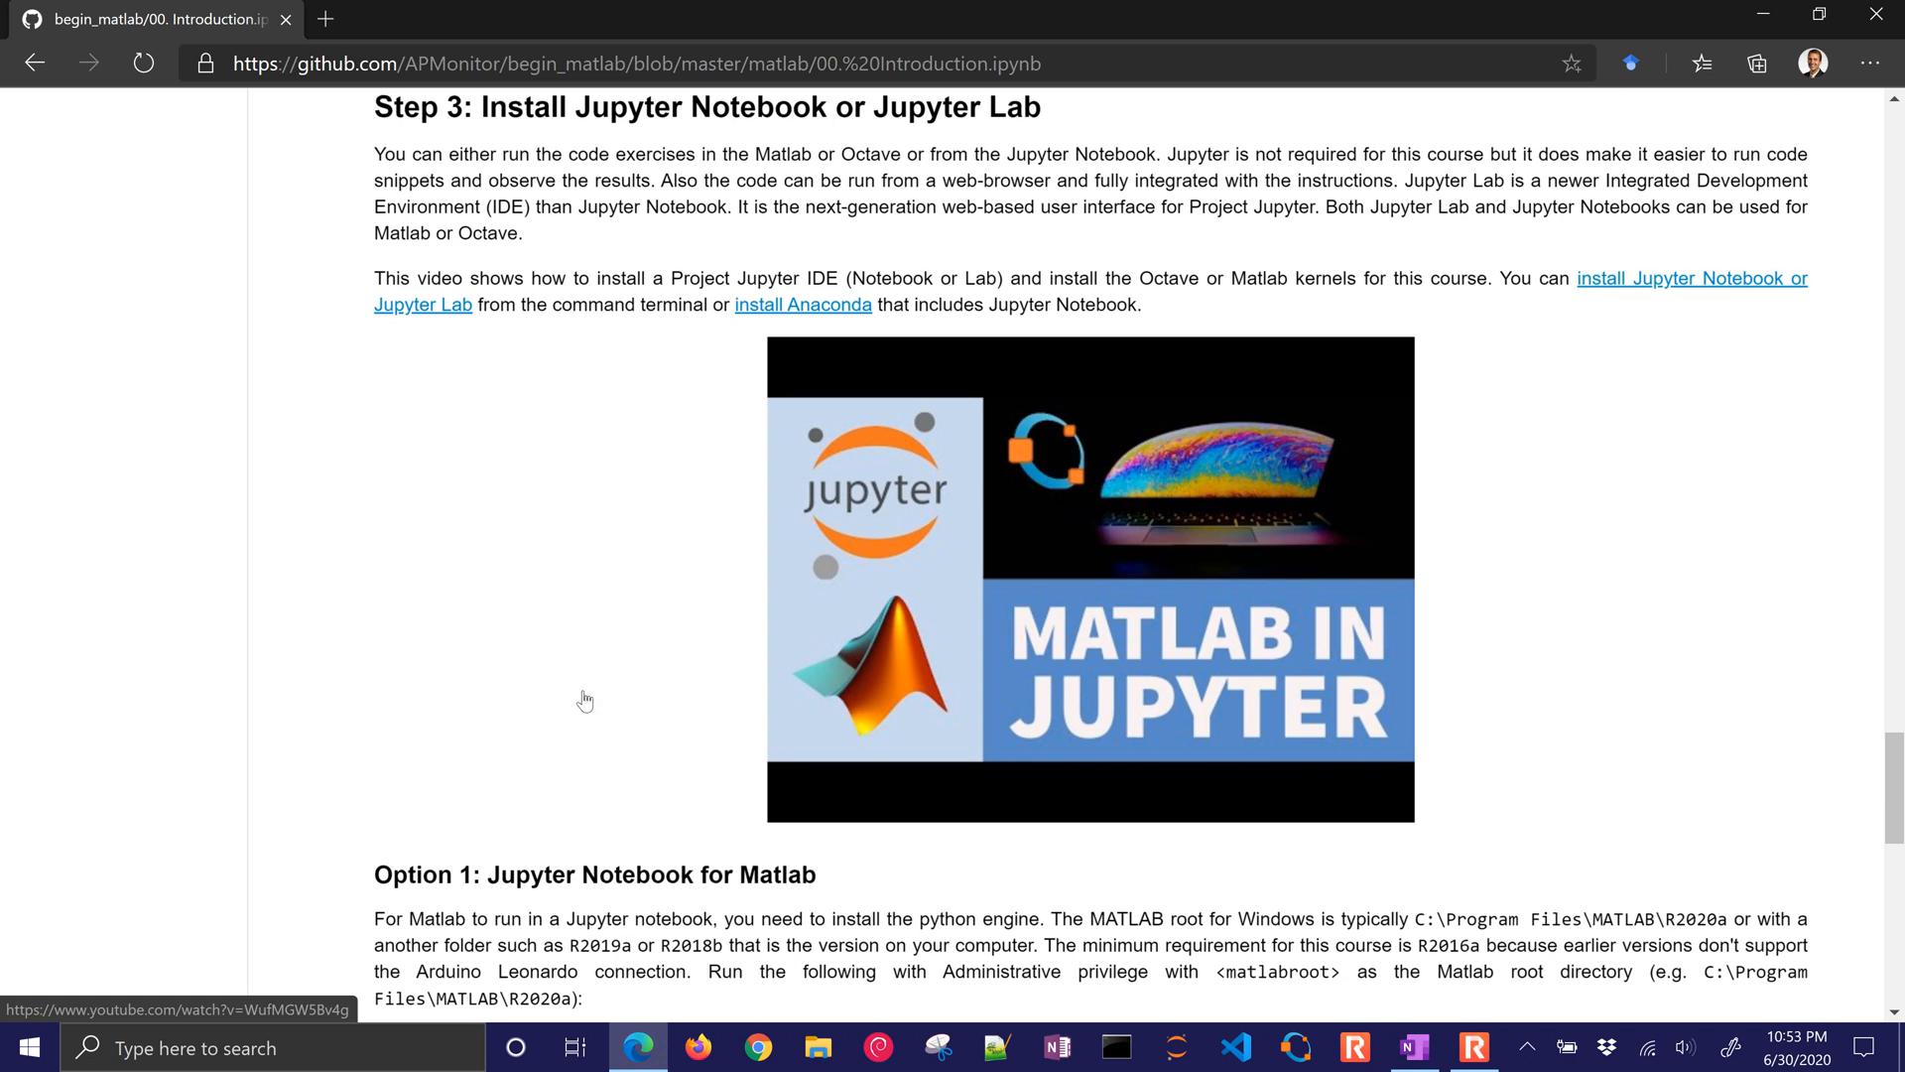
{"action": "scroll", "scroll_direction": "down", "scroll_amount": 3}
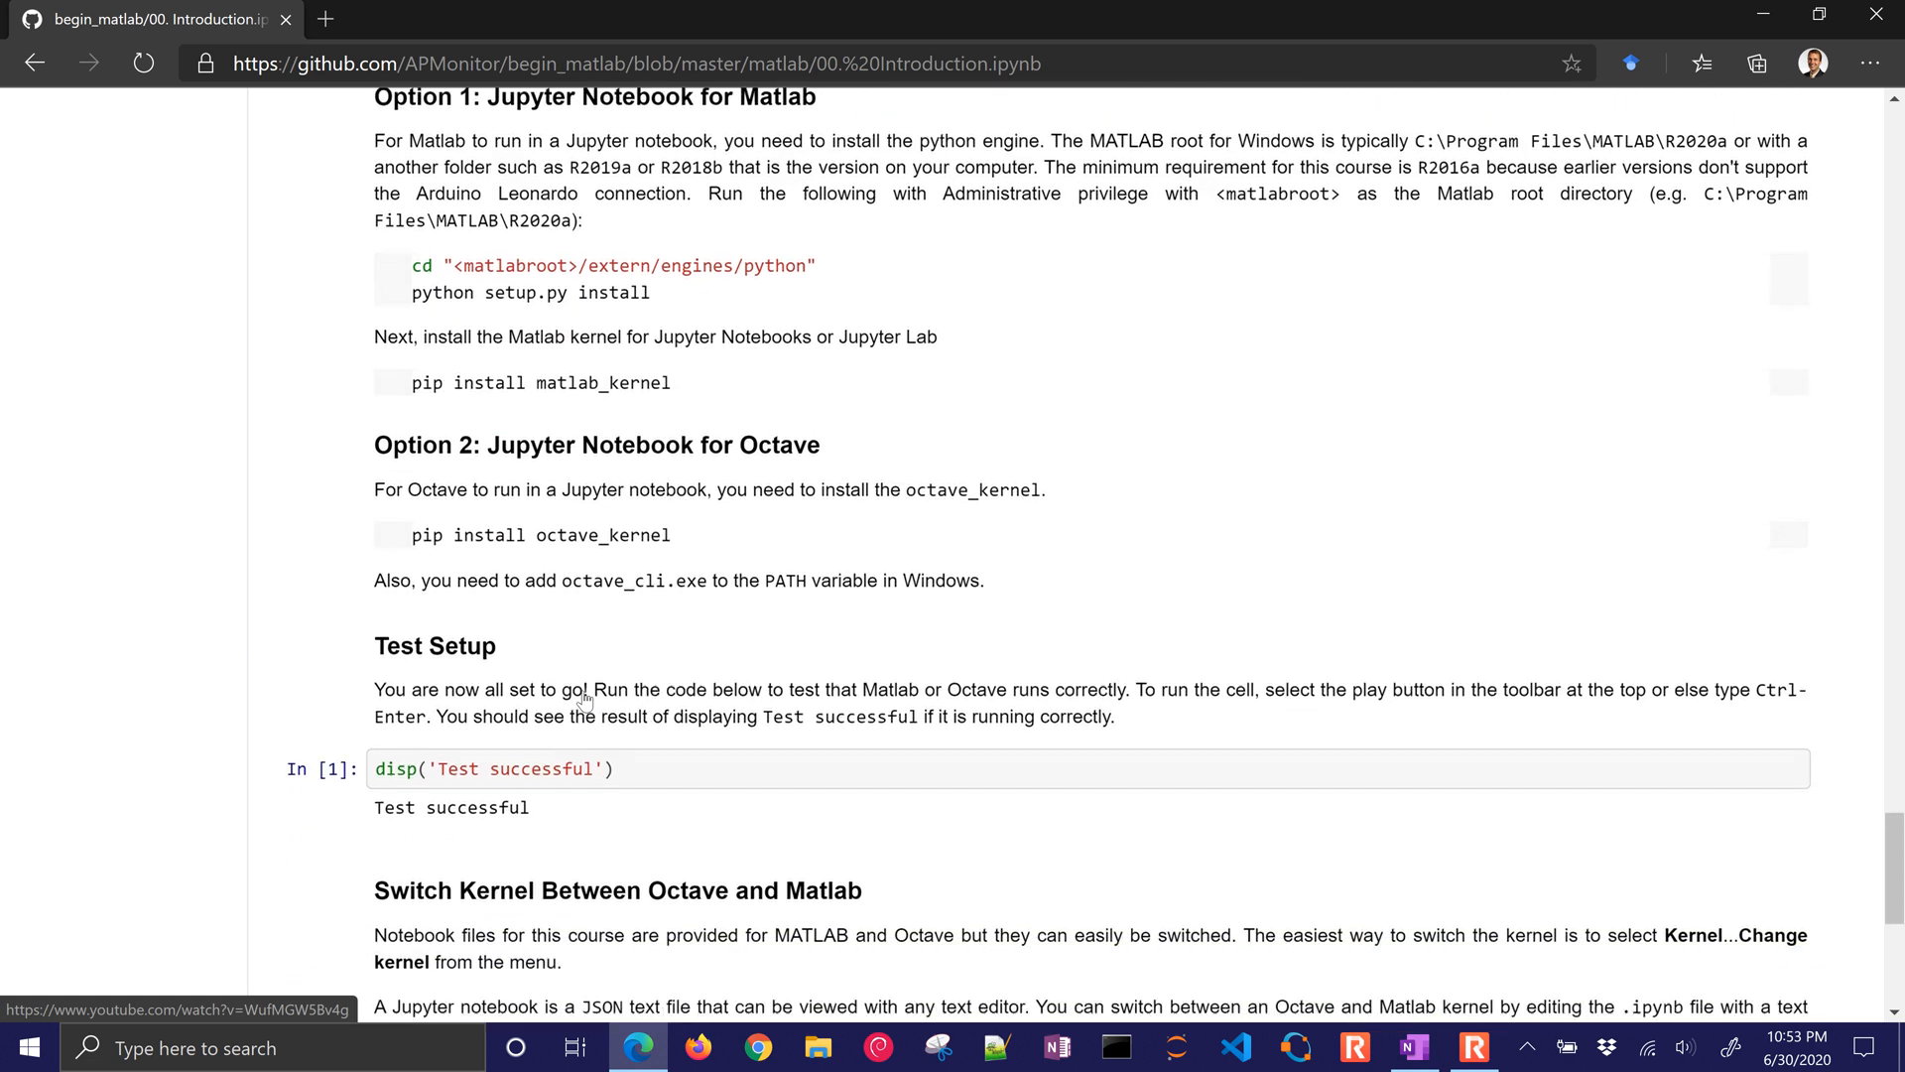
{"action": "scroll", "scroll_direction": "down", "scroll_amount": 3}
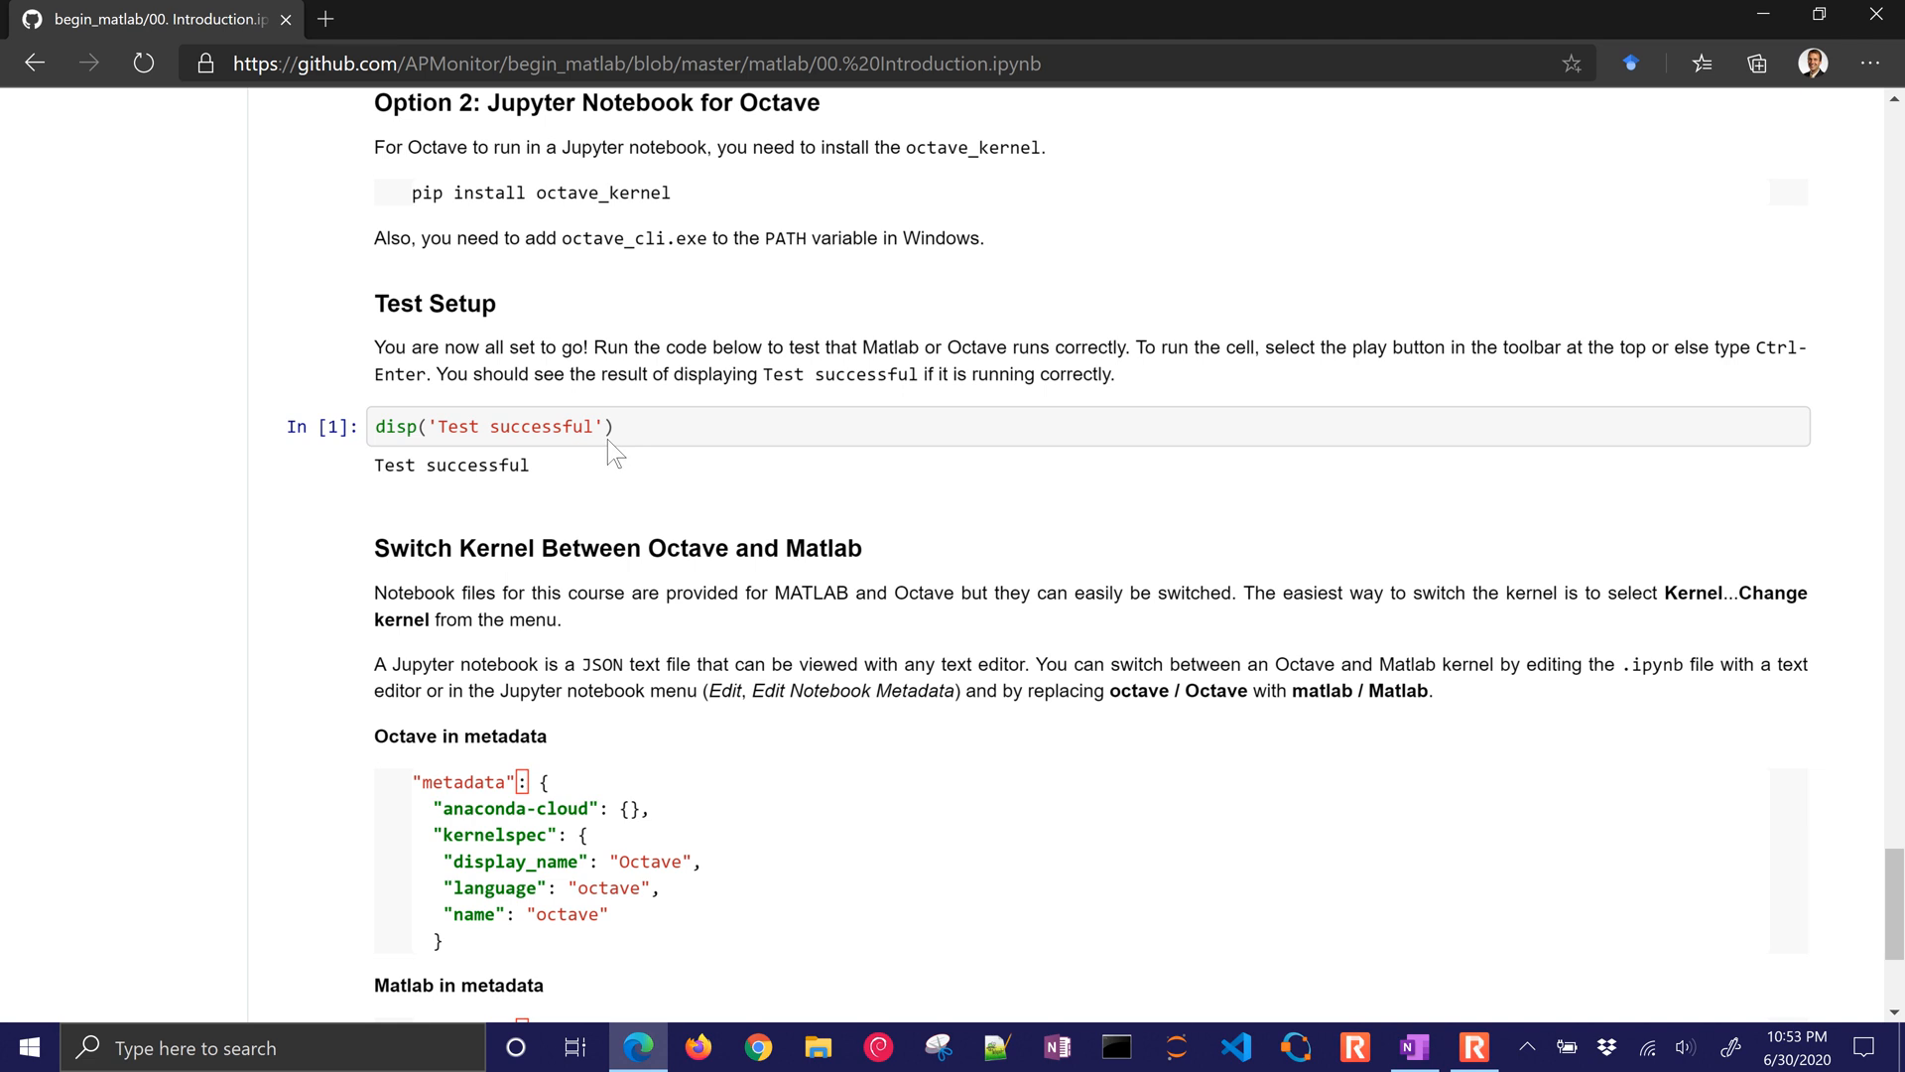
{"action": "mouse_move", "coordinate": [477, 411]}
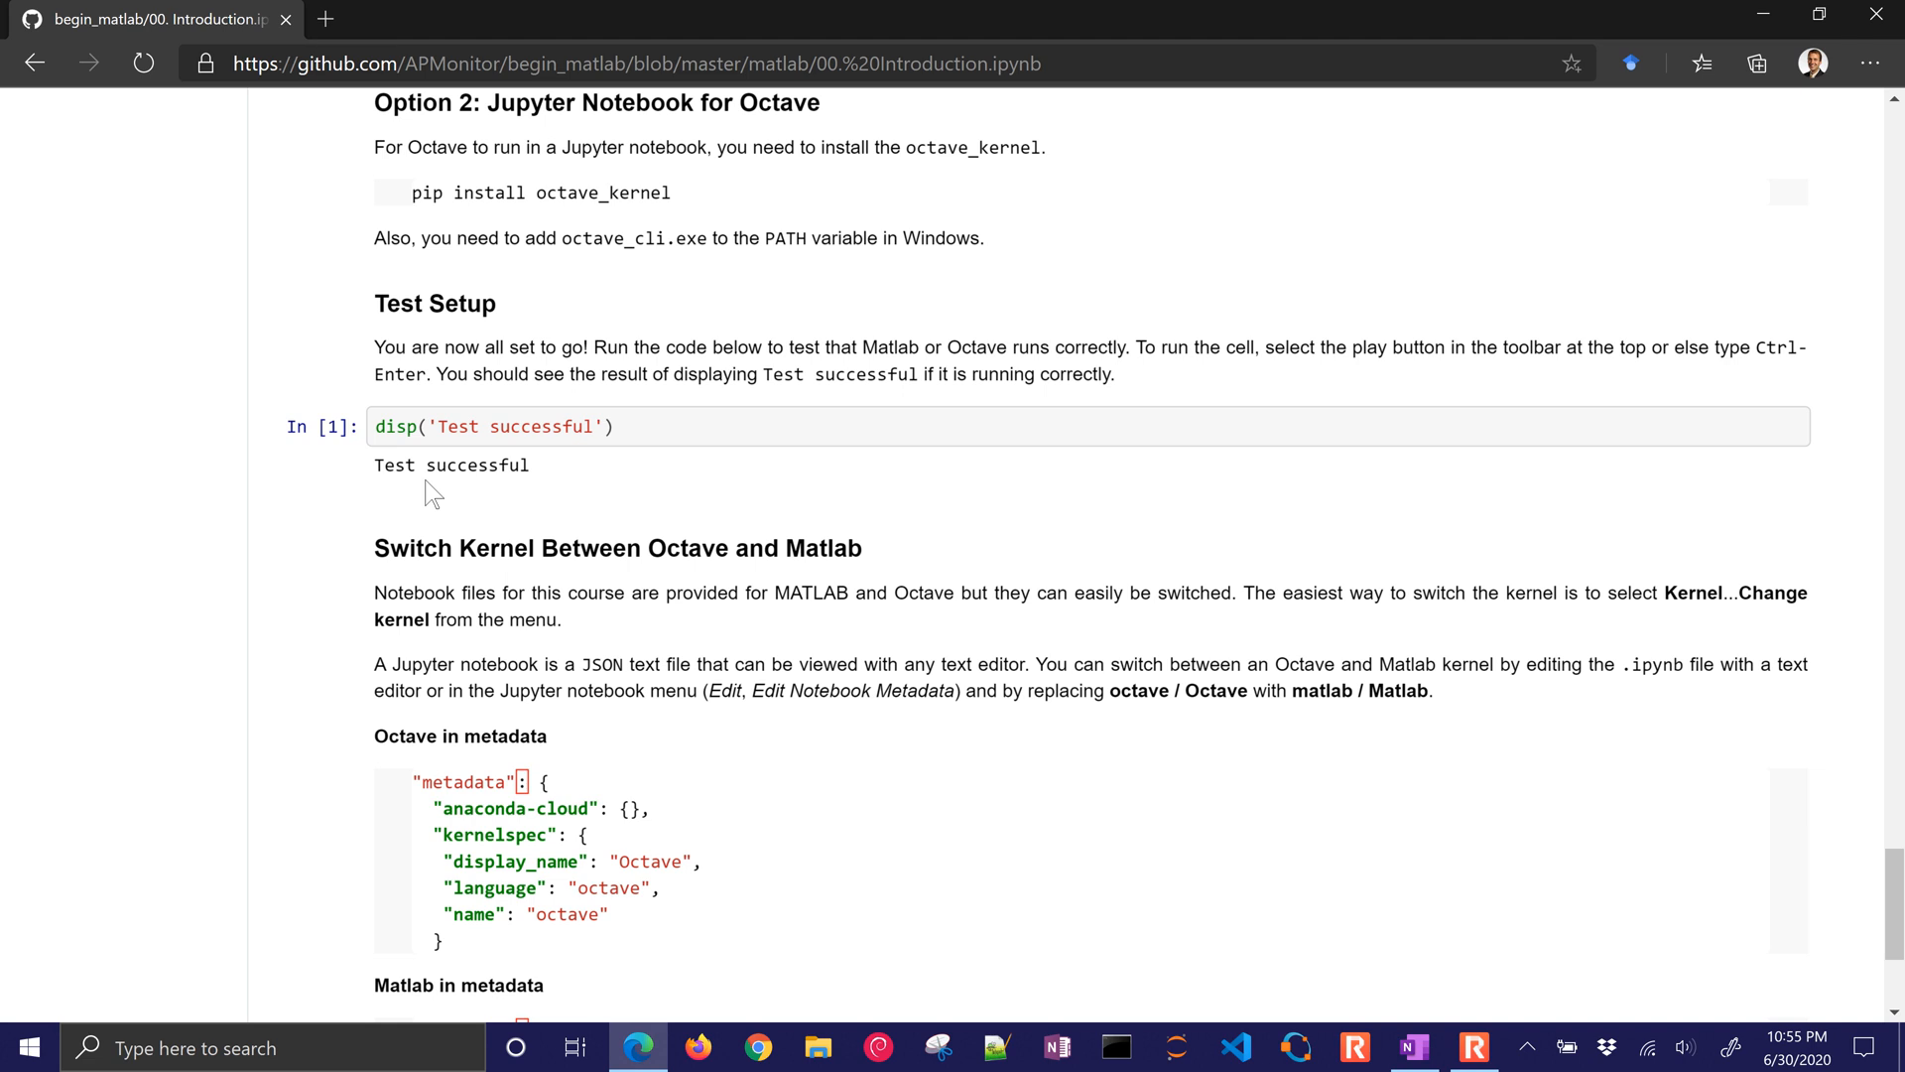
- Scroll to the notebook's end with the Matlab metadata, then back up to the plots above Step 2
{"action": "scroll", "scroll_direction": "down", "scroll_amount": 3}
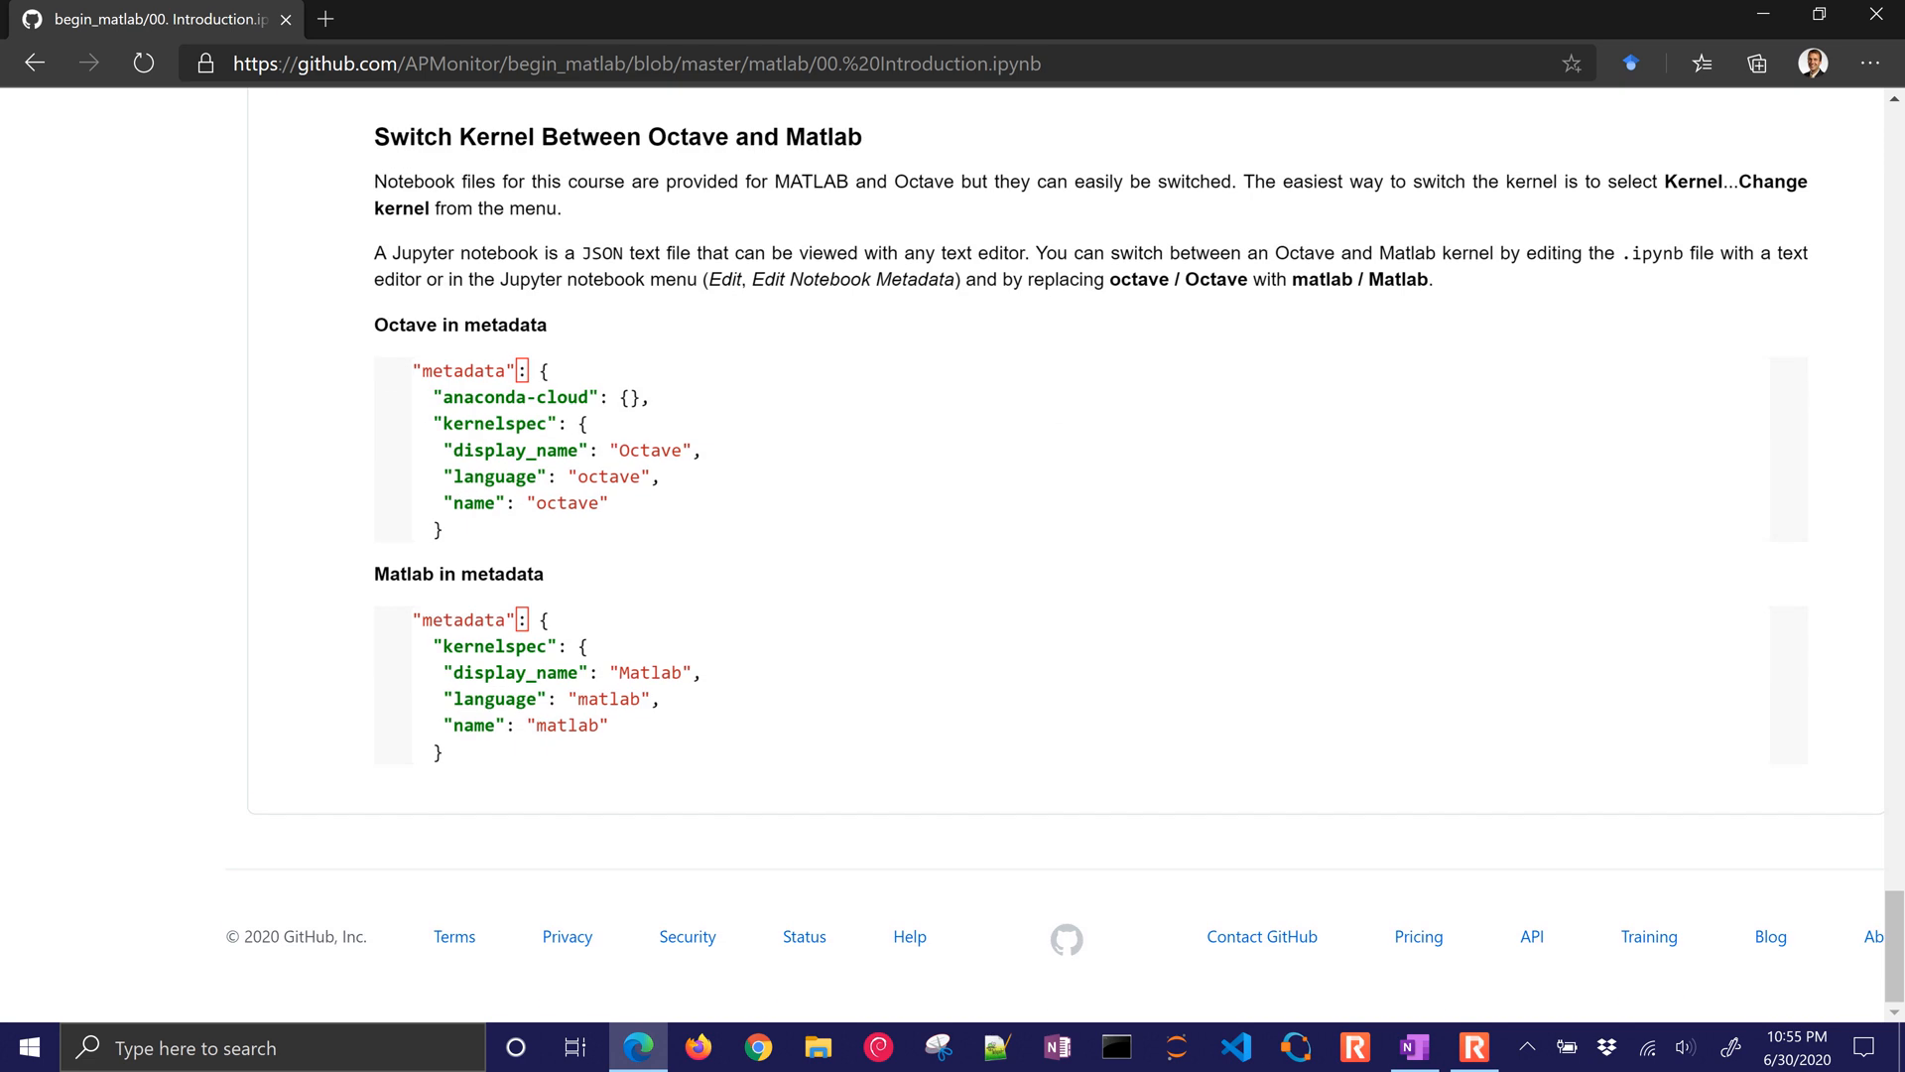
{"action": "scroll", "scroll_direction": "down", "scroll_amount": 3}
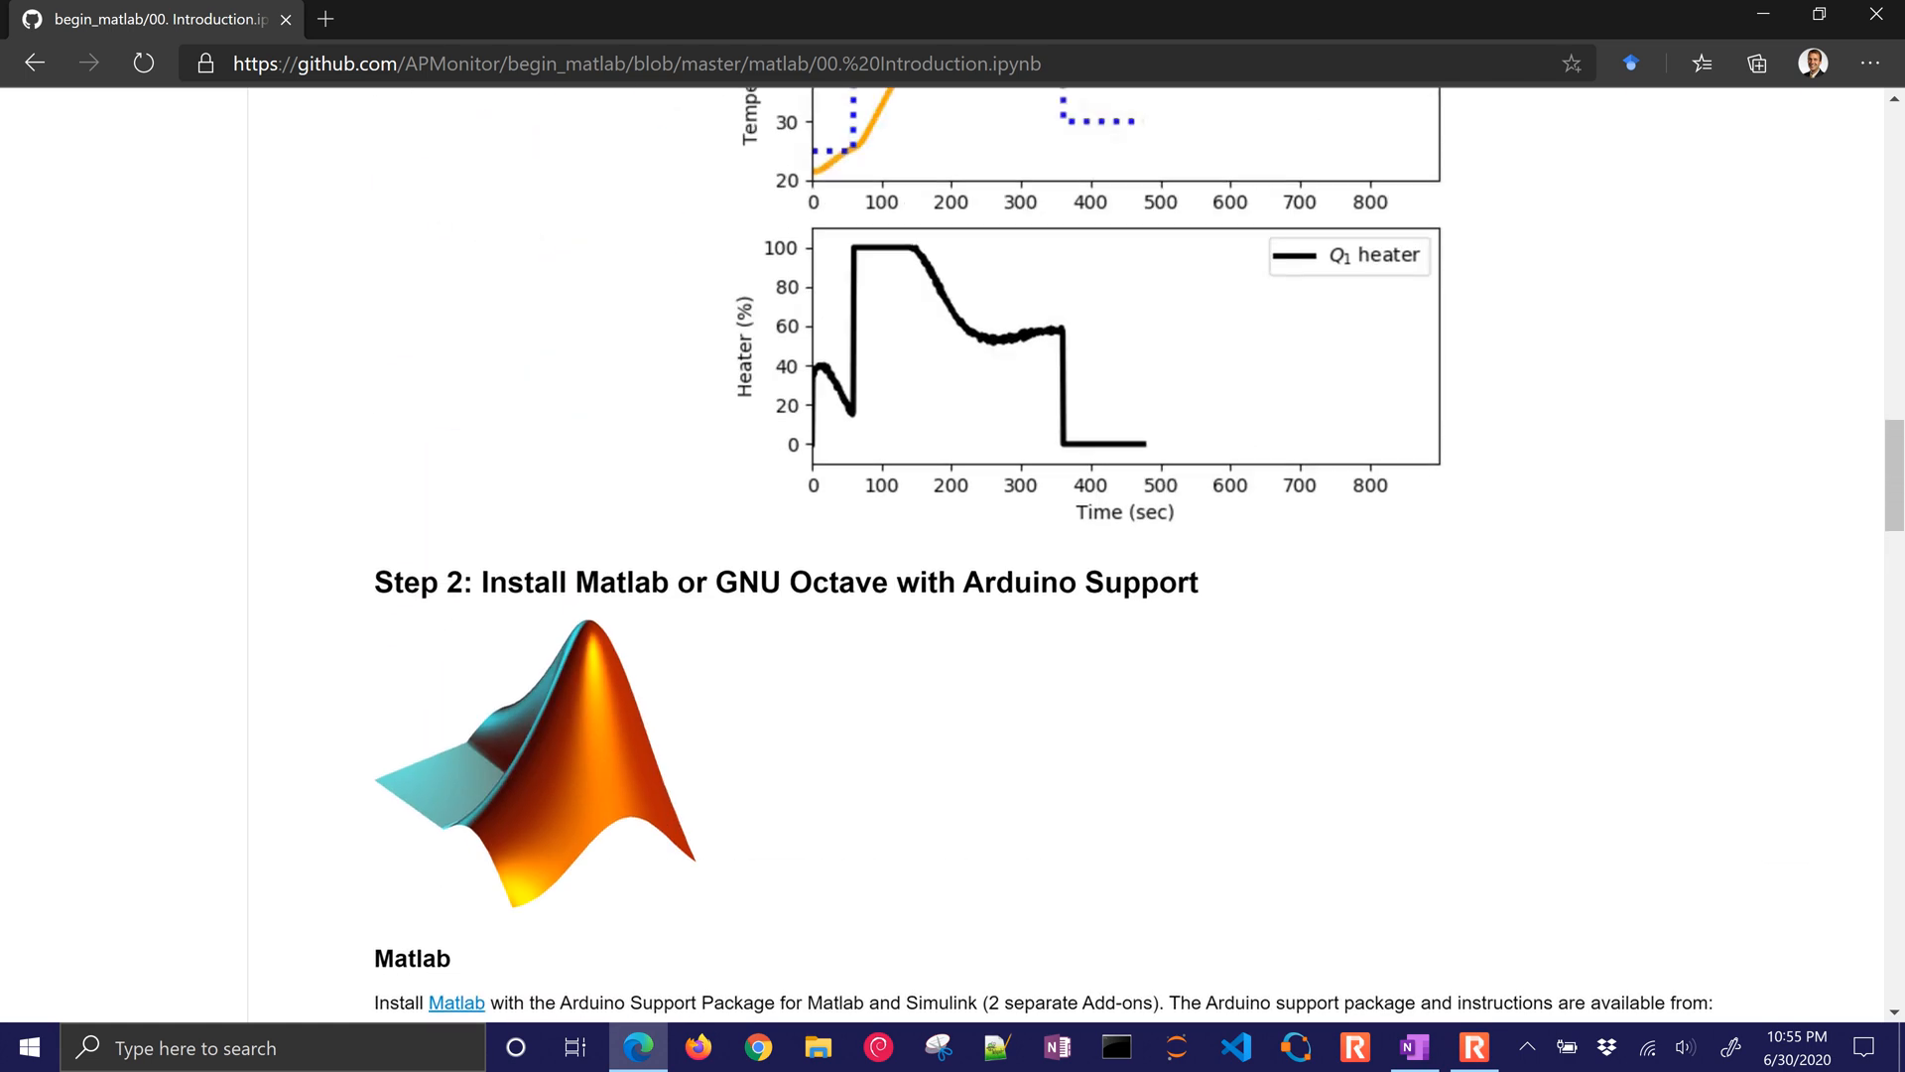
{"action": "scroll", "scroll_direction": "down", "scroll_amount": 3}
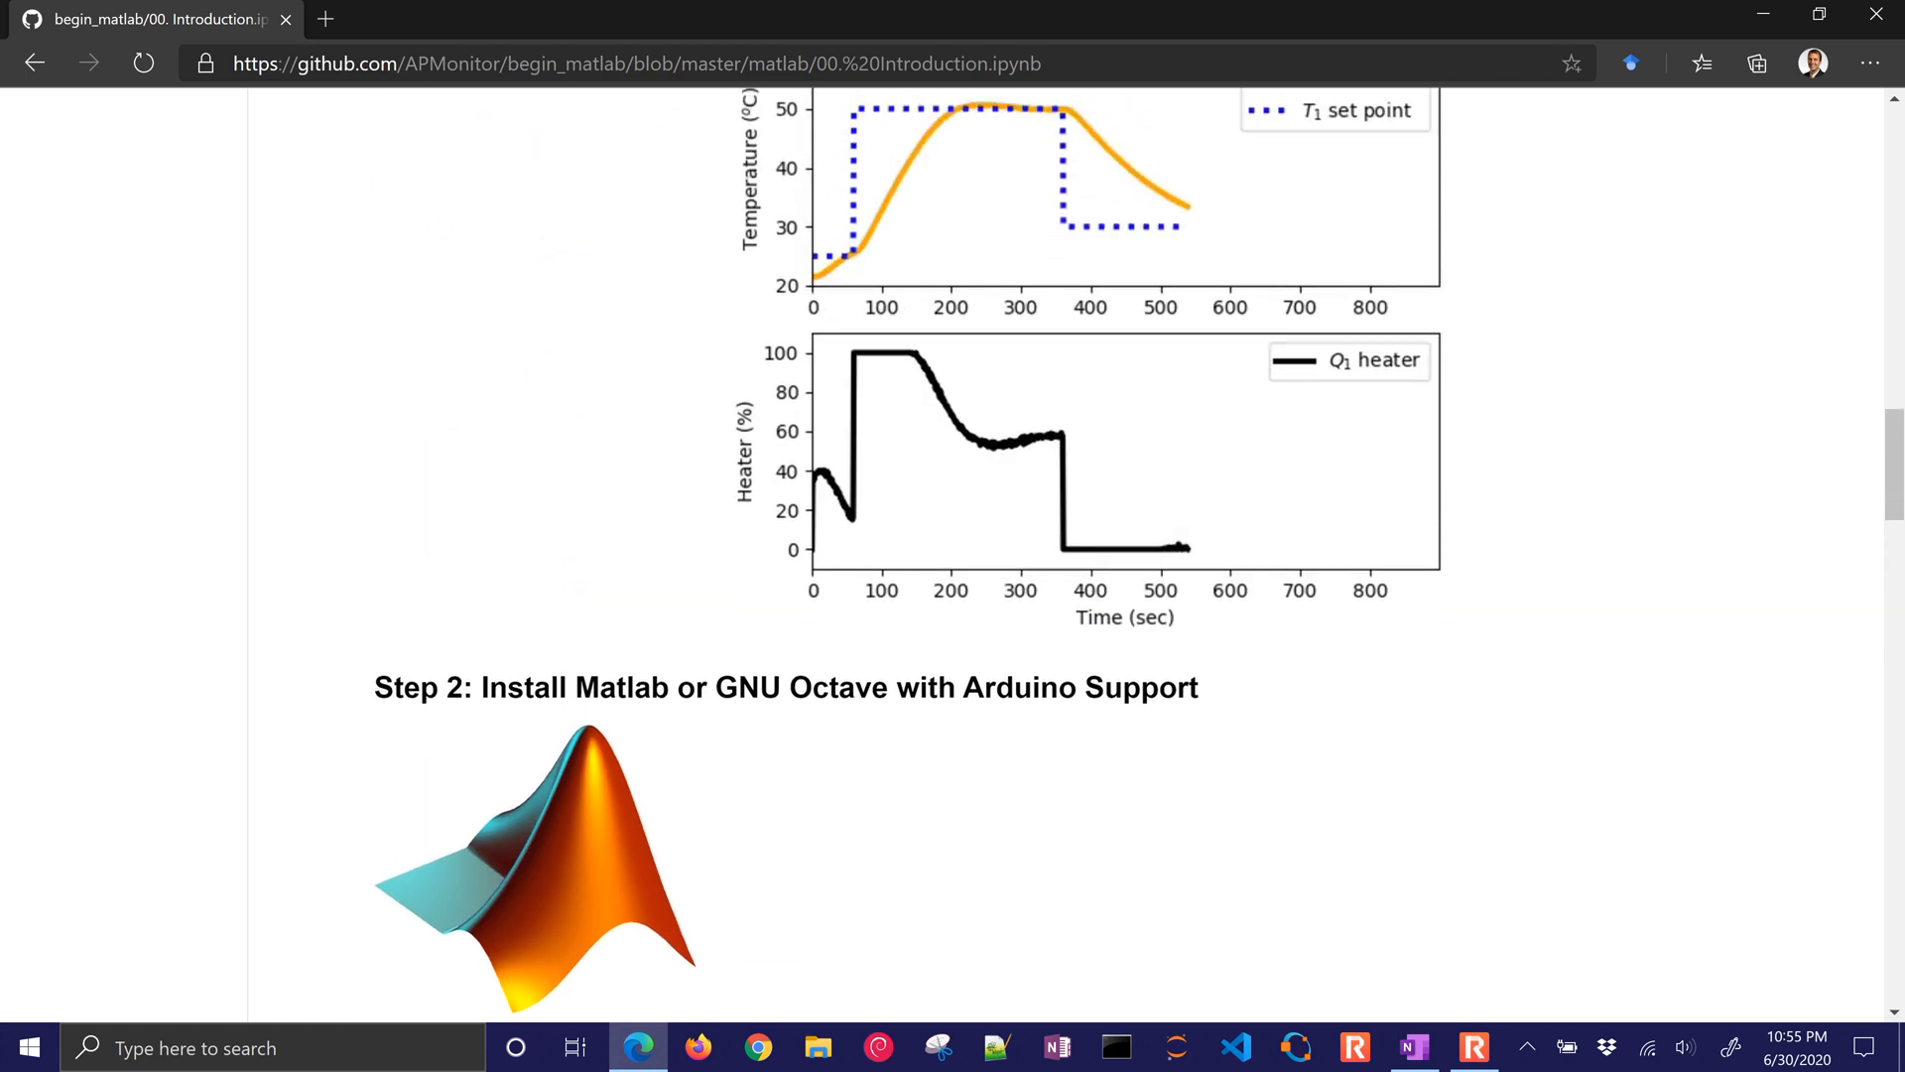